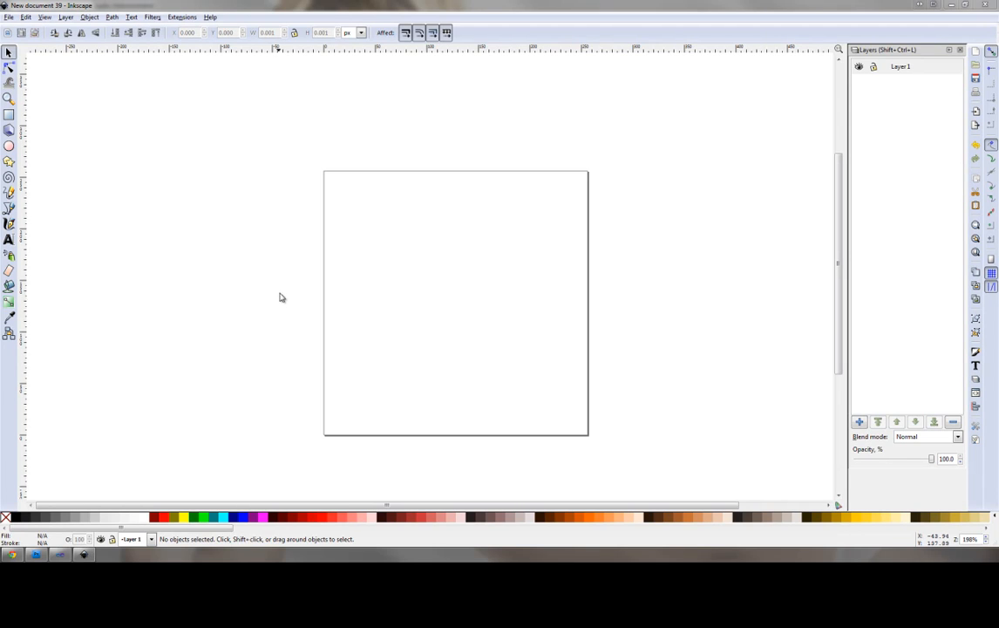
pyautogui.moveTo(236, 294)
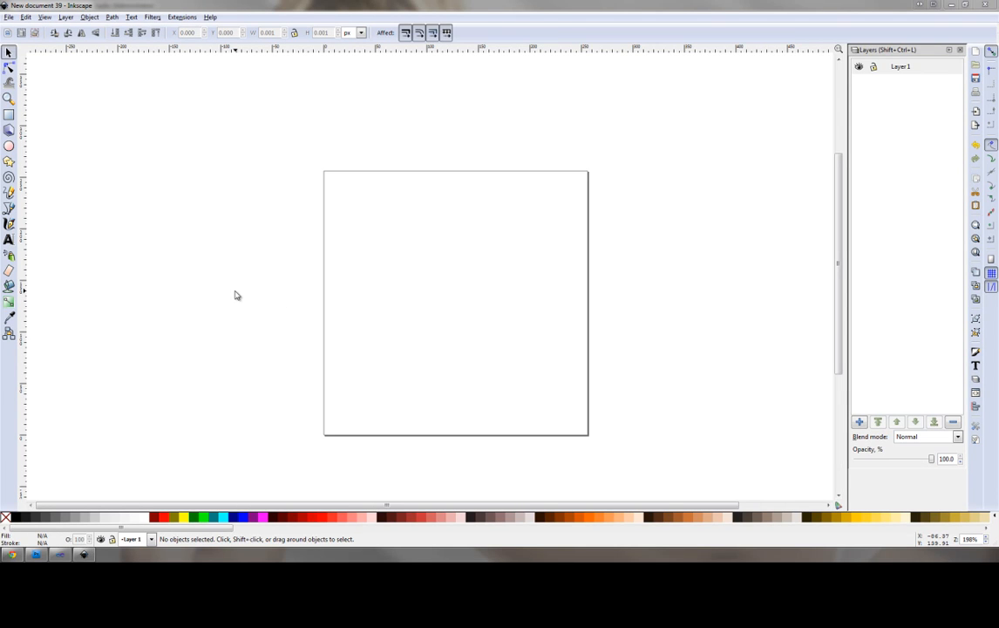
pyautogui.moveTo(246, 208)
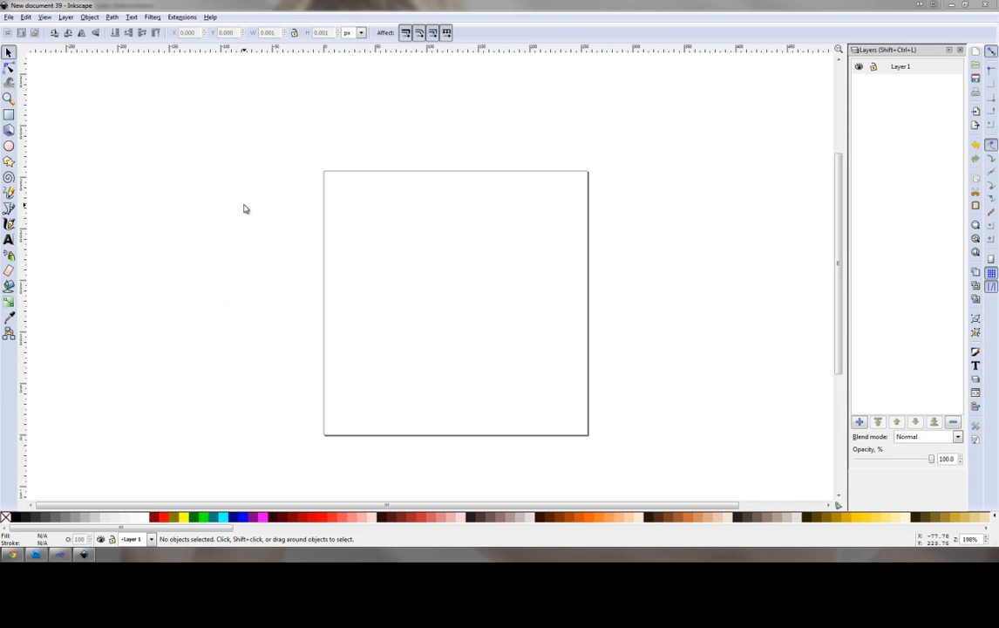
pyautogui.moveTo(295, 154)
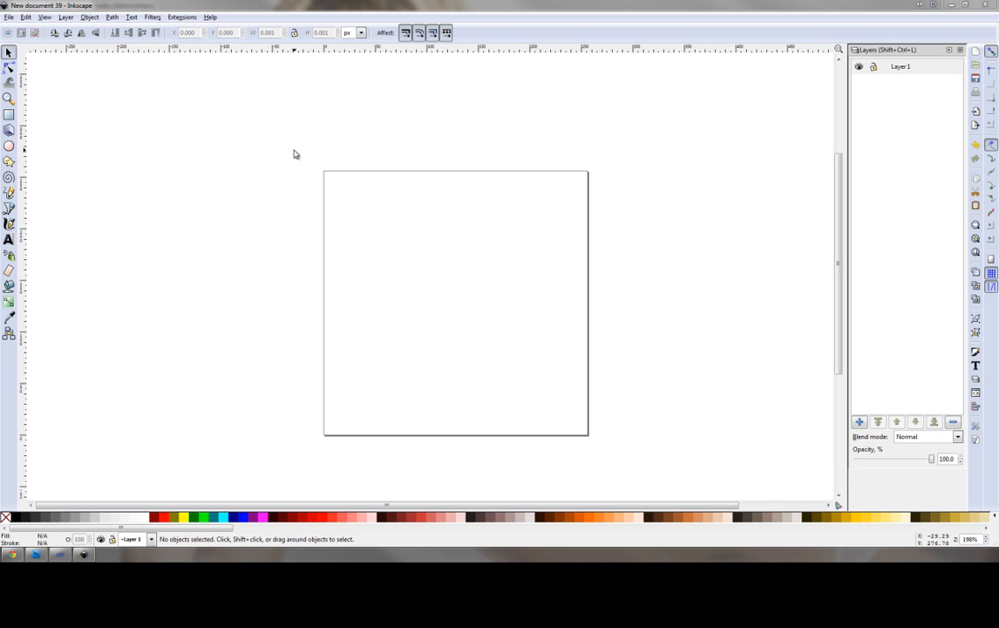
pyautogui.moveTo(292, 149)
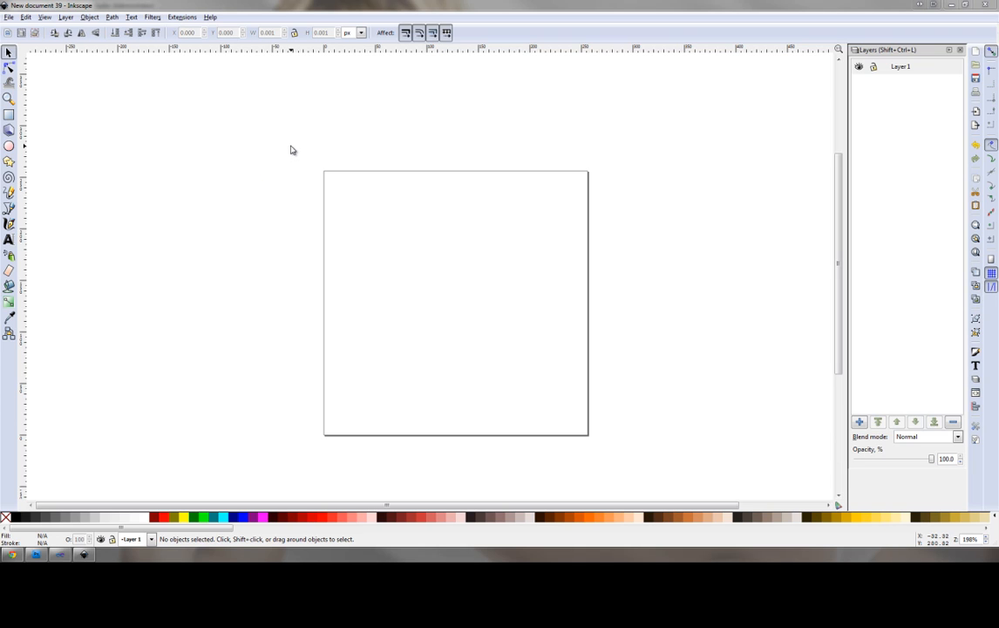
pyautogui.moveTo(247, 166)
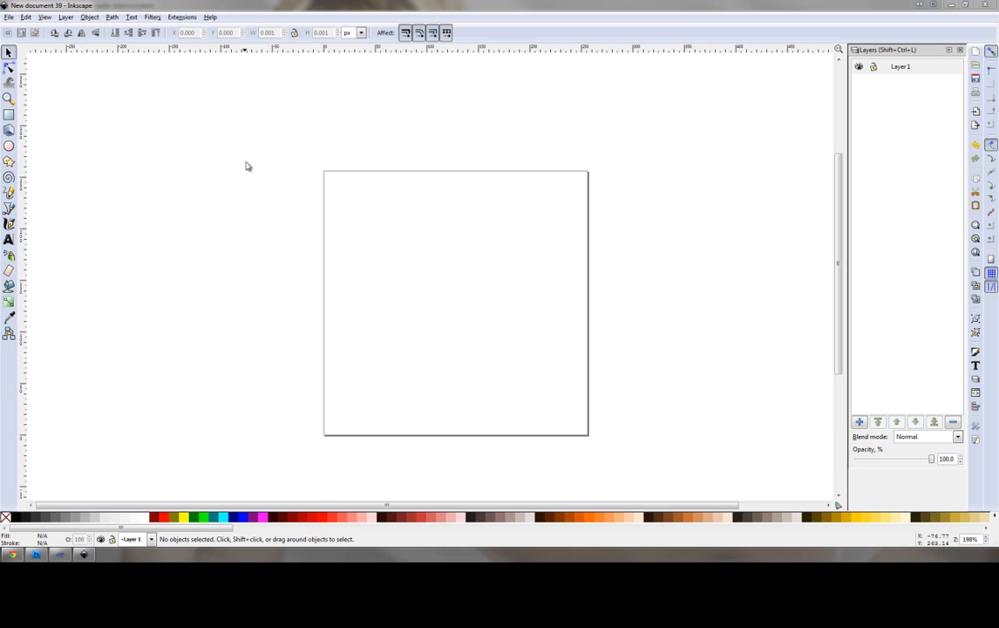
pyautogui.moveTo(292, 125)
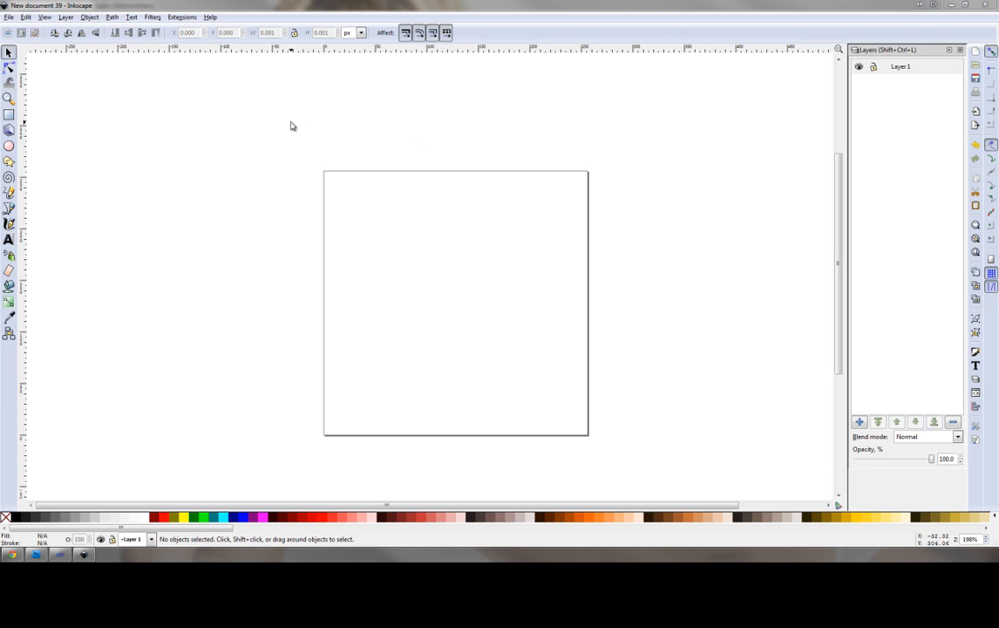
pyautogui.moveTo(267, 124)
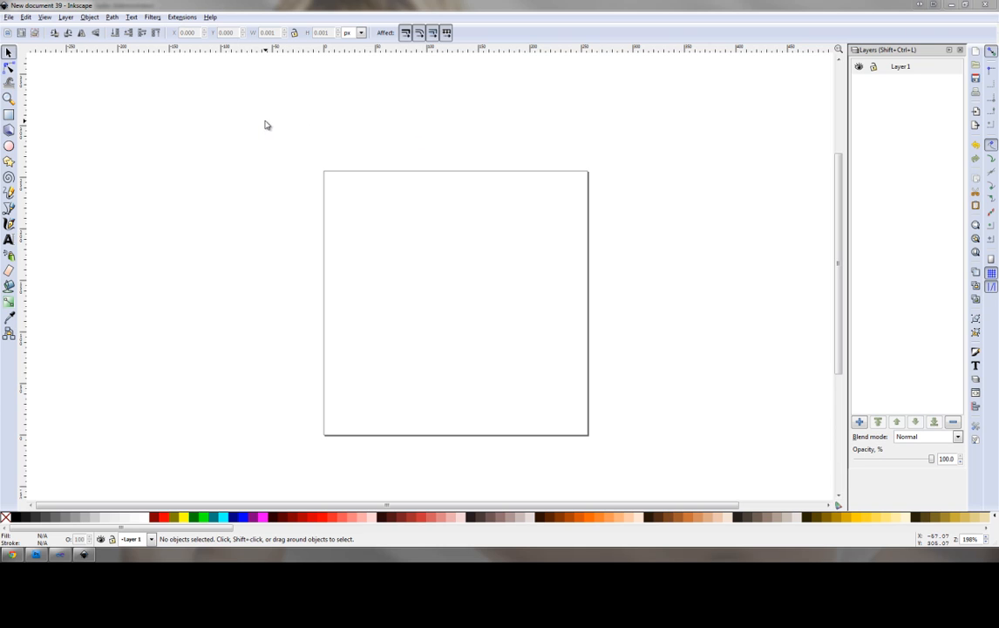
pyautogui.moveTo(162, 146)
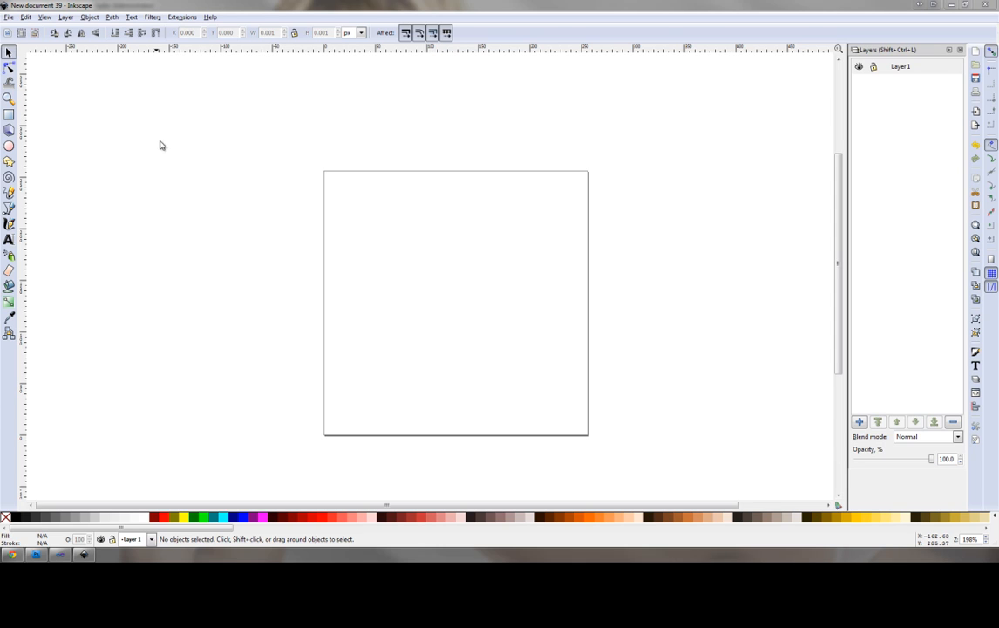
pyautogui.moveTo(257, 139)
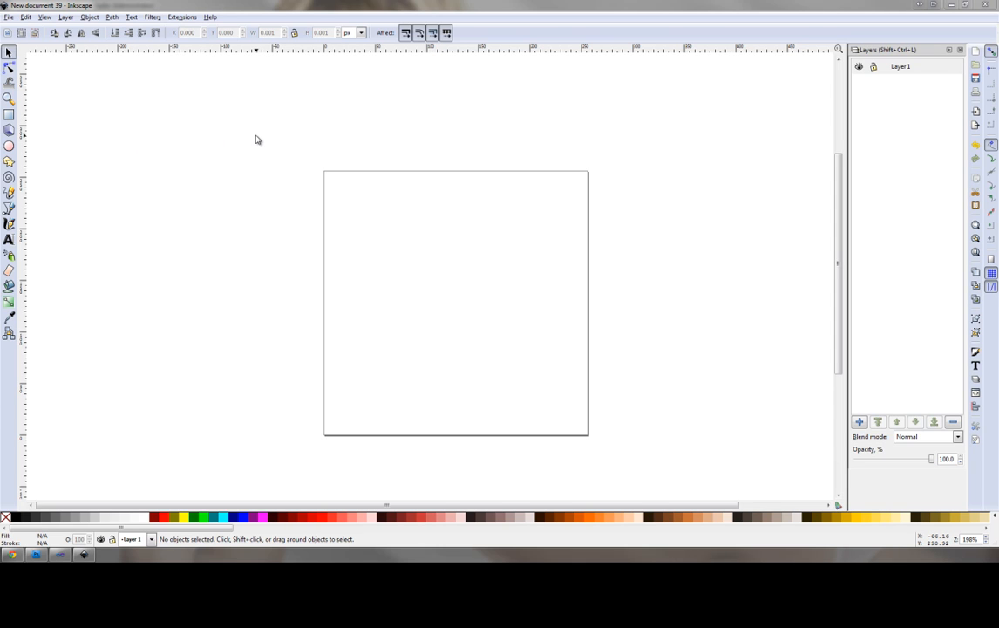
pyautogui.moveTo(245, 132)
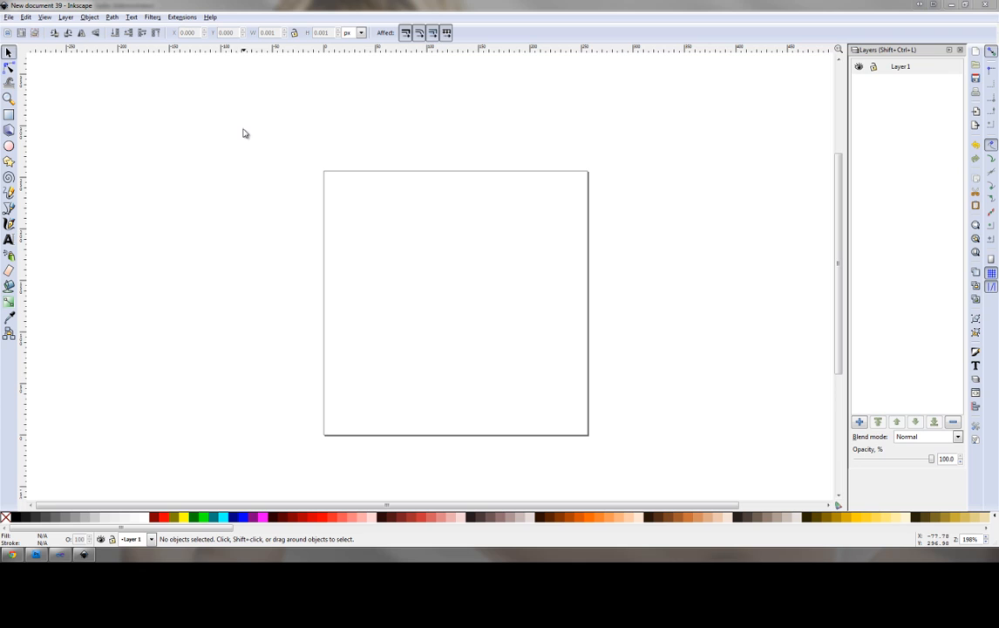
pyautogui.moveTo(226, 118)
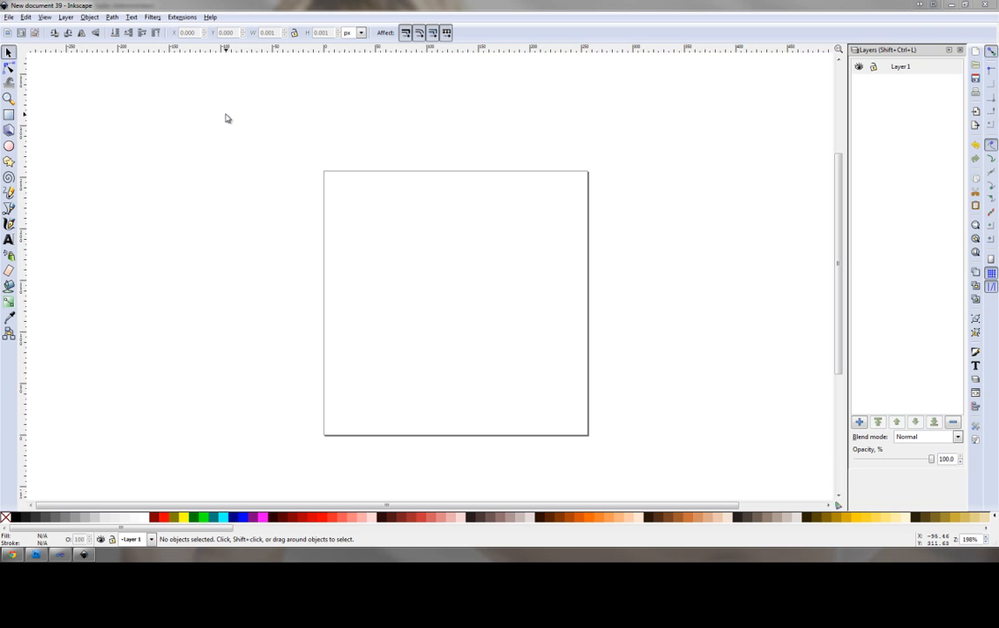
pyautogui.moveTo(326, 163)
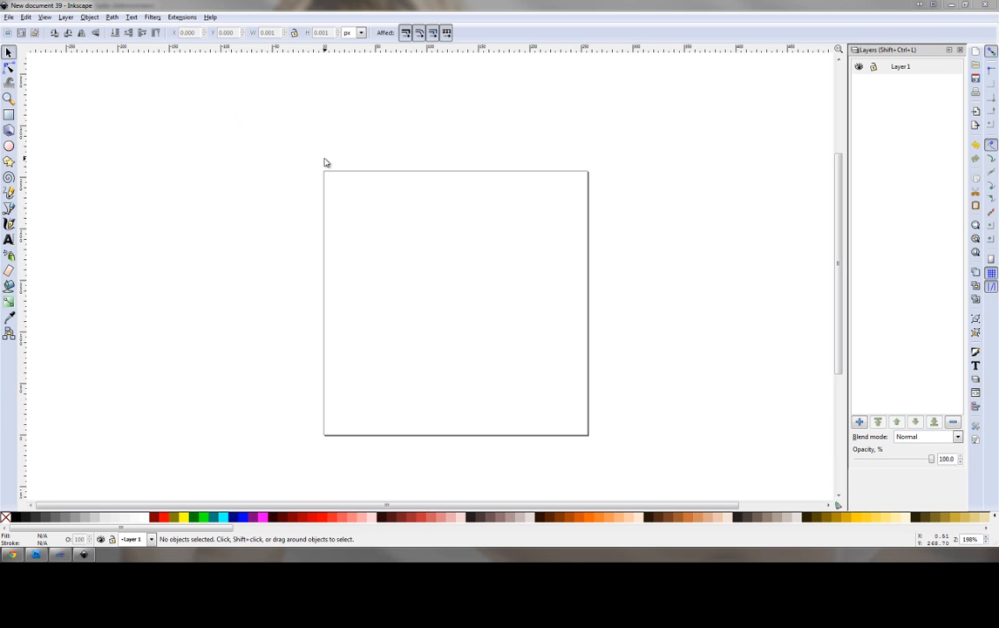
pyautogui.moveTo(404, 219)
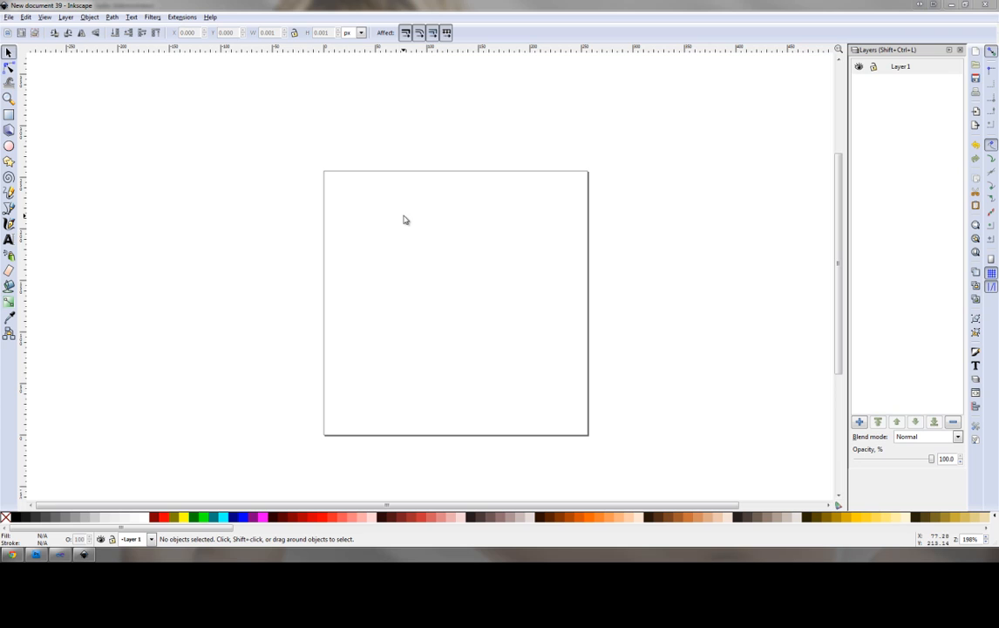
pyautogui.moveTo(197, 187)
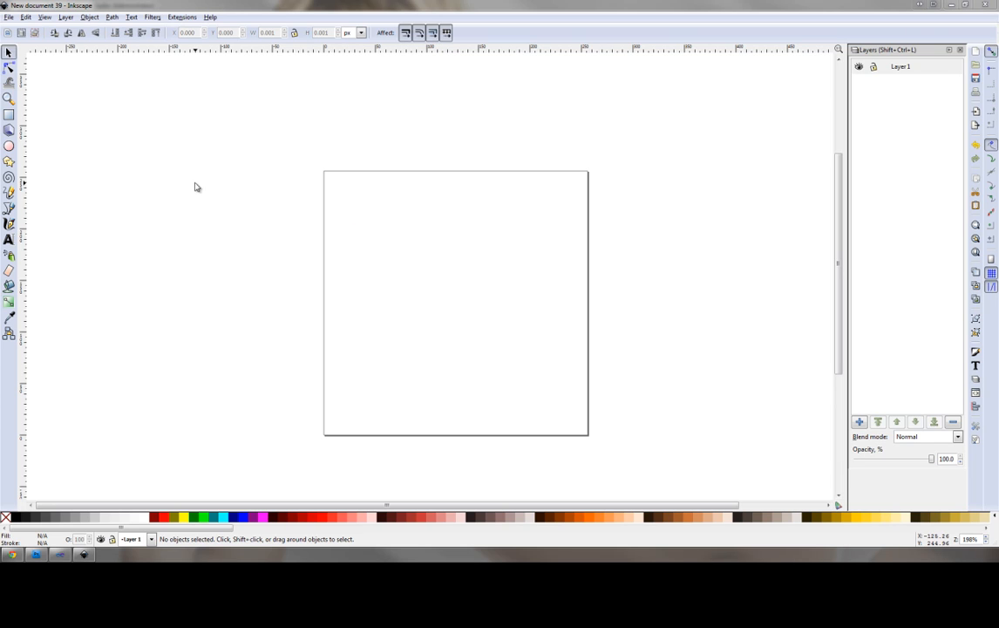
pyautogui.moveTo(184, 141)
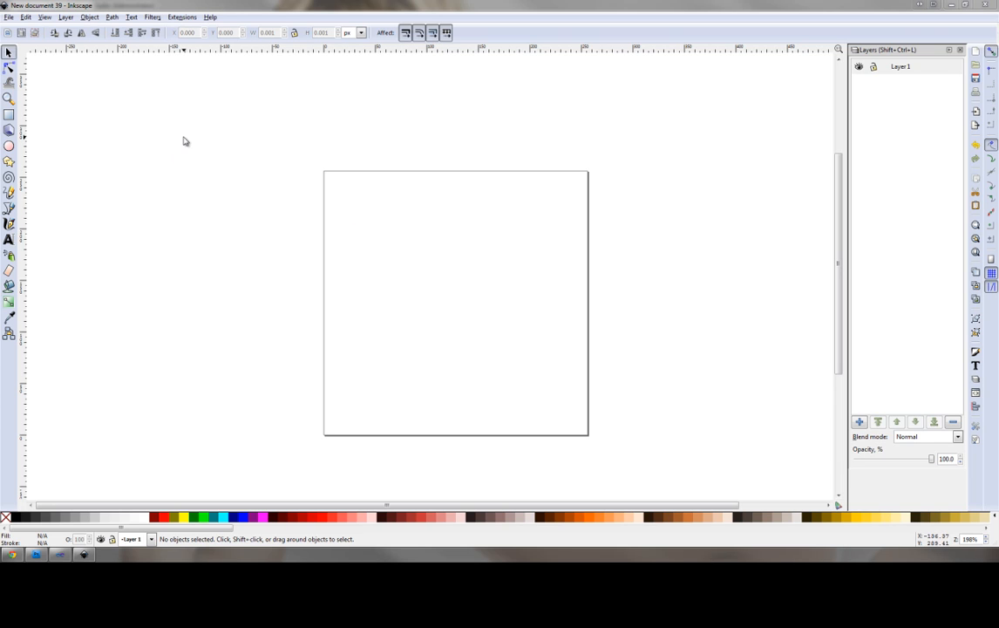
pyautogui.moveTo(270, 26)
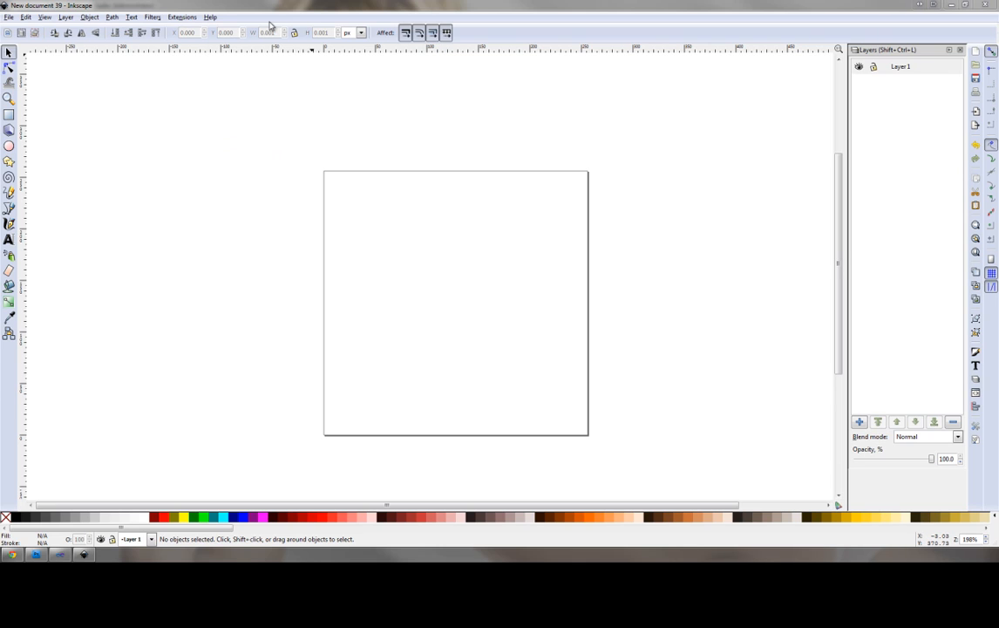
pyautogui.moveTo(229, 232)
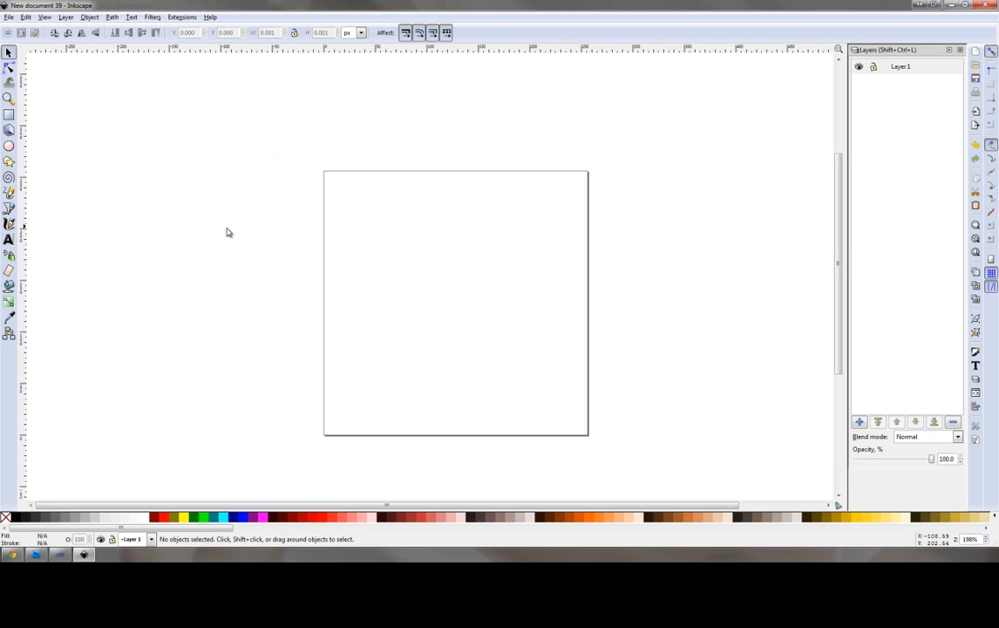
pyautogui.moveTo(194, 177)
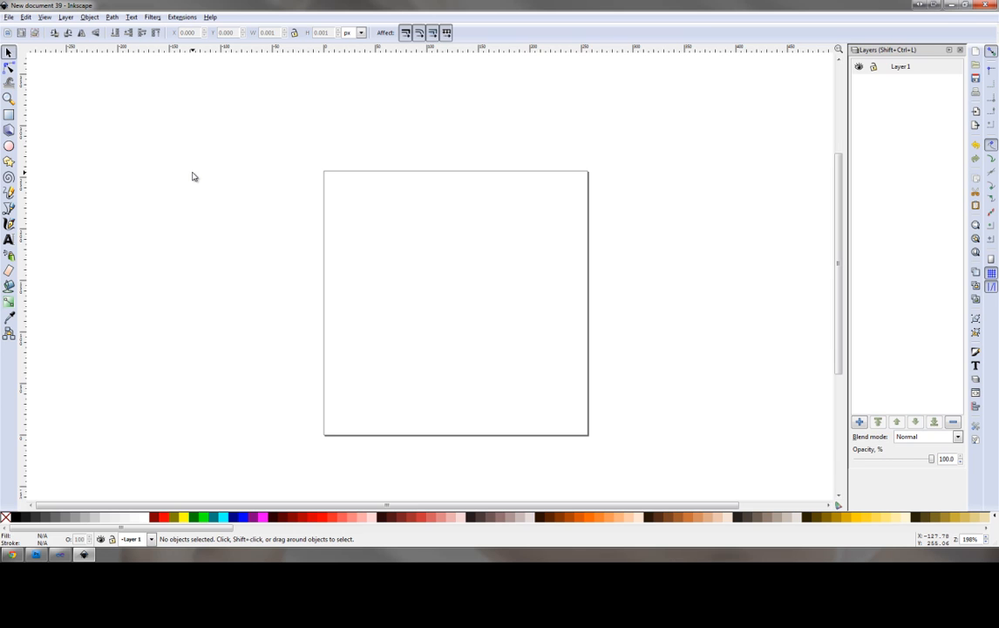
# Step: Draw an ellipse, stretch it into a larger circle, and move it nearer the page centre
pyautogui.click(9, 146)
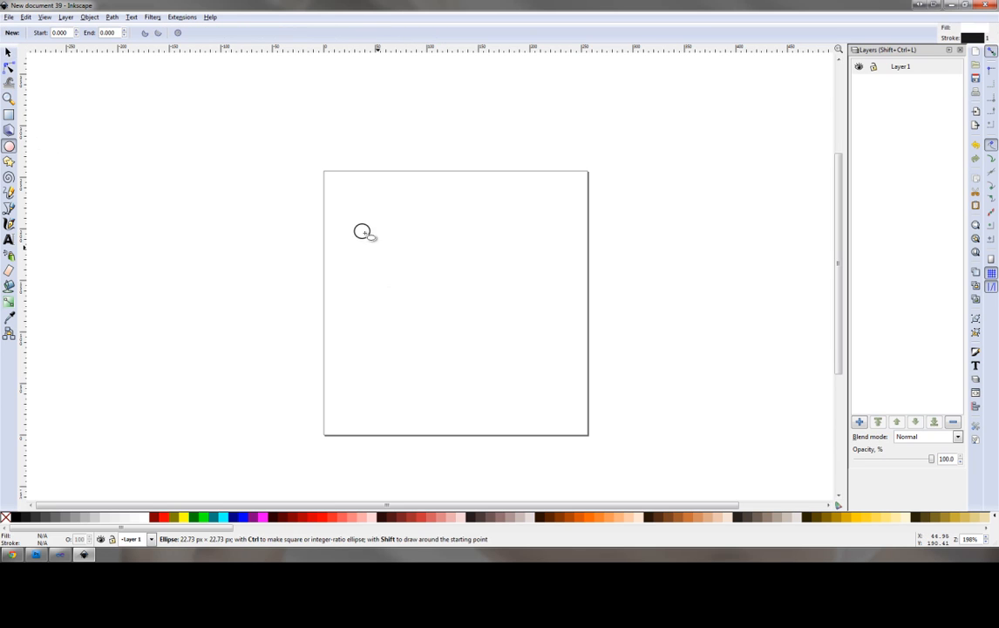
pyautogui.moveTo(363, 231); pyautogui.dragTo(497, 347)
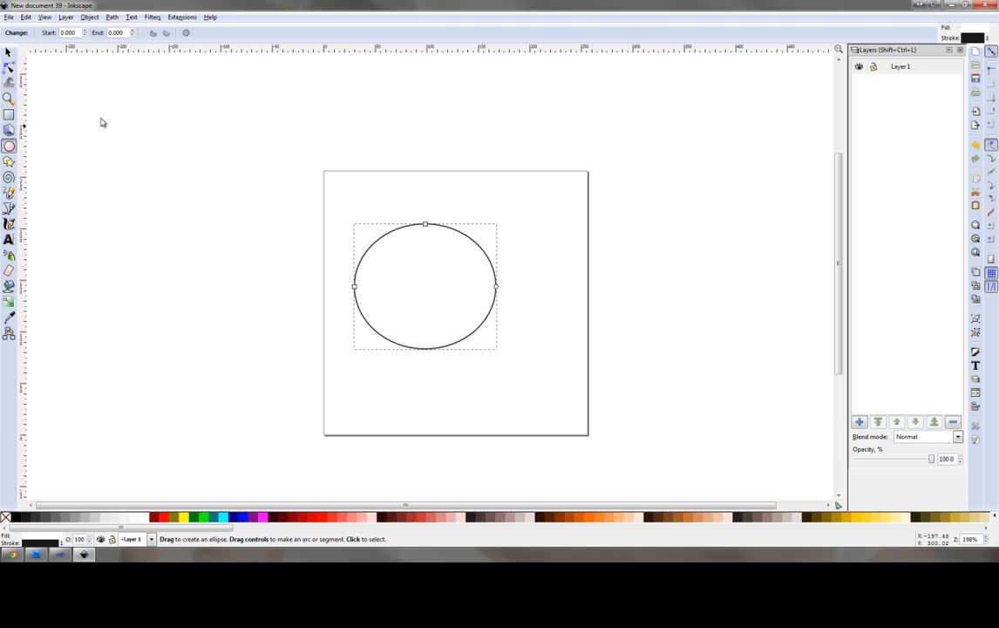
pyautogui.moveTo(11, 54)
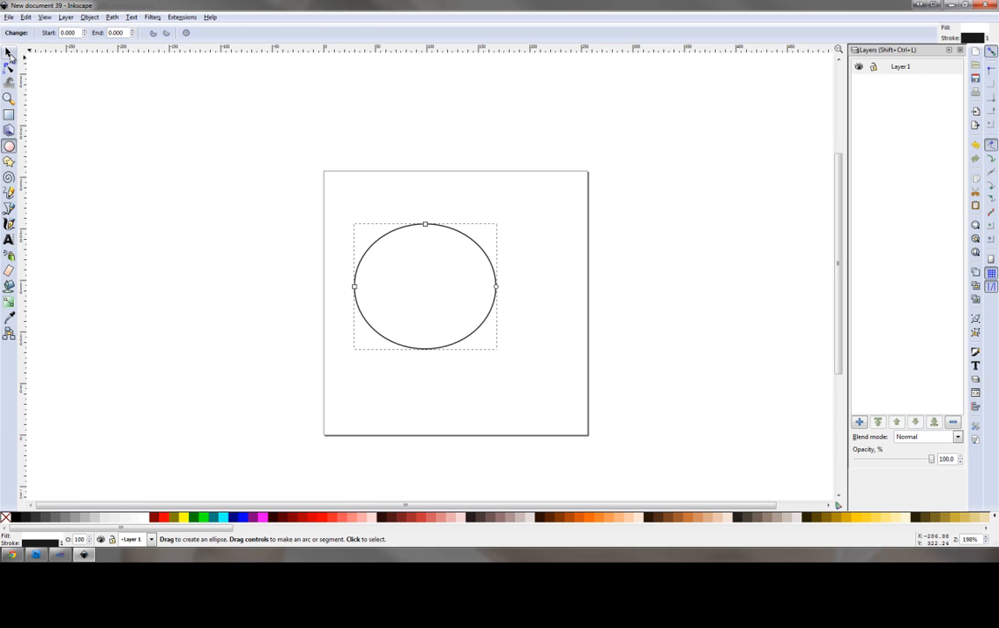
pyautogui.click(8, 53)
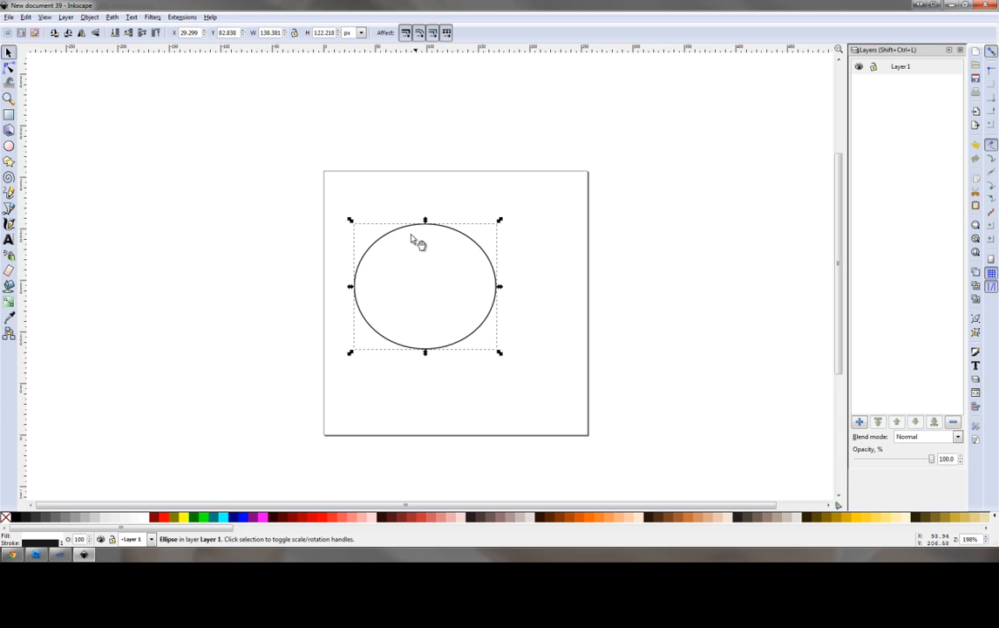
pyautogui.moveTo(372, 231)
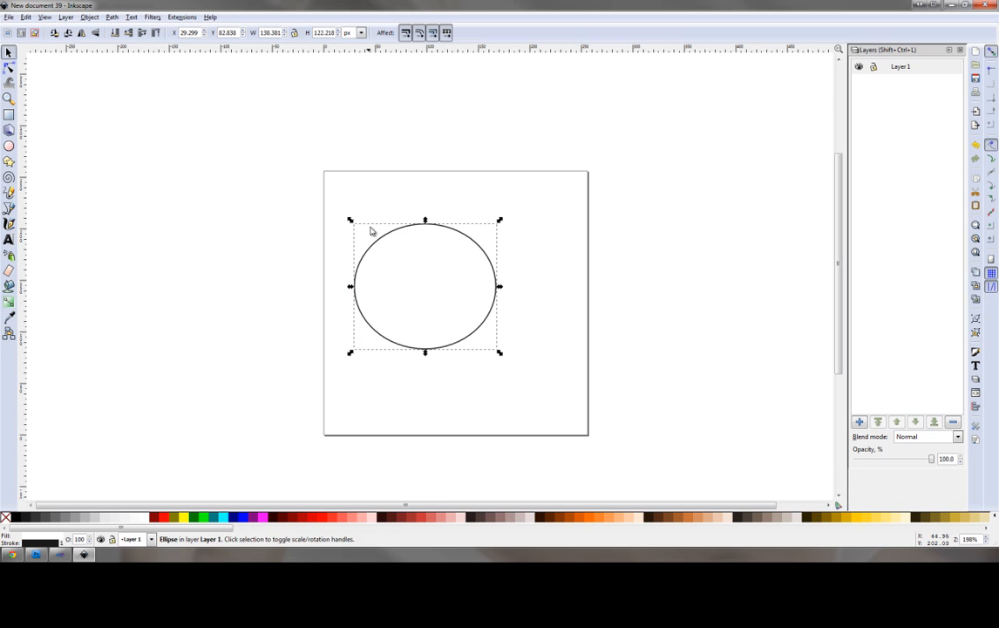
pyautogui.moveTo(501, 230)
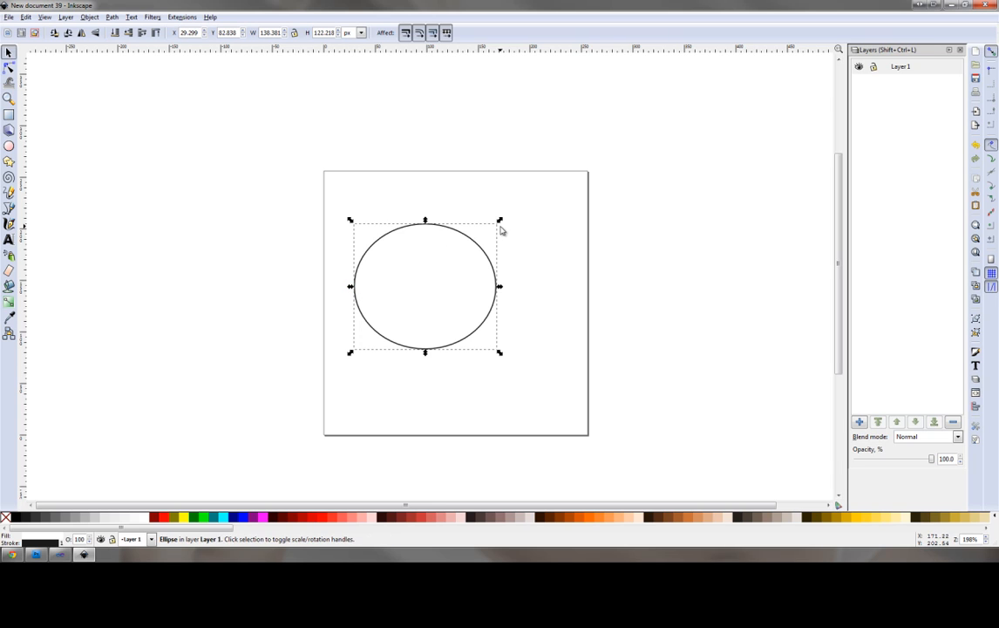
pyautogui.moveTo(351, 191)
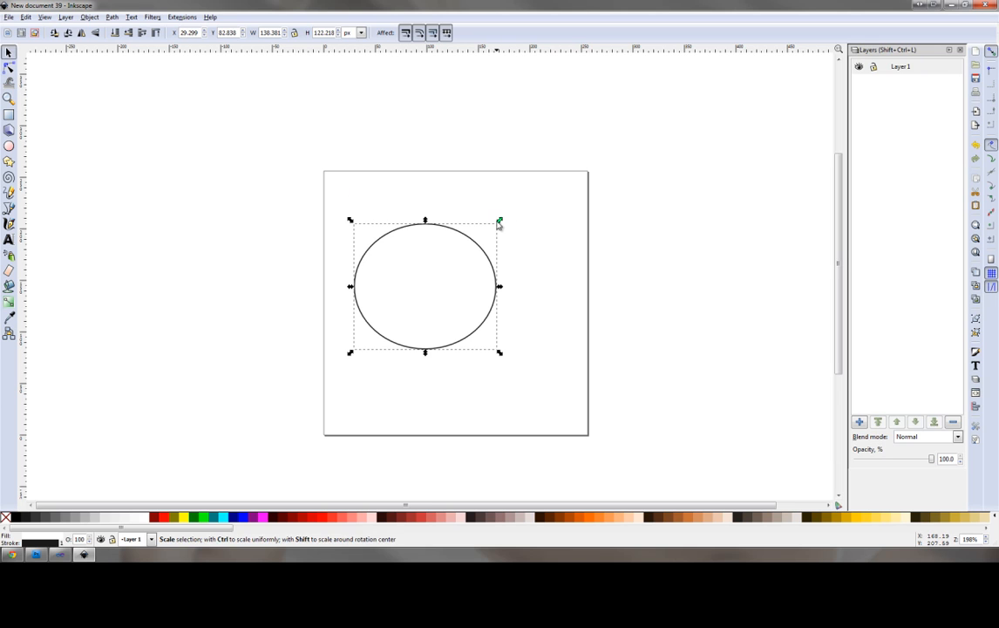
pyautogui.moveTo(498, 220); pyautogui.dragTo(567, 221)
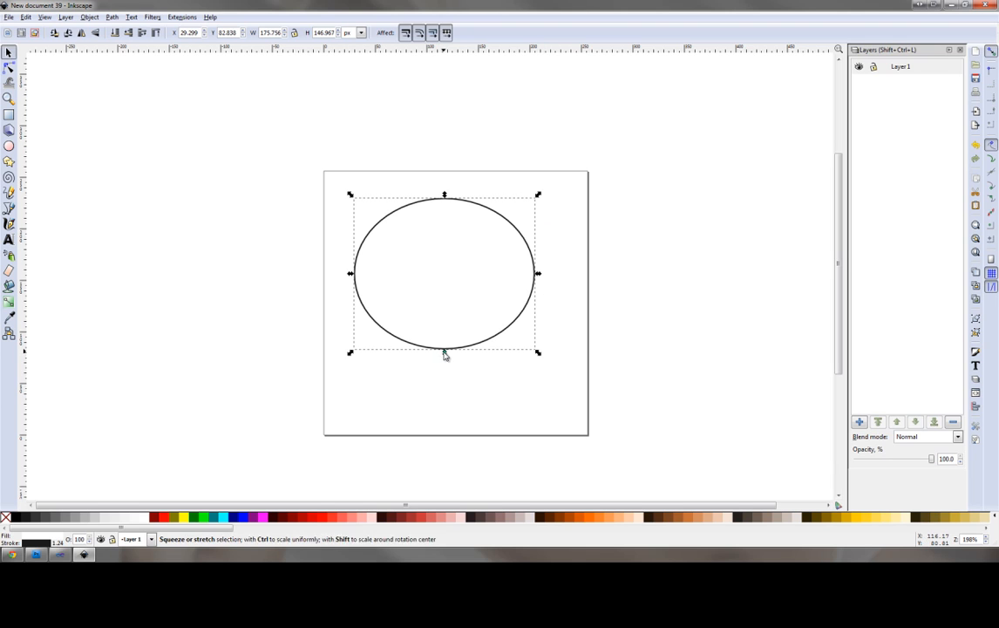
pyautogui.moveTo(445, 351); pyautogui.dragTo(445, 385)
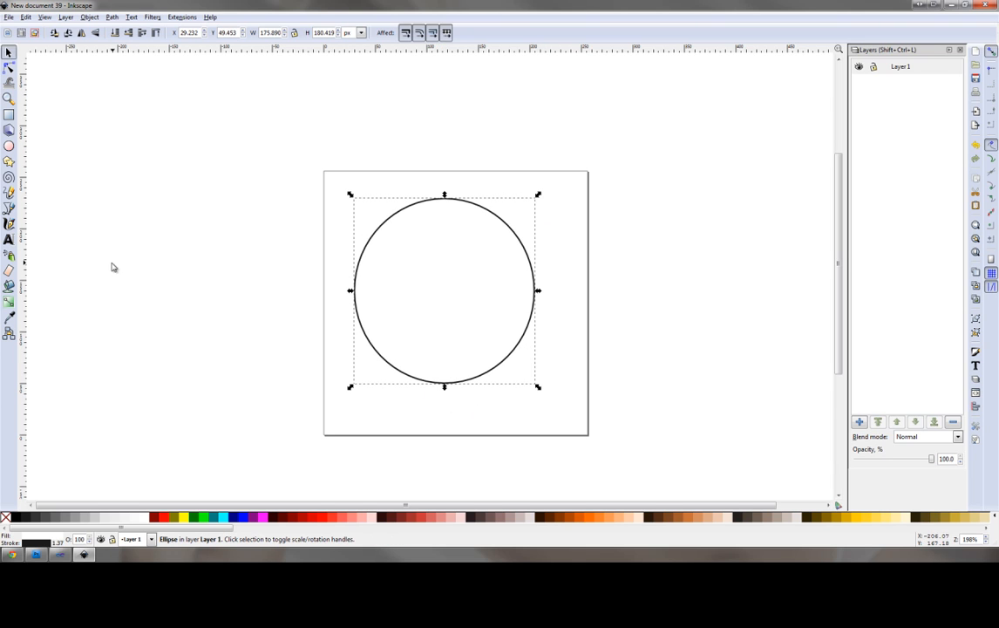
pyautogui.moveTo(251, 177)
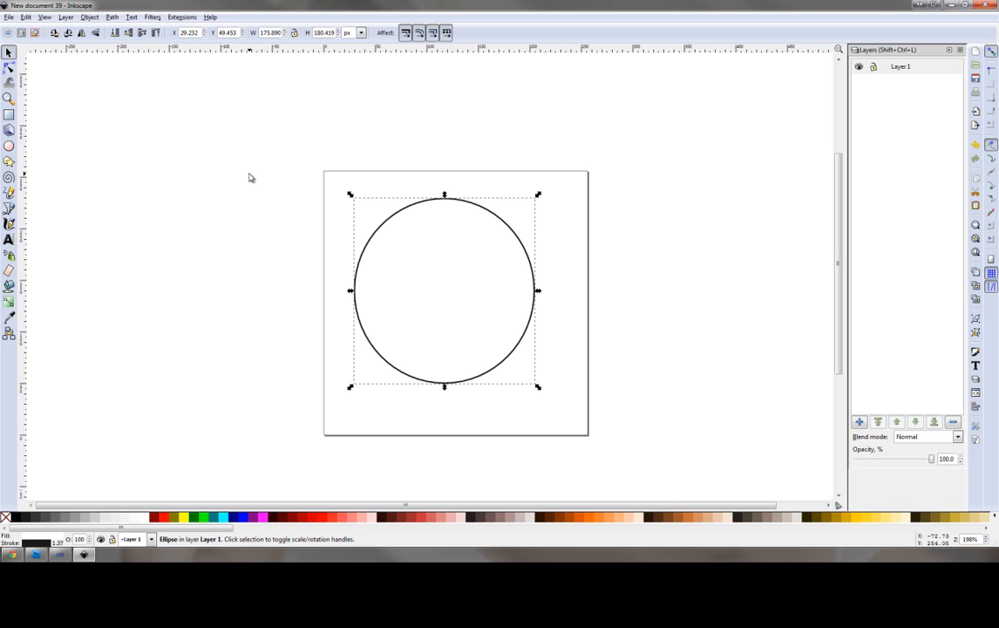
pyautogui.moveTo(339, 174)
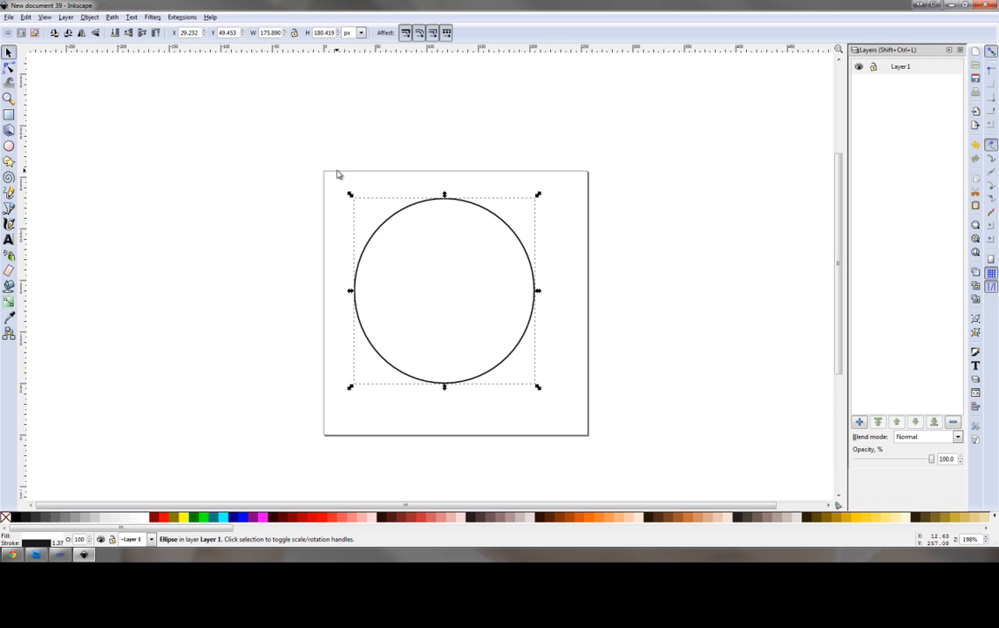
pyautogui.moveTo(444, 290); pyautogui.dragTo(461, 286)
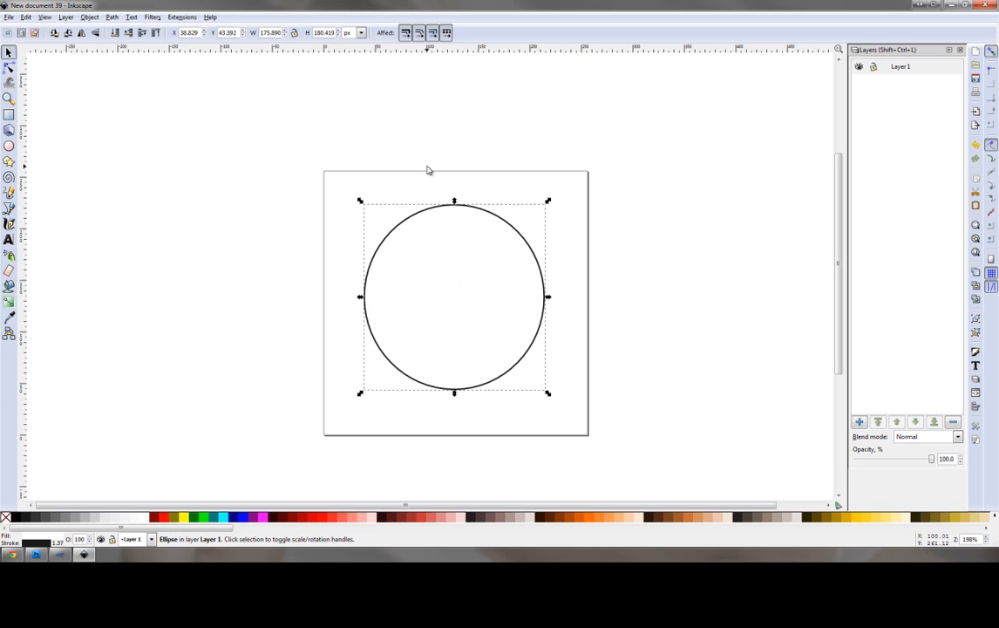
pyautogui.moveTo(440, 266)
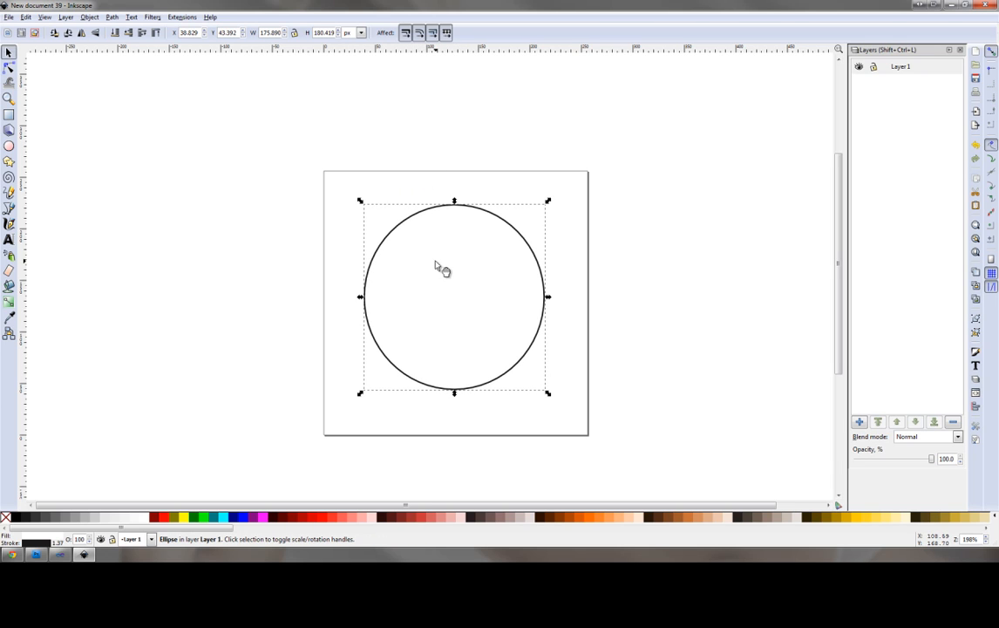
pyautogui.moveTo(414, 260)
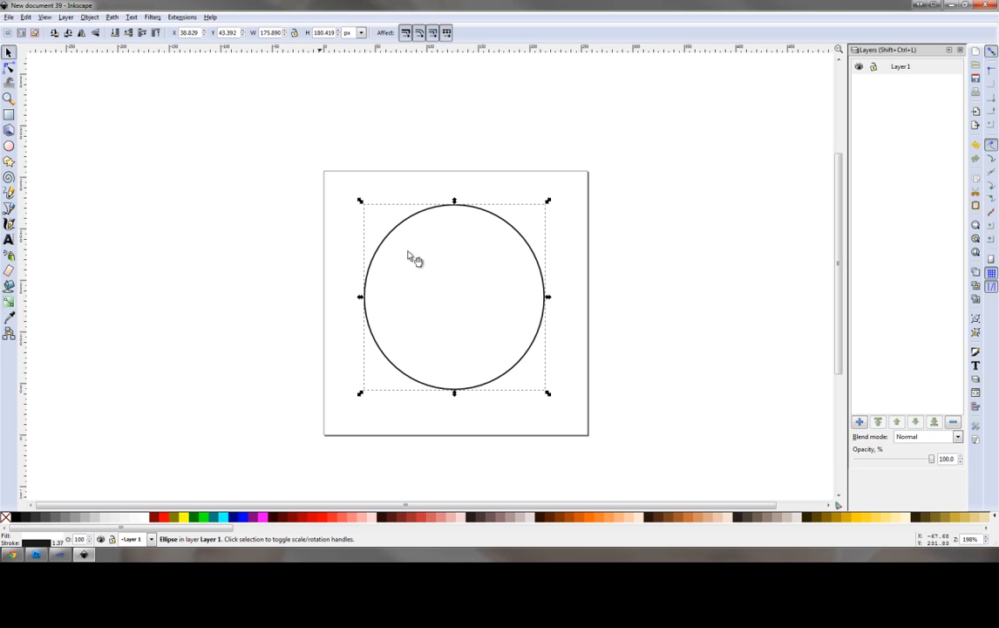
pyautogui.moveTo(308, 203)
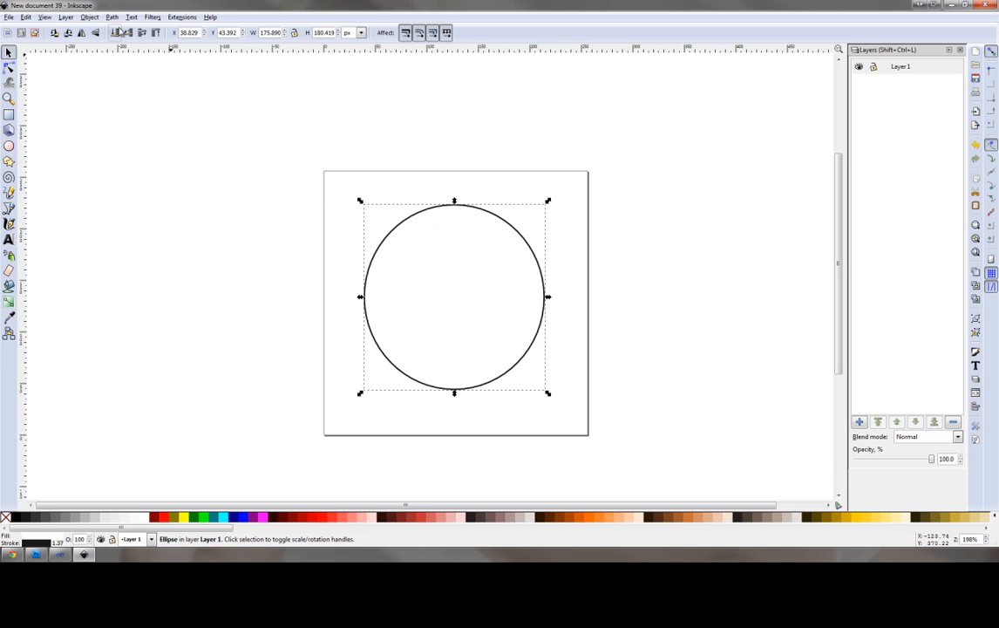
# Step: Convert the circle with Path > Object to Path and select its top node for editing
pyautogui.click(112, 17)
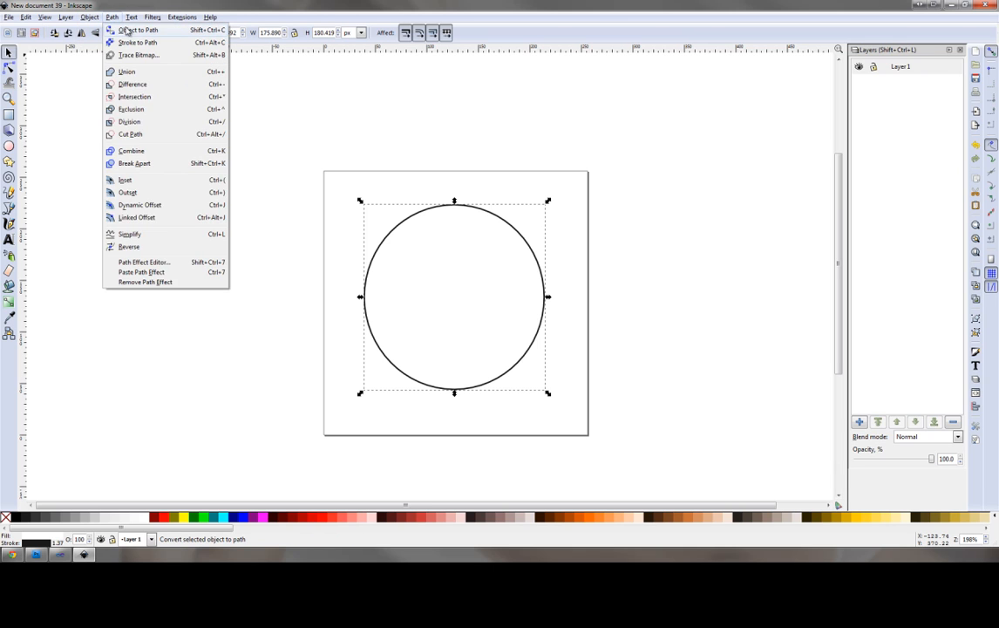
pyautogui.click(138, 30)
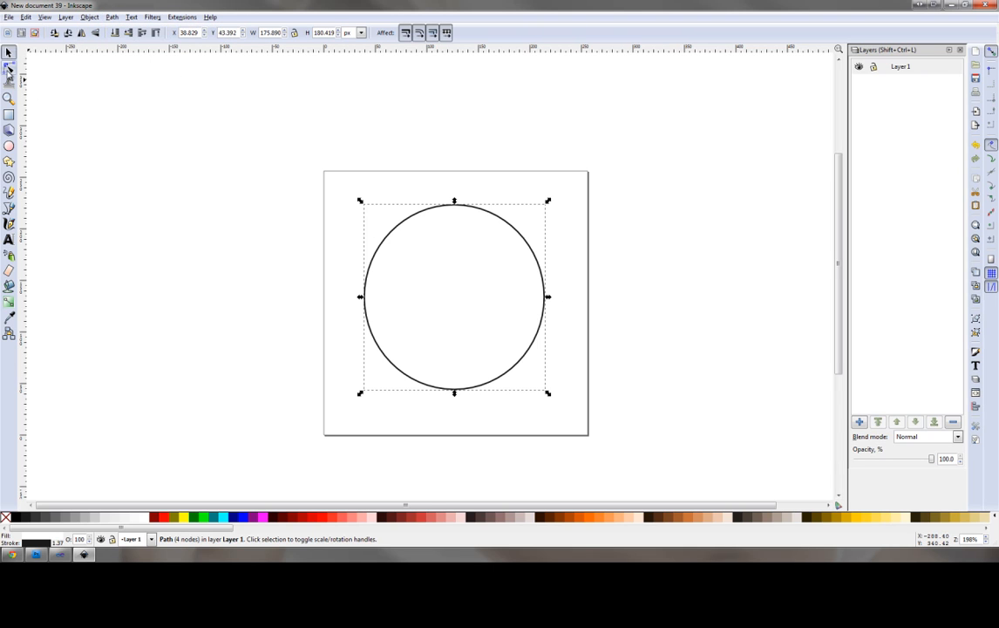
pyautogui.click(8, 67)
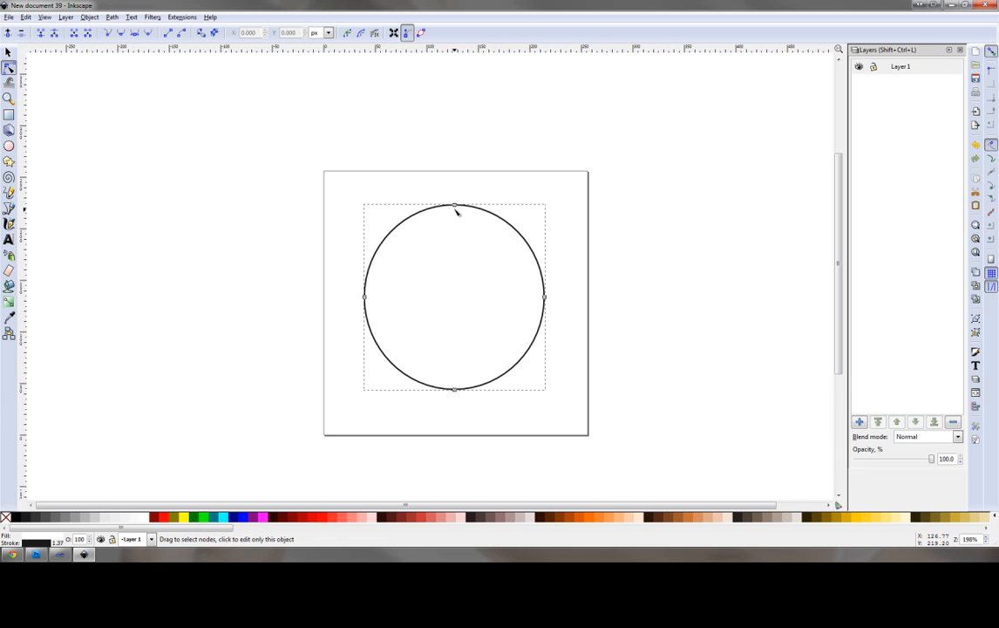
pyautogui.click(453, 205)
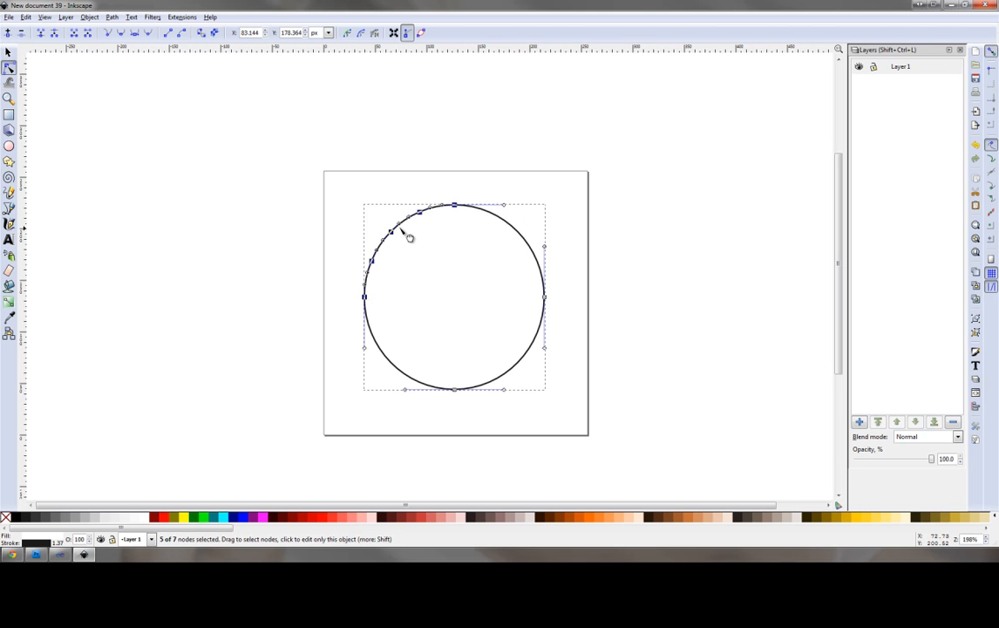
pyautogui.click(454, 207)
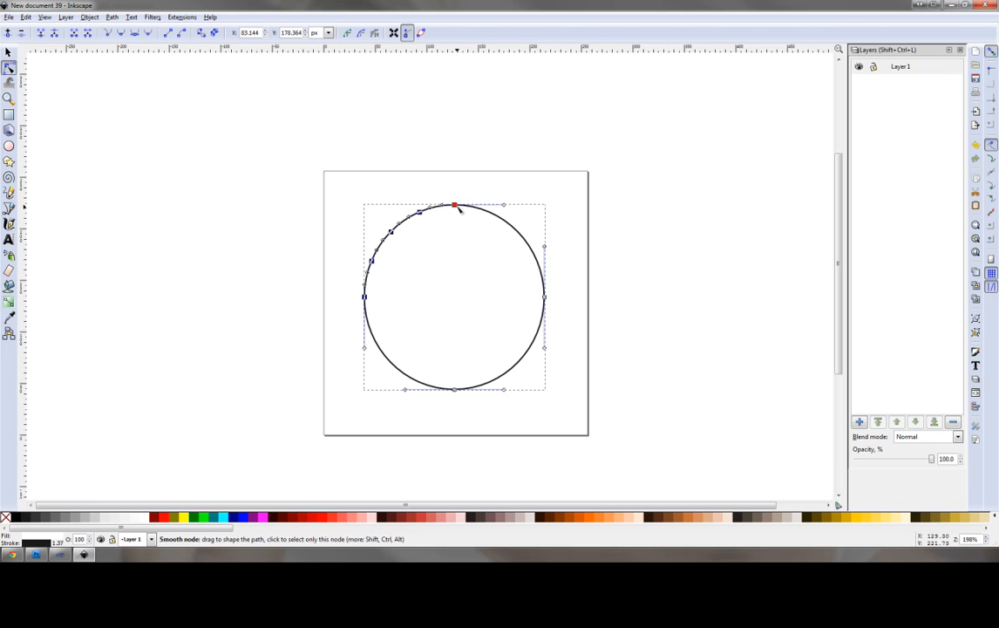
pyautogui.moveTo(457, 209)
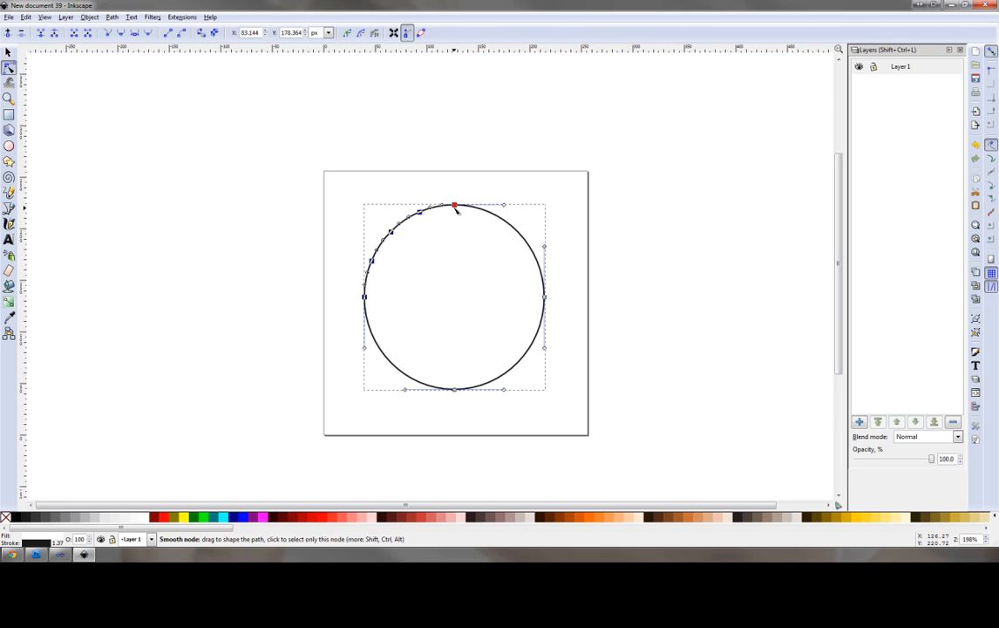
pyautogui.moveTo(459, 209)
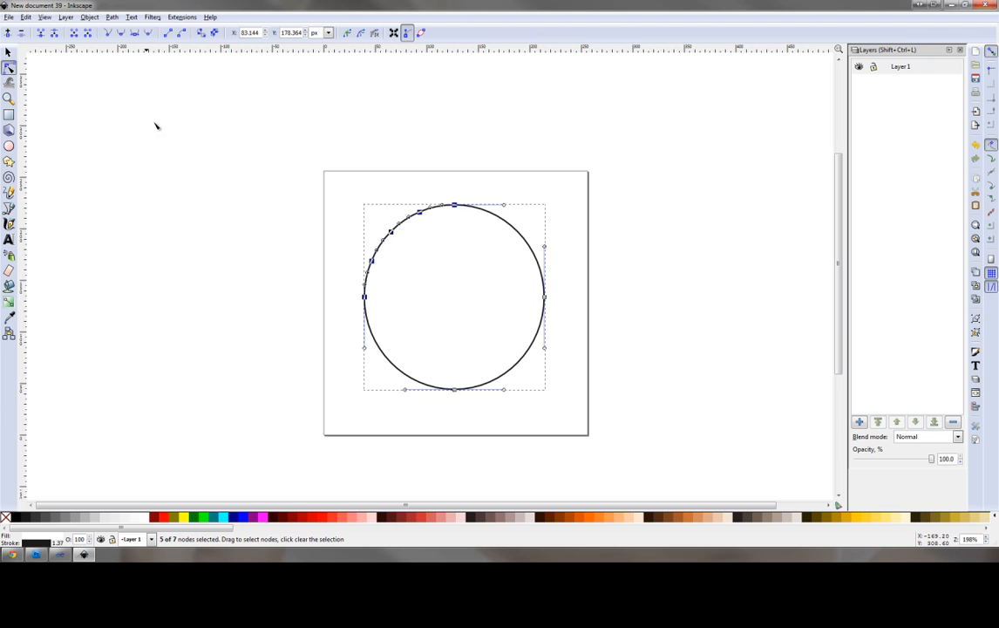
pyautogui.moveTo(407, 286)
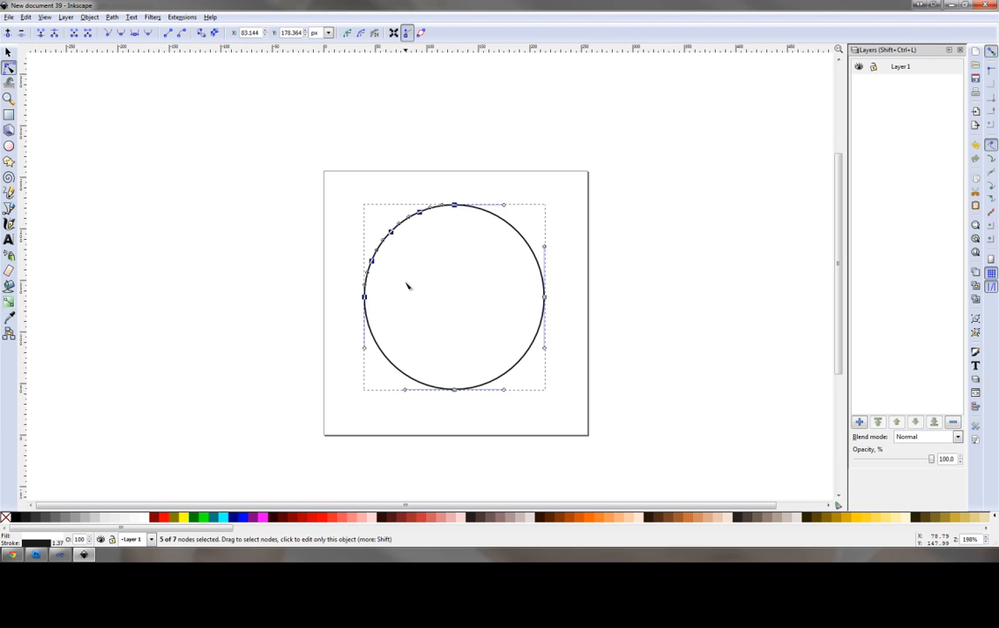
pyautogui.moveTo(414, 253)
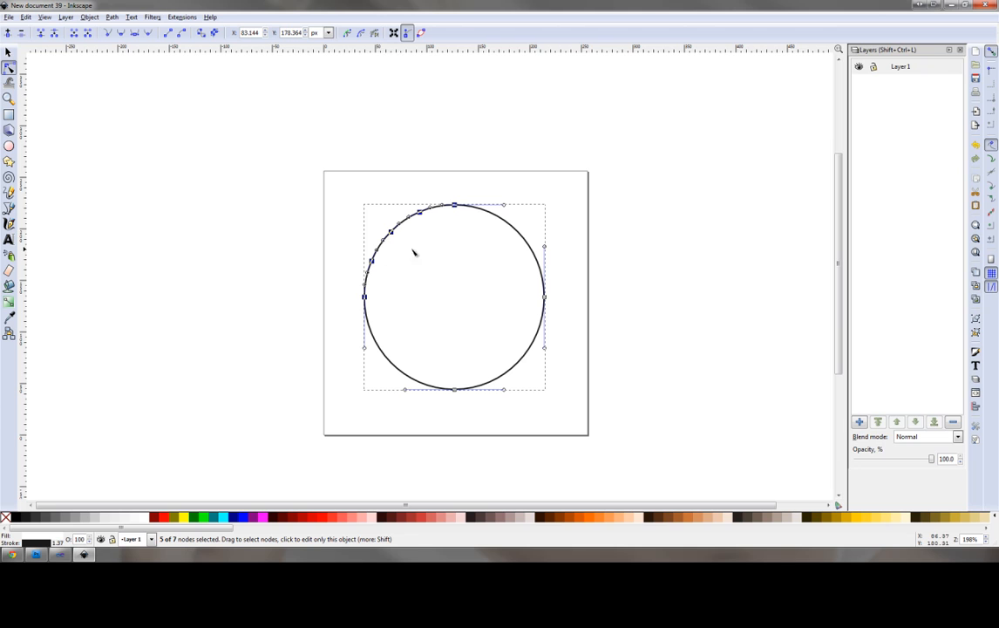
pyautogui.moveTo(394, 255)
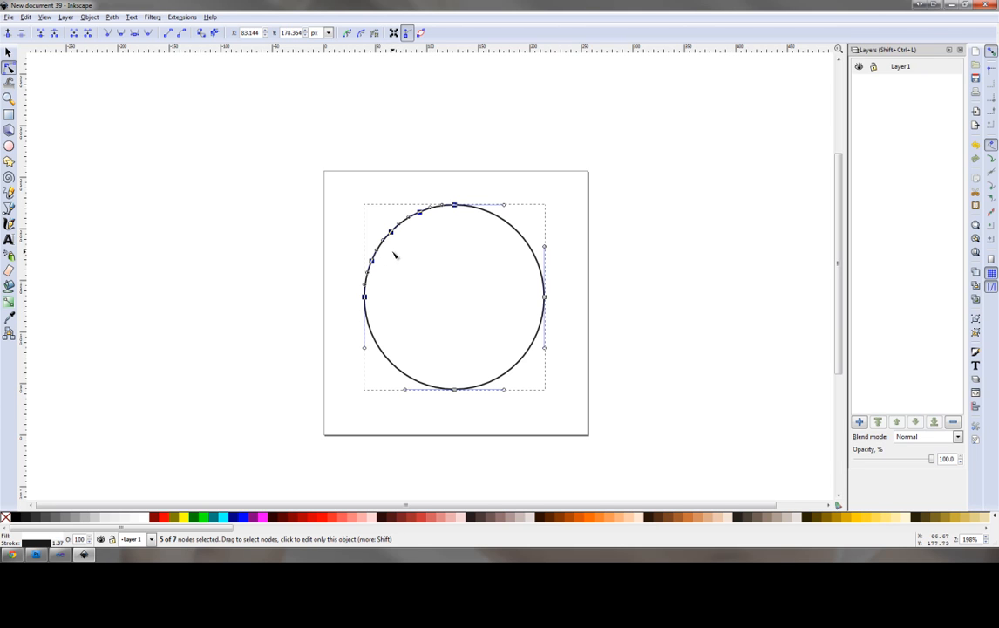
pyautogui.moveTo(401, 244)
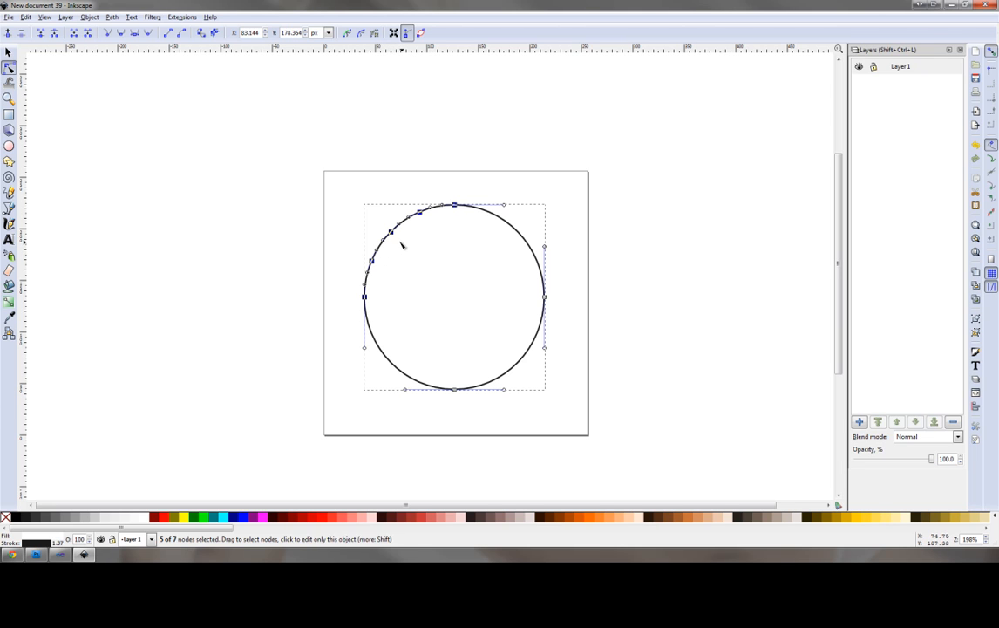
# Step: Pull the upper-left node inward and dip the top of the circle's outline
pyautogui.click(404, 242)
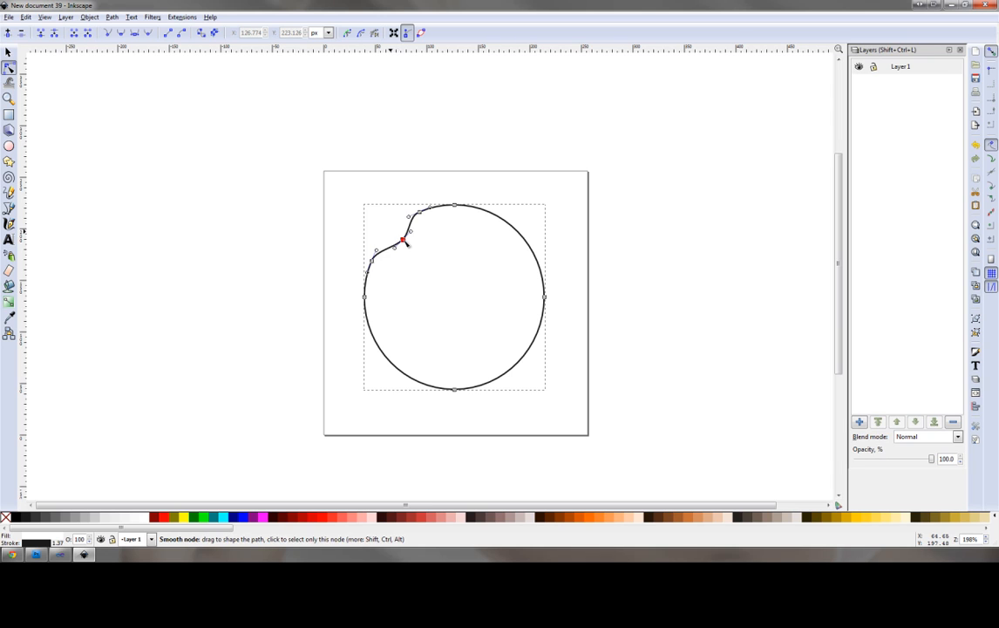
pyautogui.moveTo(403, 242); pyautogui.dragTo(438, 254)
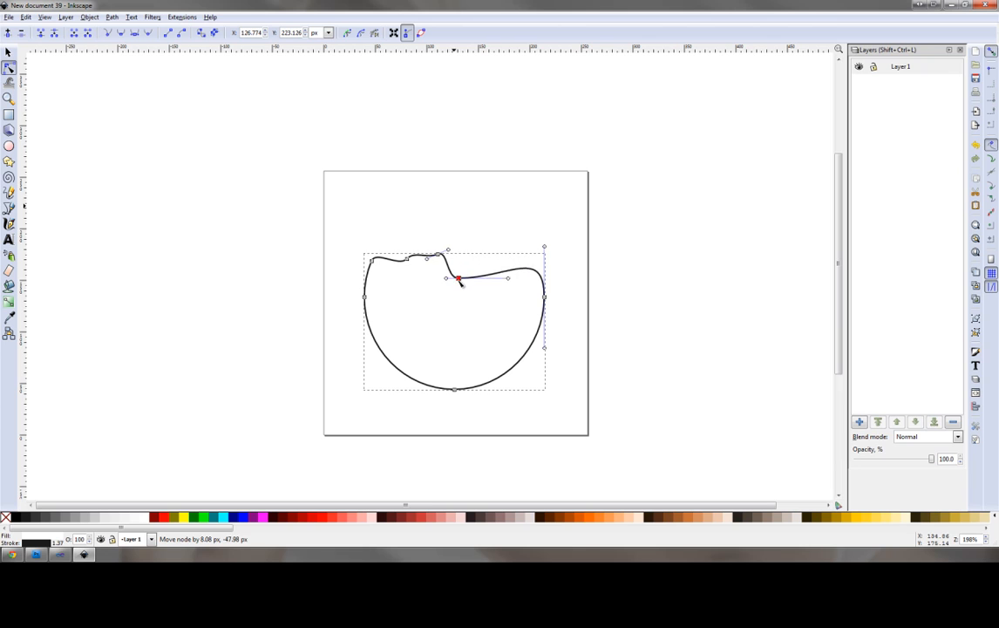
pyautogui.moveTo(458, 279); pyautogui.dragTo(410, 283)
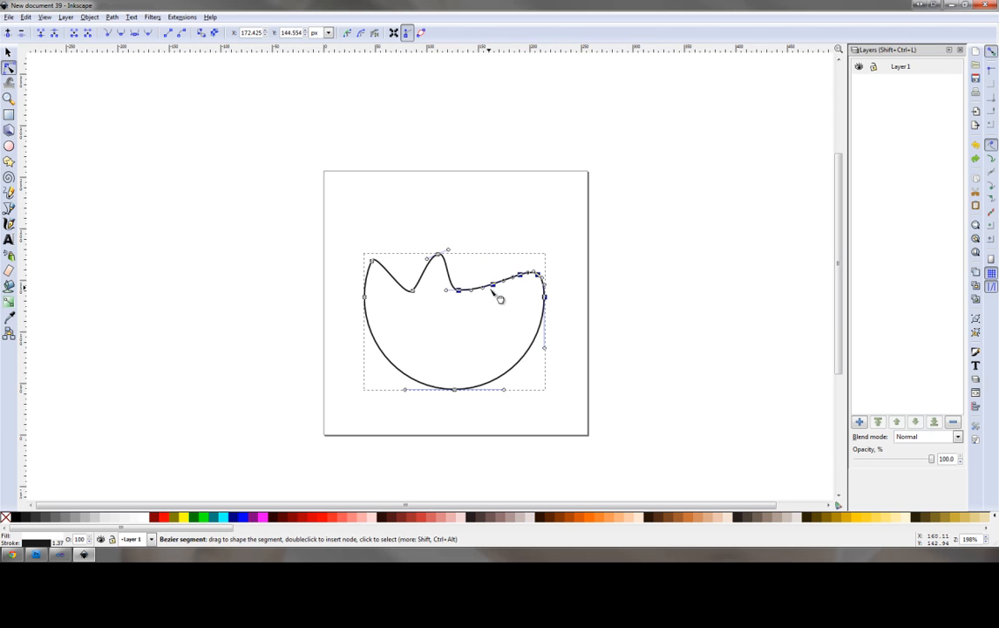
pyautogui.moveTo(500, 296); pyautogui.dragTo(491, 277)
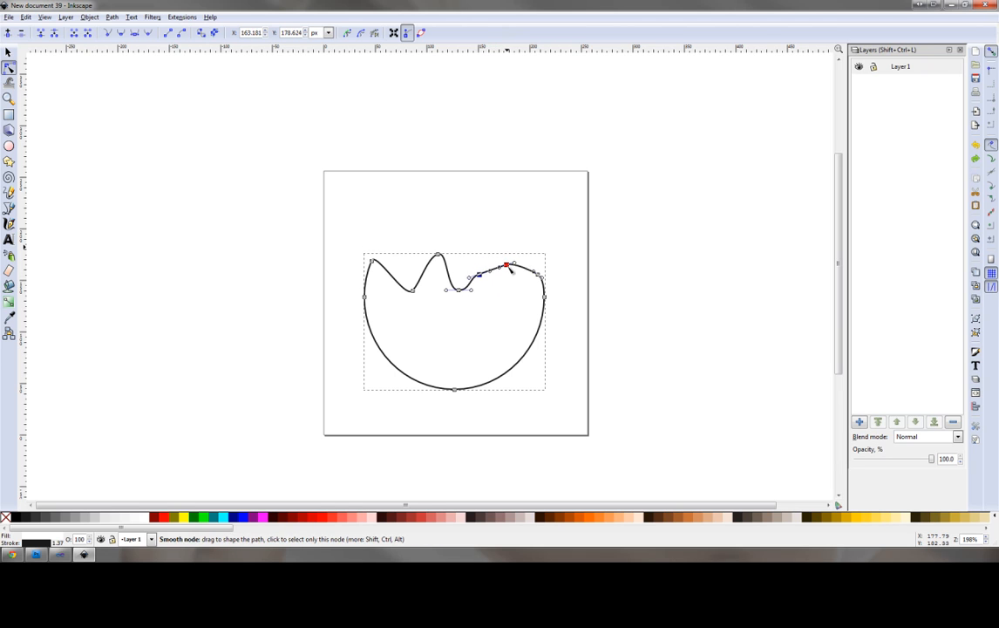
# Step: Shape the upper-right nodes and curves into the right and middle pointed peaks
pyautogui.moveTo(513, 266); pyautogui.dragTo(504, 259)
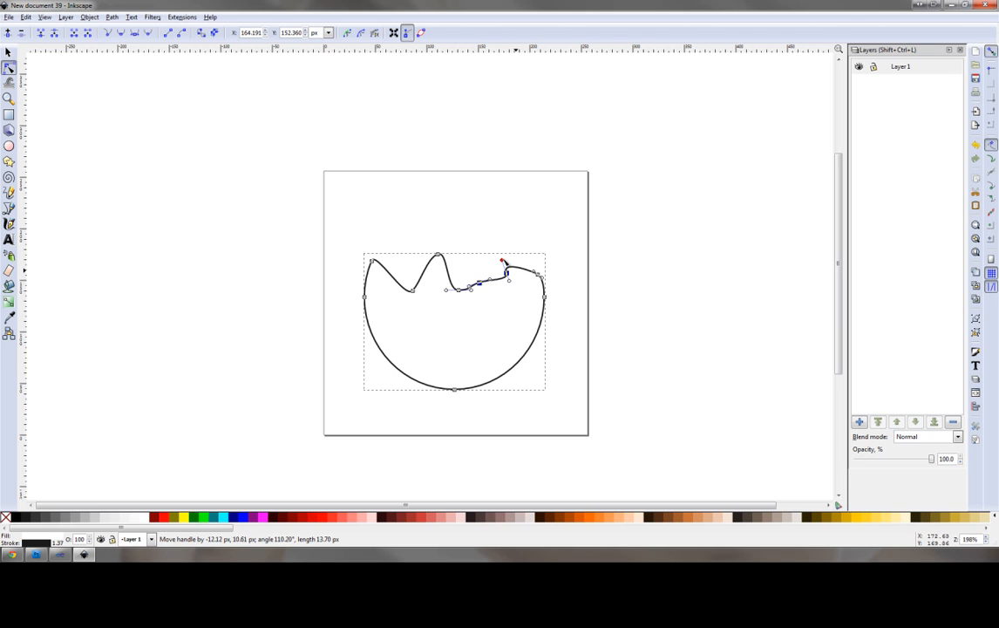
pyautogui.moveTo(503, 264); pyautogui.dragTo(526, 237)
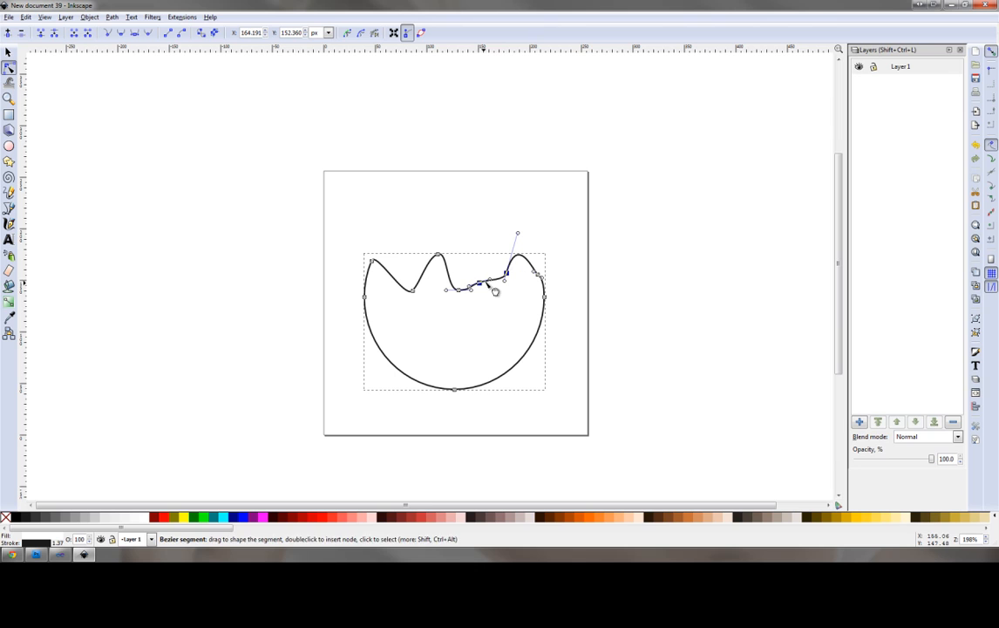
pyautogui.moveTo(495, 291); pyautogui.dragTo(499, 263)
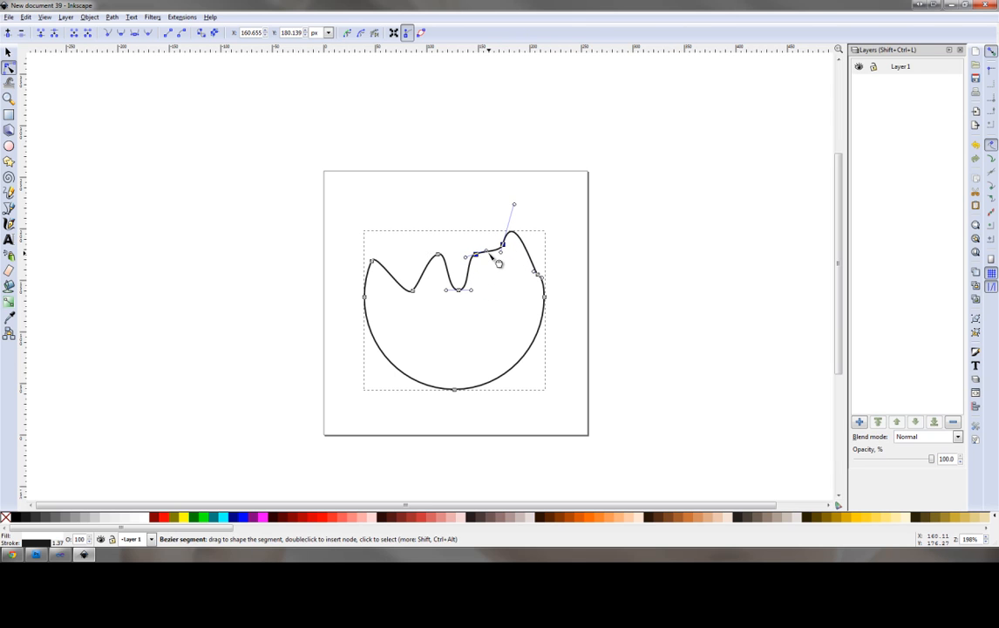
pyautogui.moveTo(500, 254); pyautogui.dragTo(490, 278)
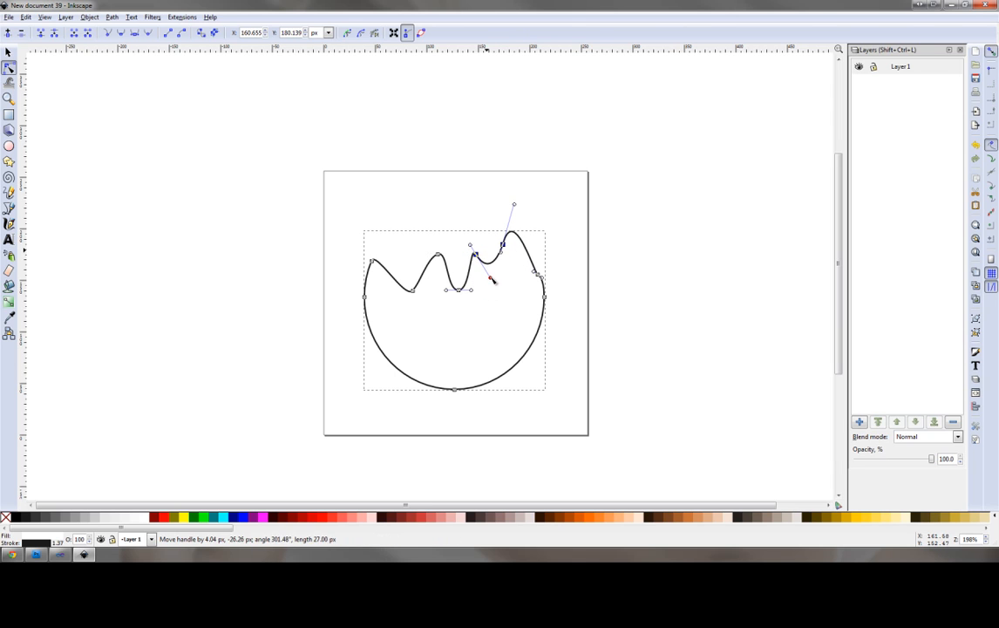
pyautogui.moveTo(501, 244); pyautogui.dragTo(500, 270)
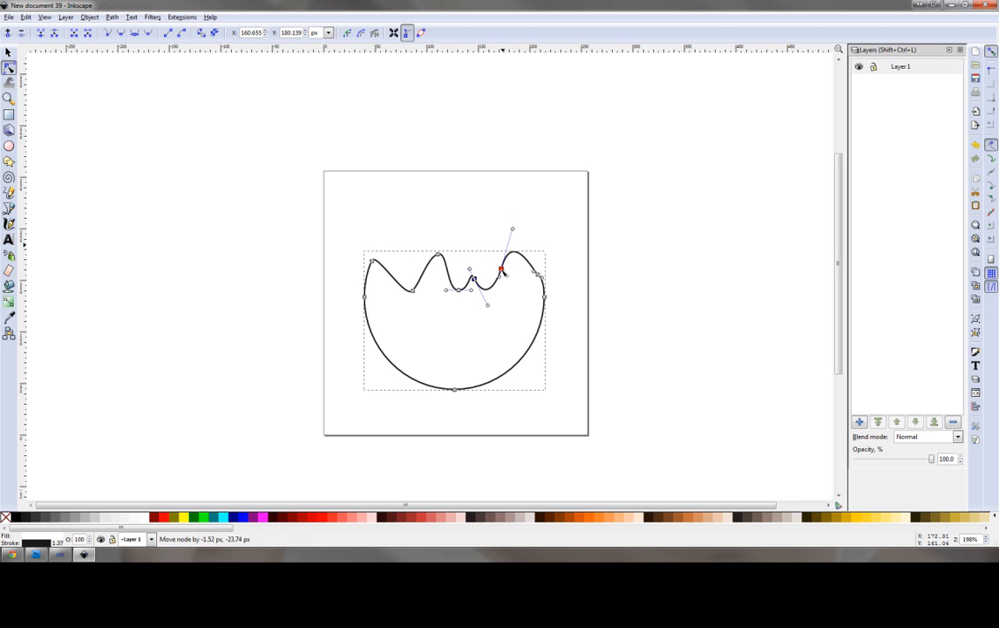
pyautogui.moveTo(499, 270); pyautogui.dragTo(473, 260)
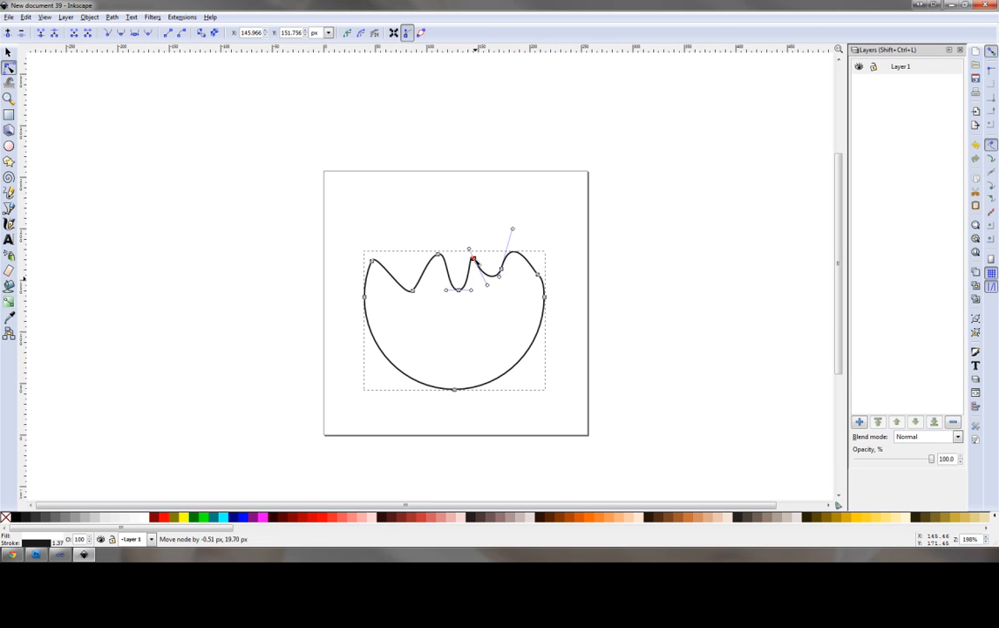
pyautogui.moveTo(474, 259); pyautogui.dragTo(499, 286)
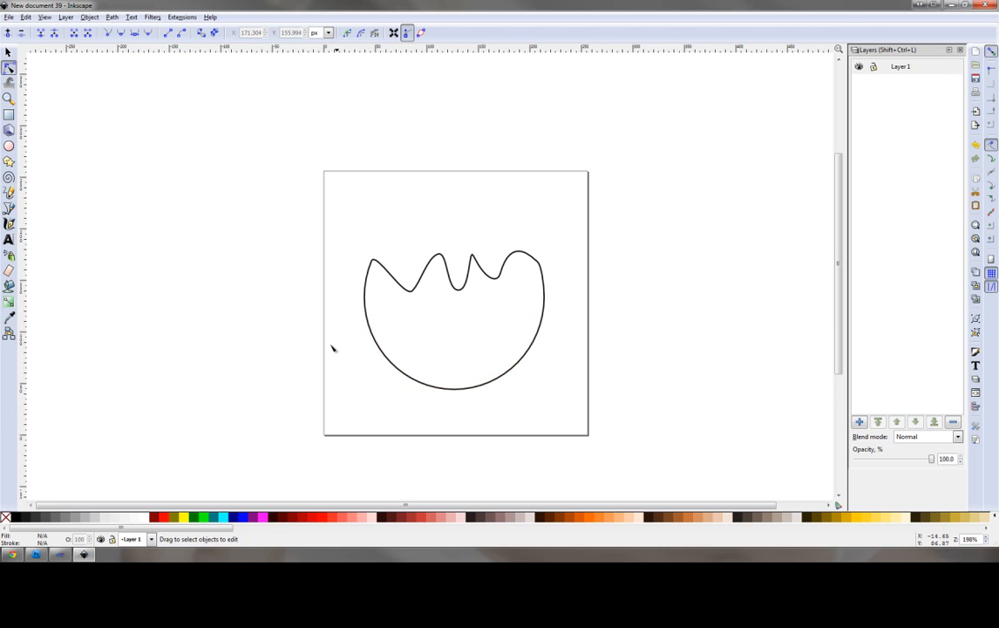
pyautogui.moveTo(171, 193)
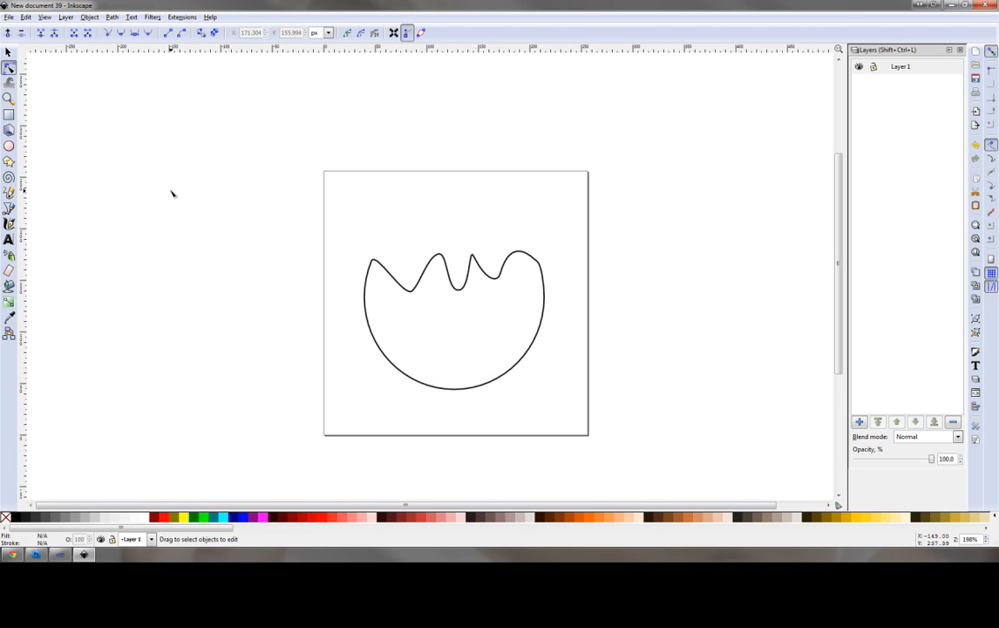
pyautogui.moveTo(349, 229)
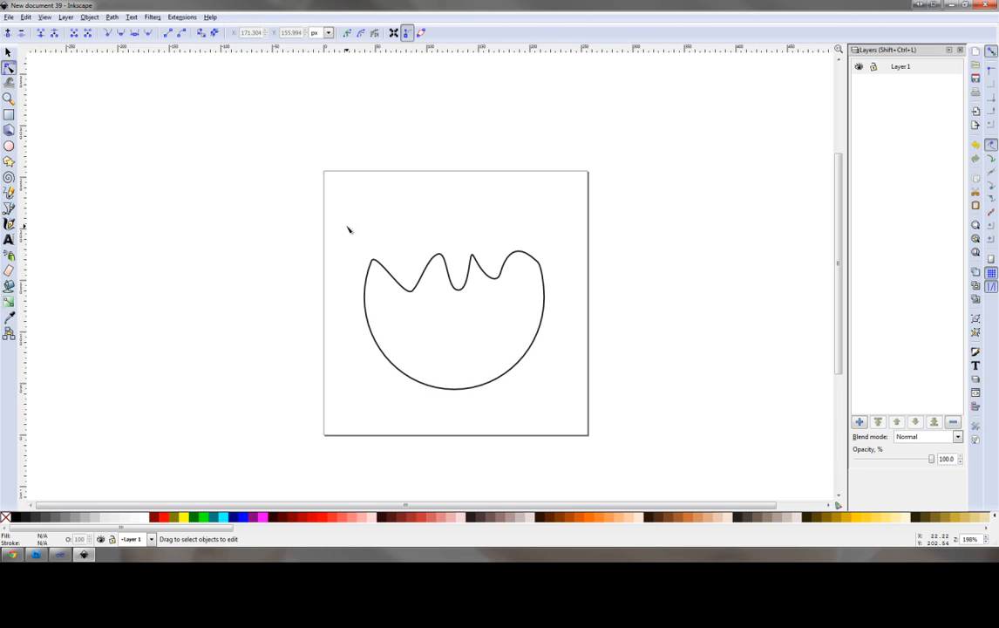
pyautogui.moveTo(311, 364)
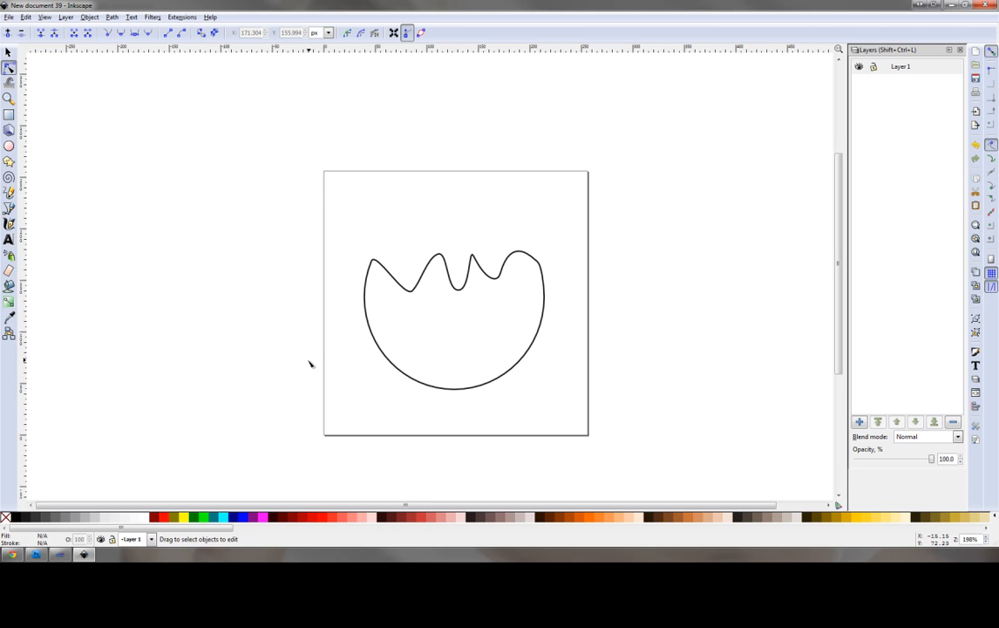
pyautogui.moveTo(318, 242)
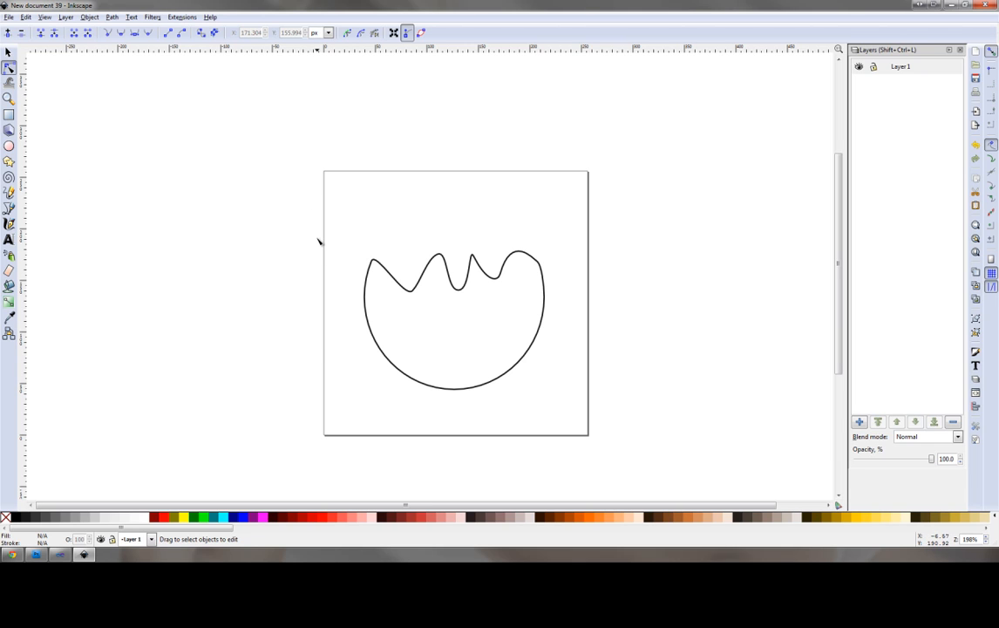
pyautogui.moveTo(164, 171)
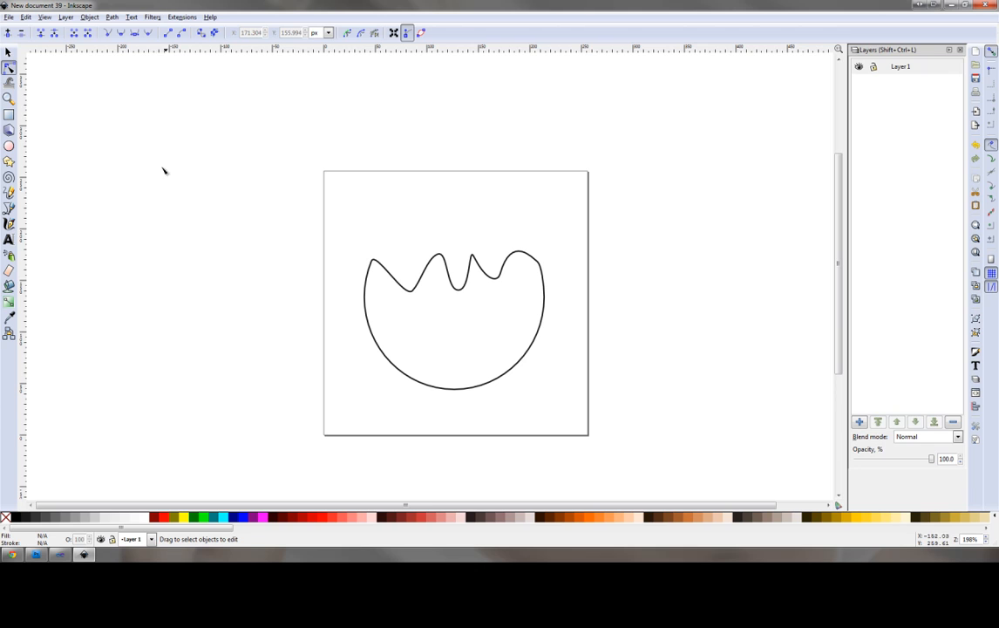
pyautogui.moveTo(209, 104)
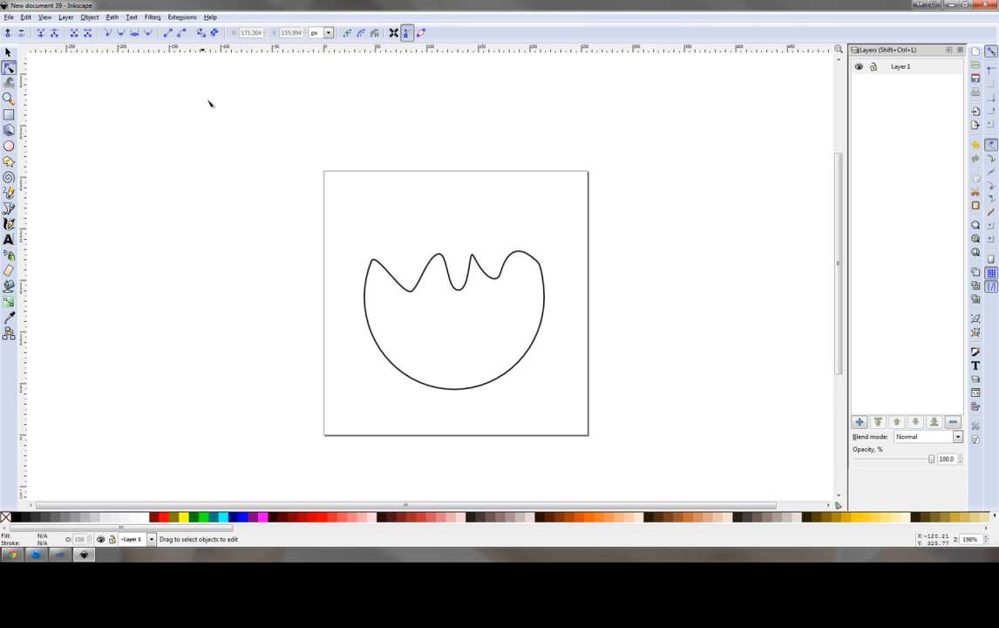
pyautogui.moveTo(327, 195)
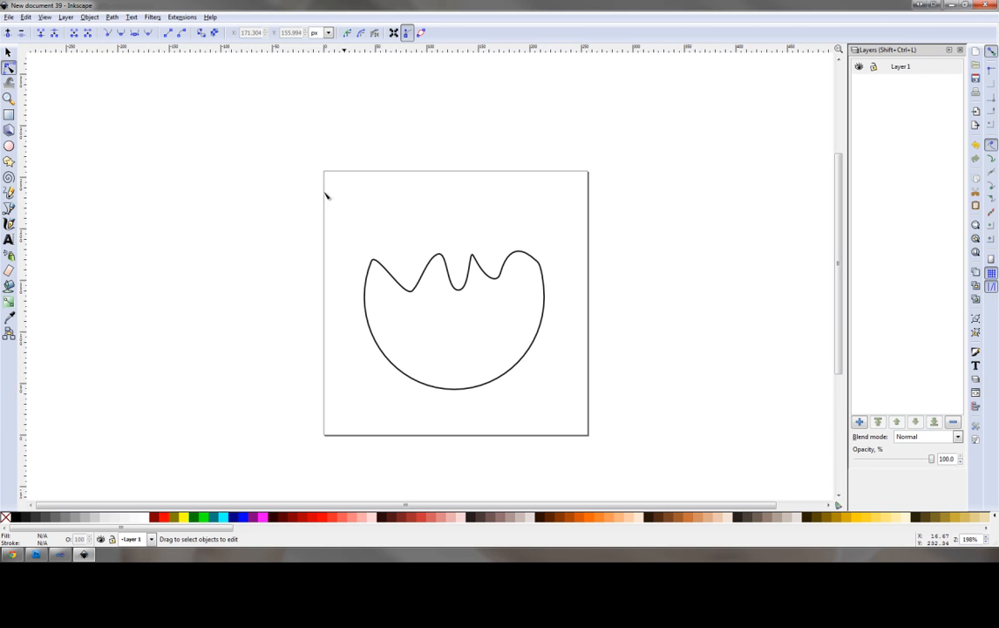
pyautogui.moveTo(214, 181)
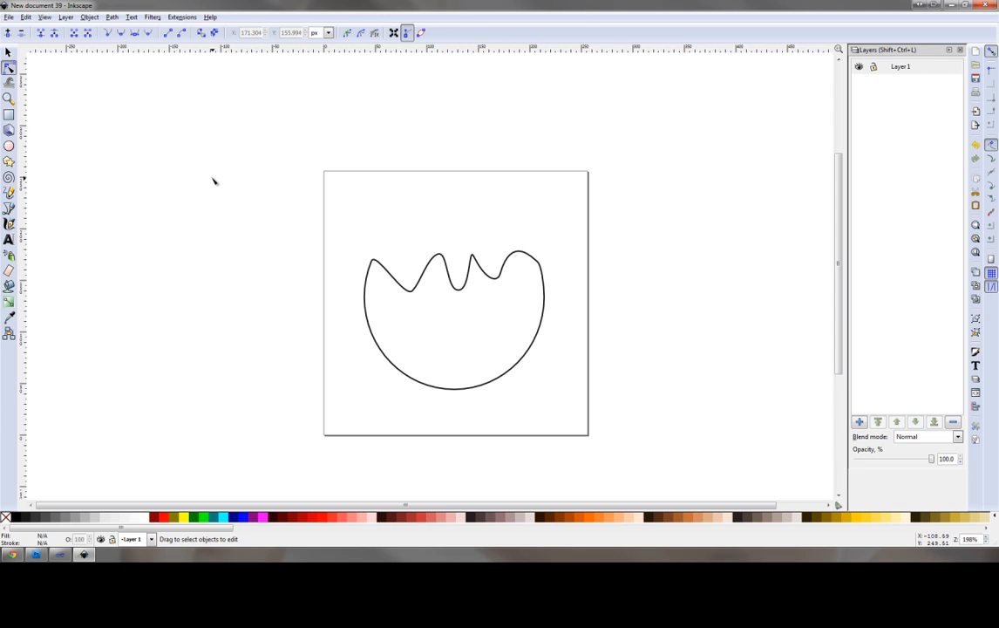
pyautogui.moveTo(381, 224)
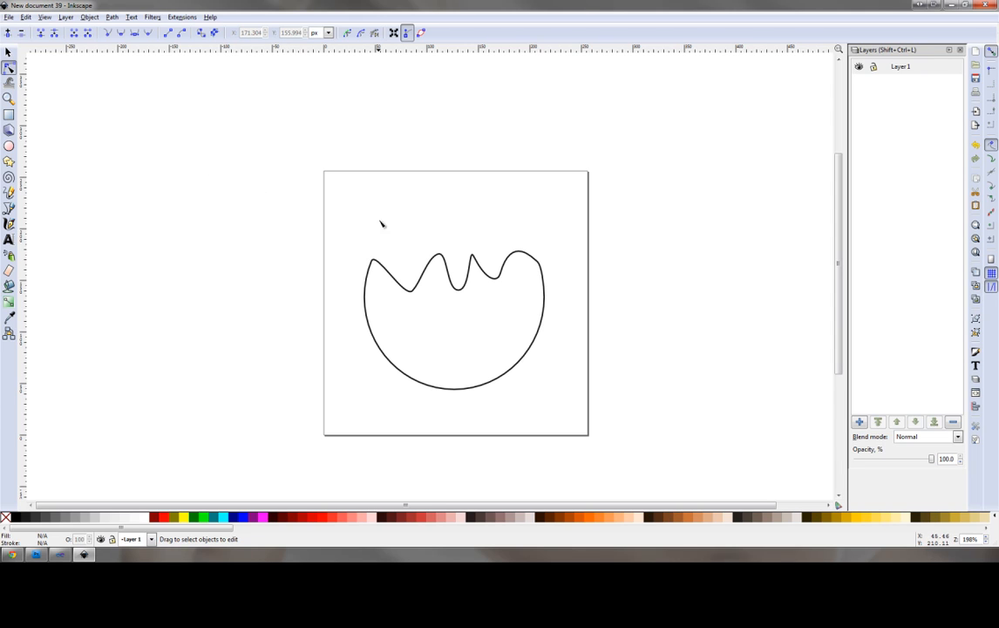
pyautogui.moveTo(369, 253)
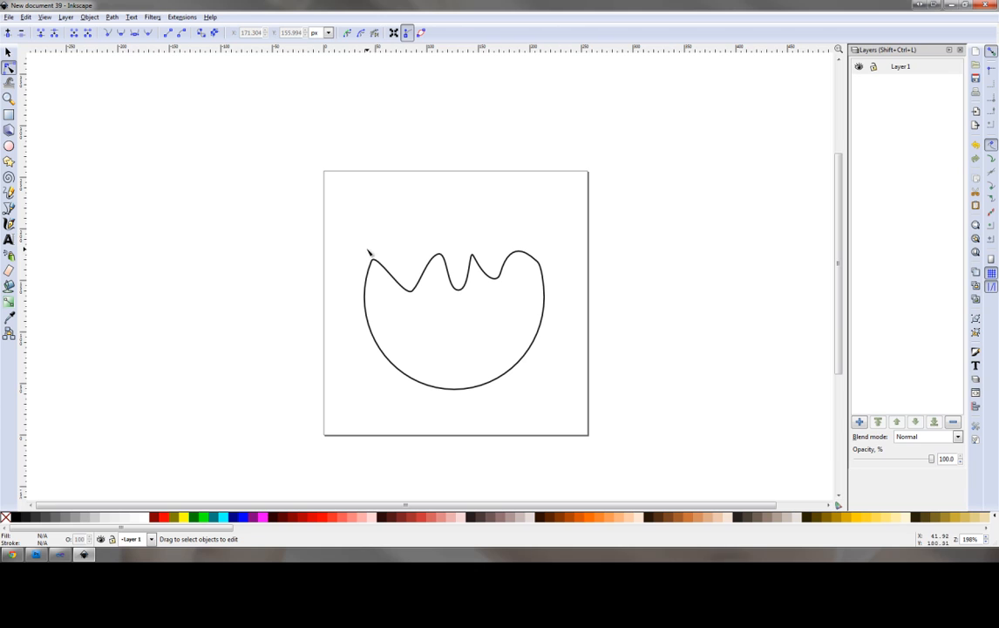
pyautogui.moveTo(75, 173)
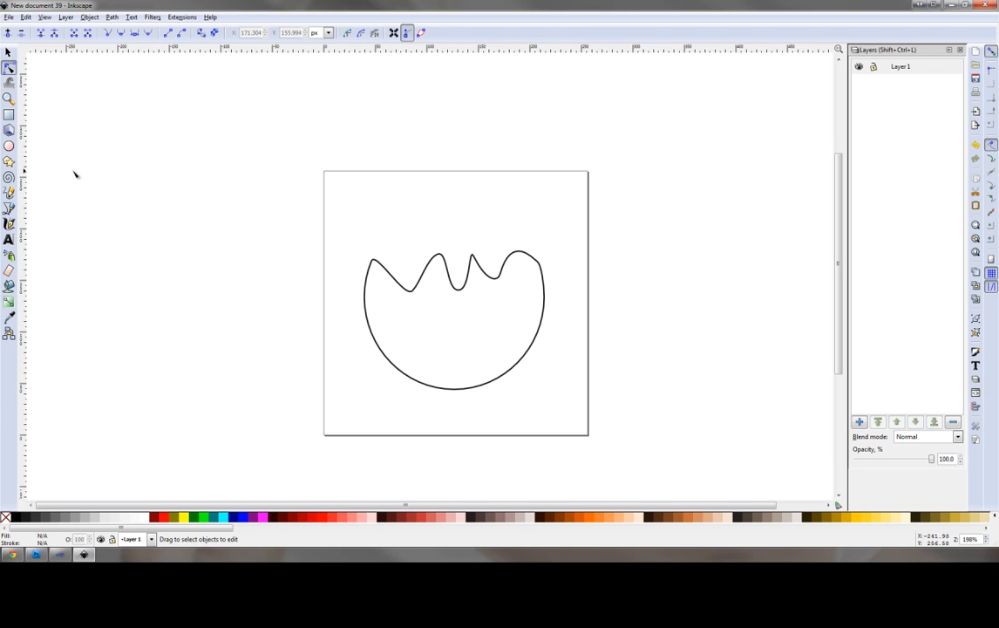
pyautogui.moveTo(50, 69)
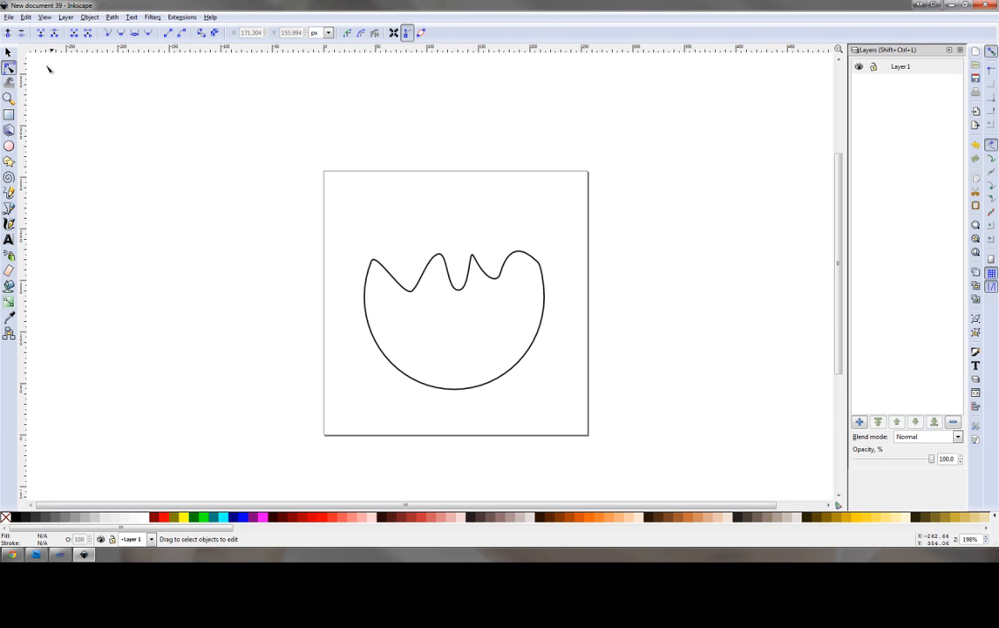
pyautogui.moveTo(81, 221)
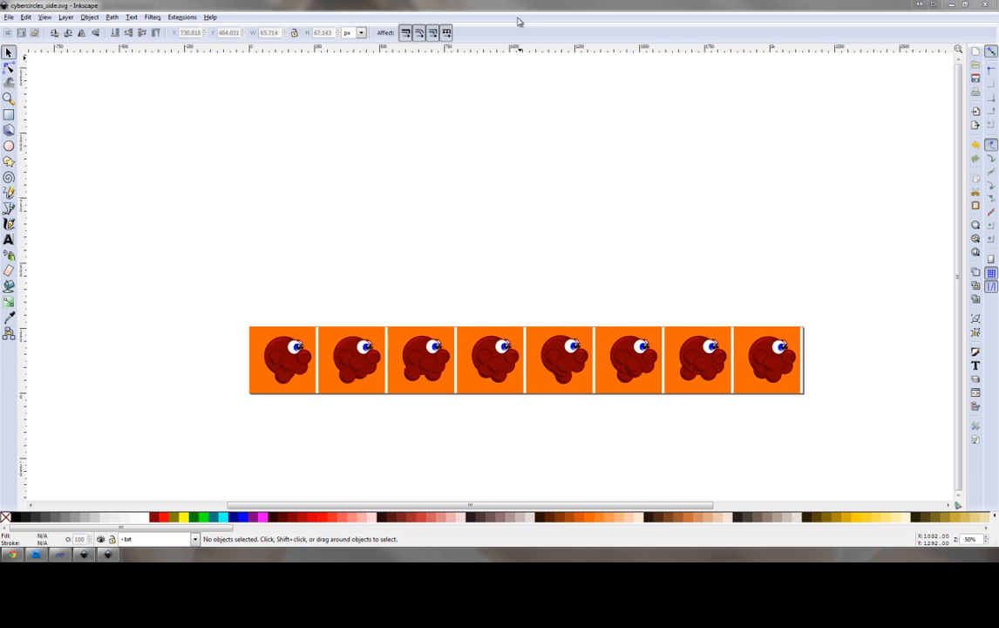
pyautogui.moveTo(447, 225)
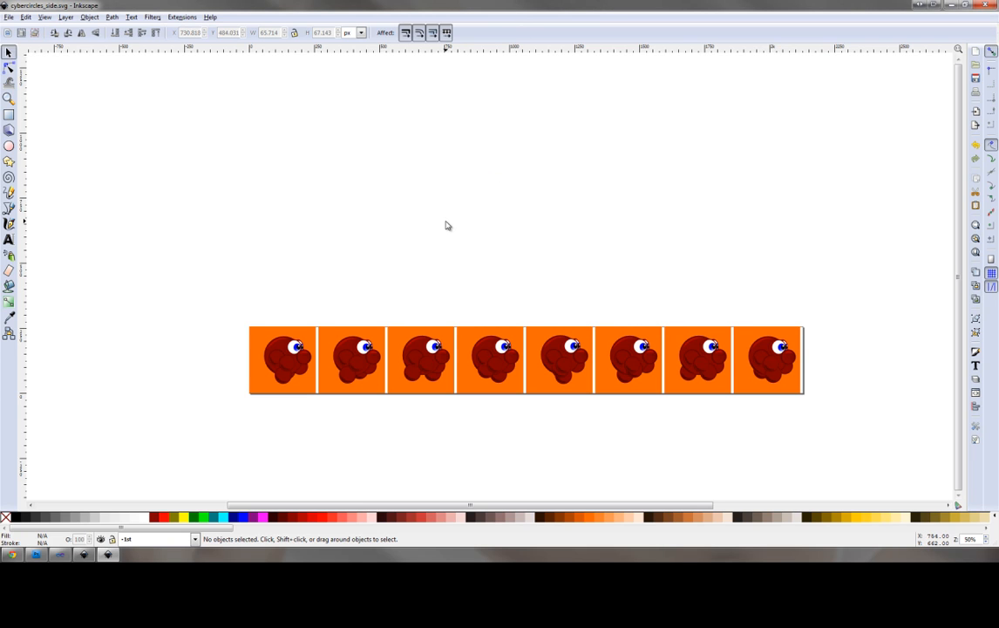
pyautogui.scroll(3)
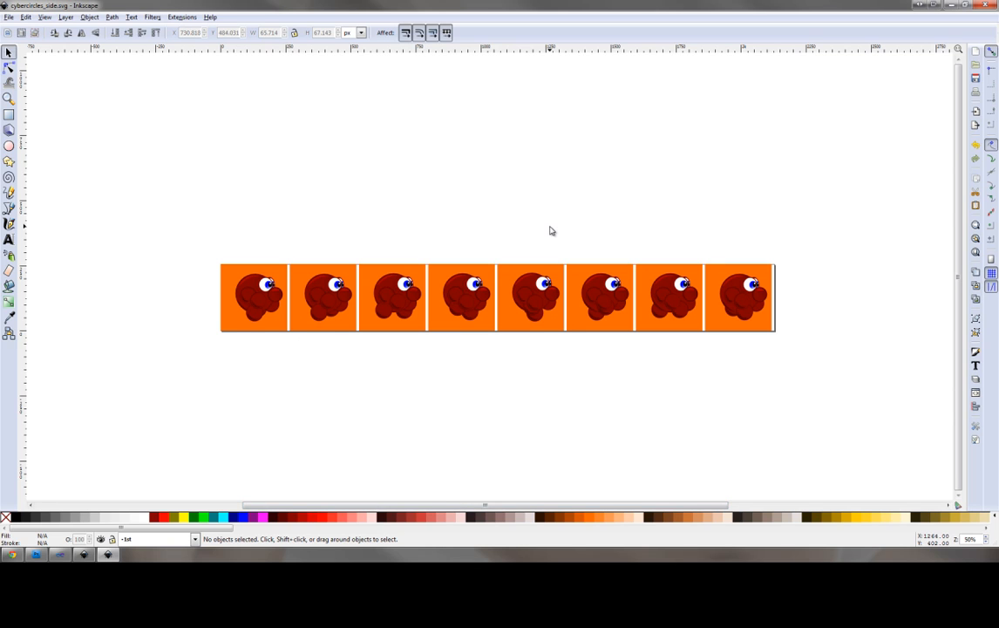
pyautogui.moveTo(226, 254)
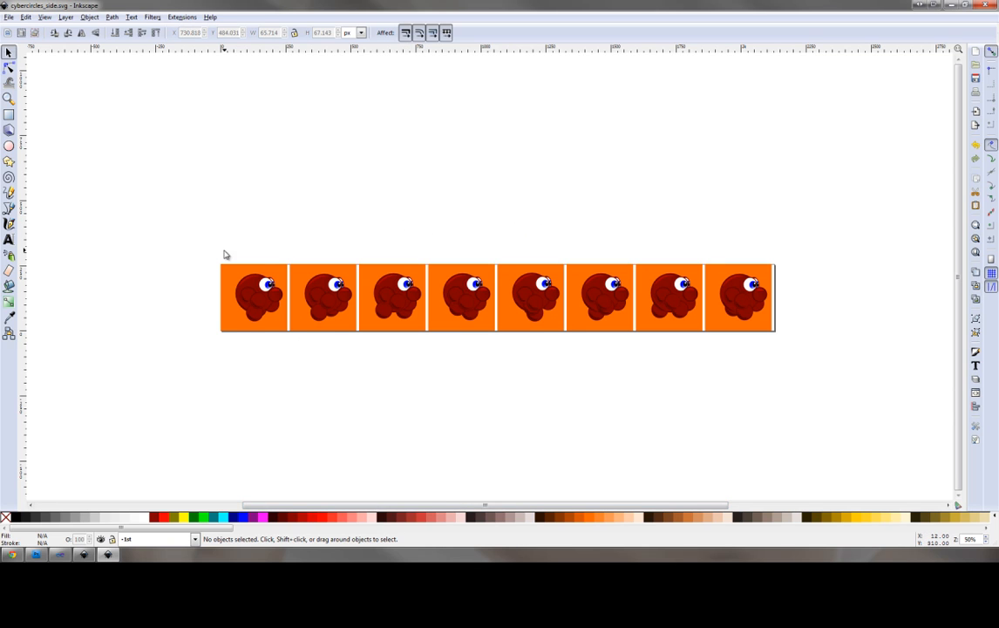
pyautogui.moveTo(352, 263)
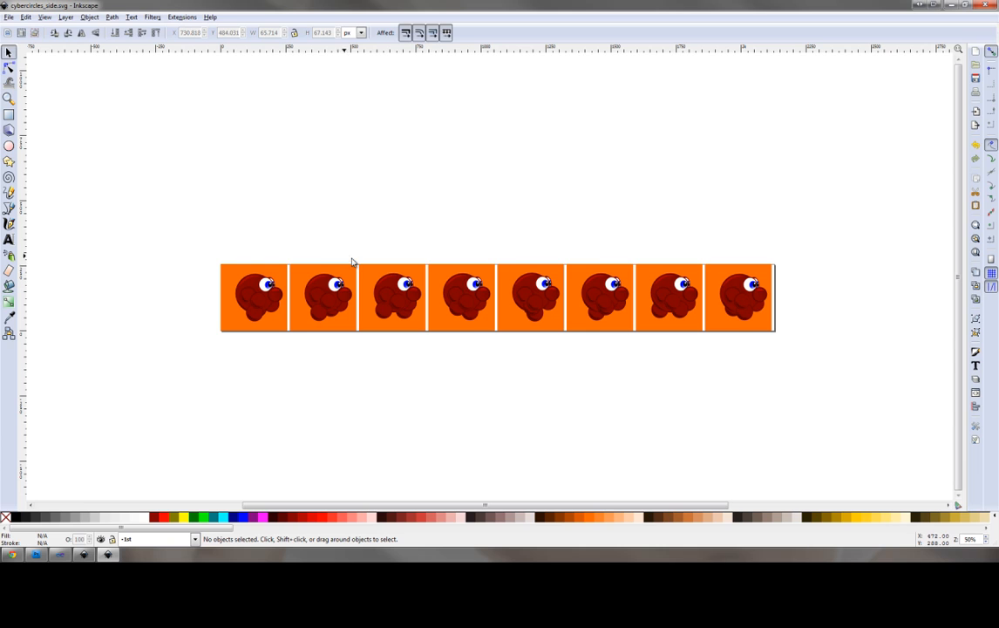
pyautogui.moveTo(460, 265)
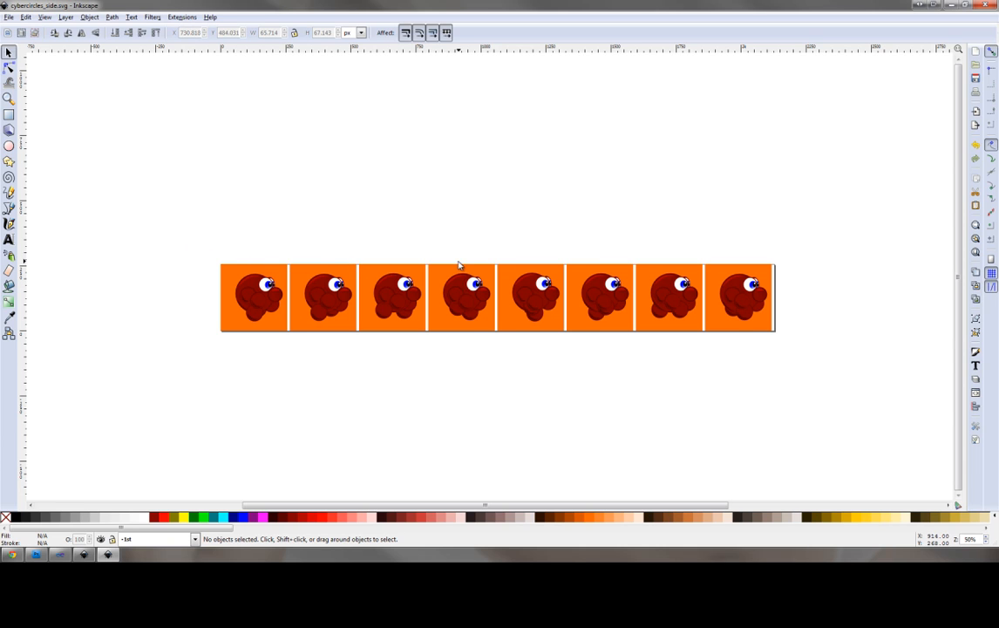
pyautogui.moveTo(288, 259)
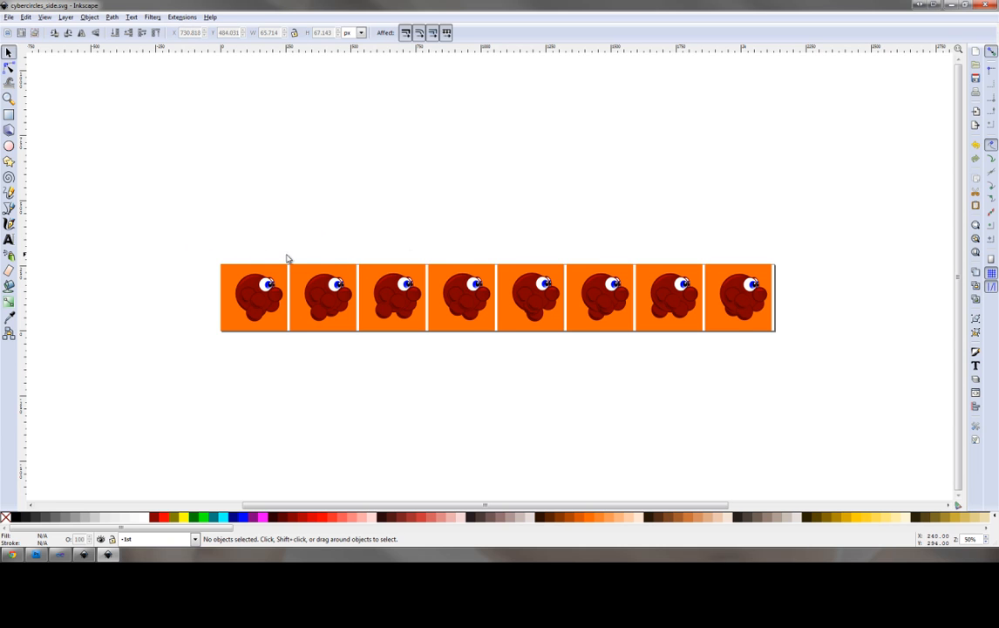
pyautogui.moveTo(359, 266)
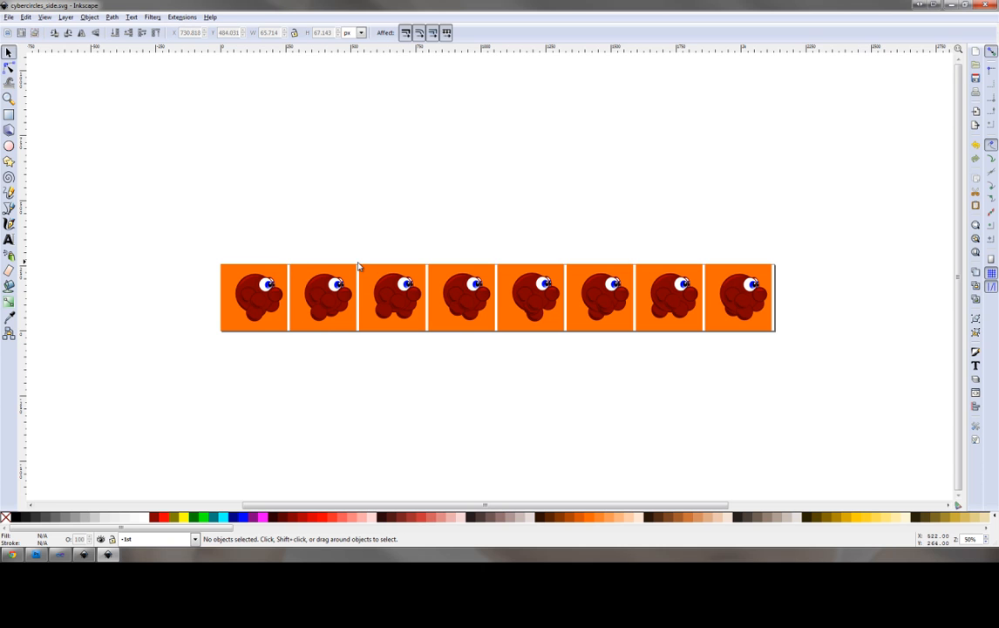
pyautogui.moveTo(150, 315)
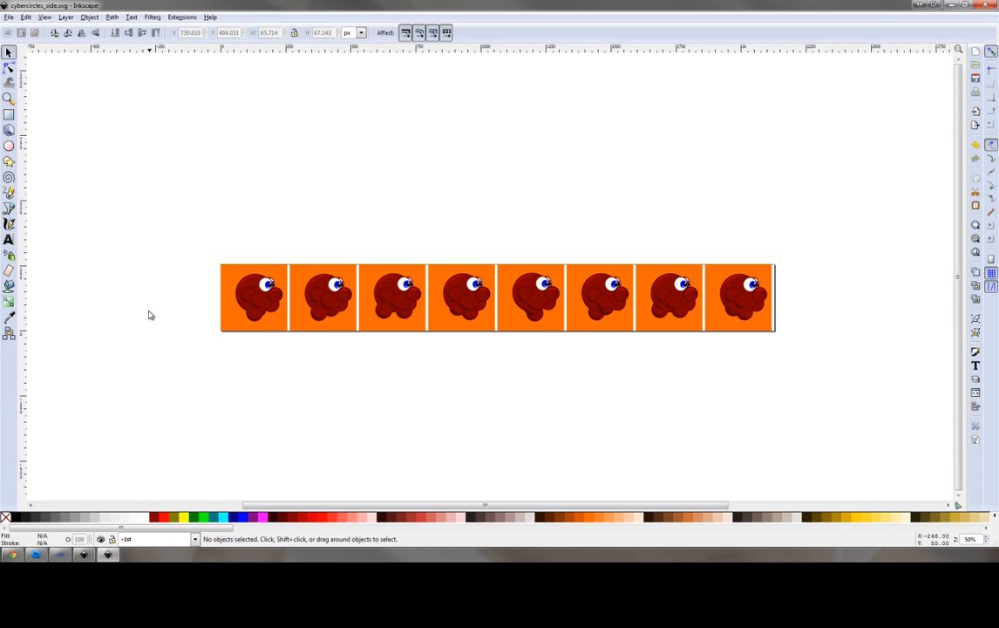
pyautogui.moveTo(247, 240)
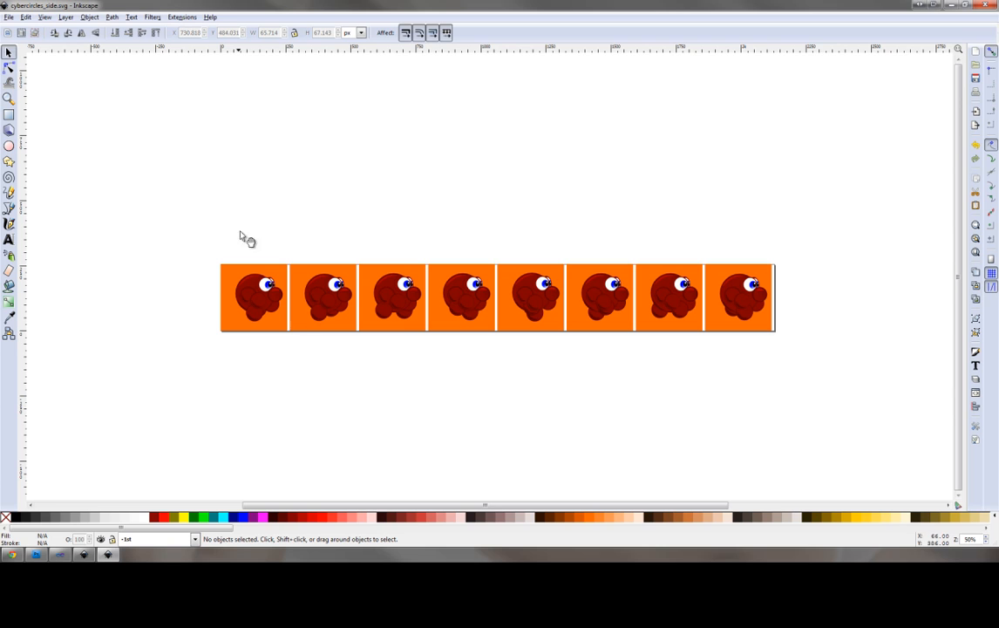
pyautogui.moveTo(301, 279)
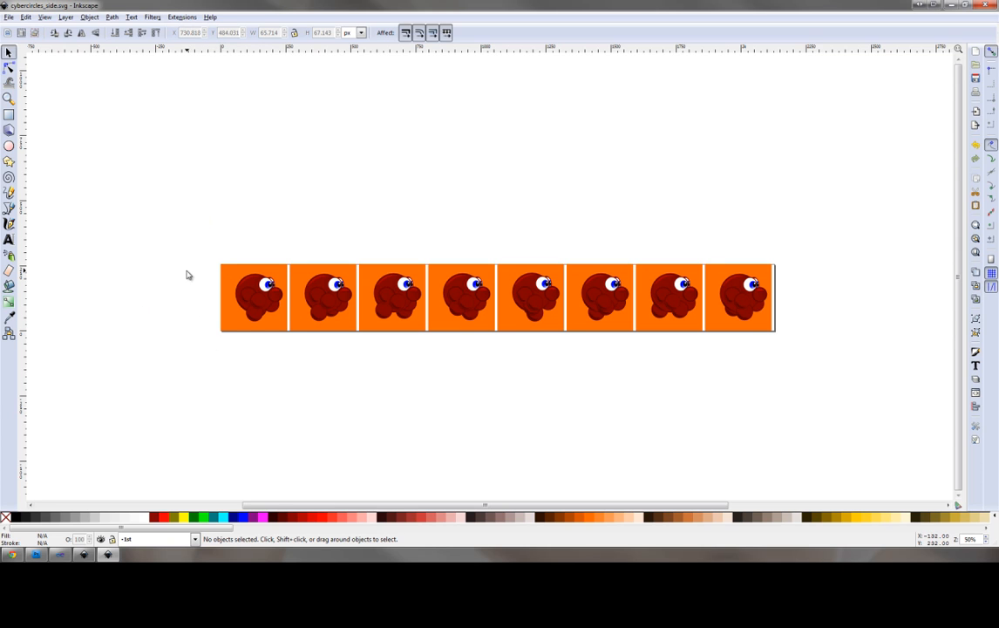
pyautogui.moveTo(175, 273)
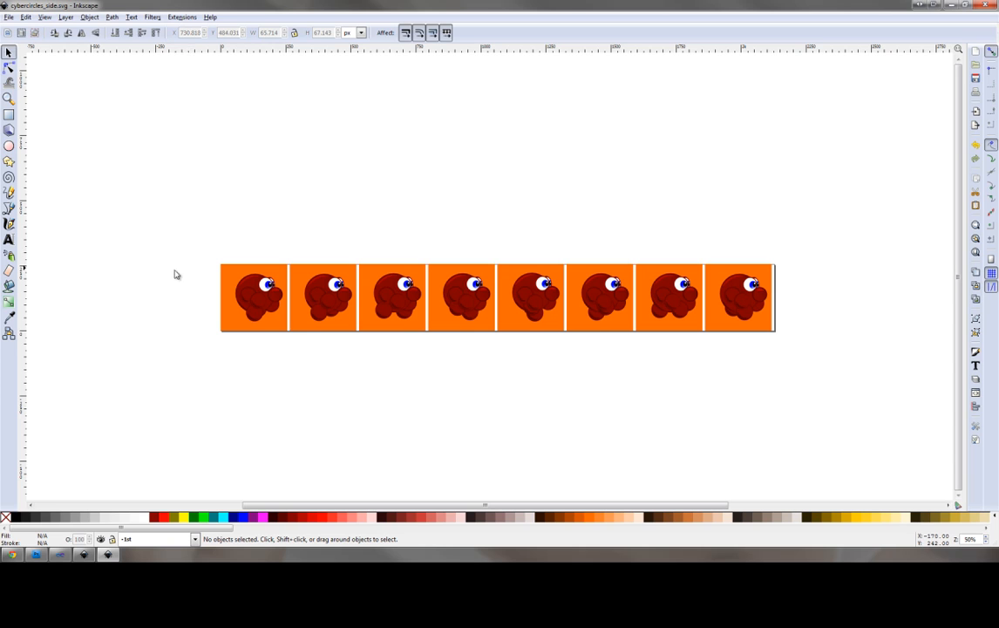
pyautogui.moveTo(439, 253)
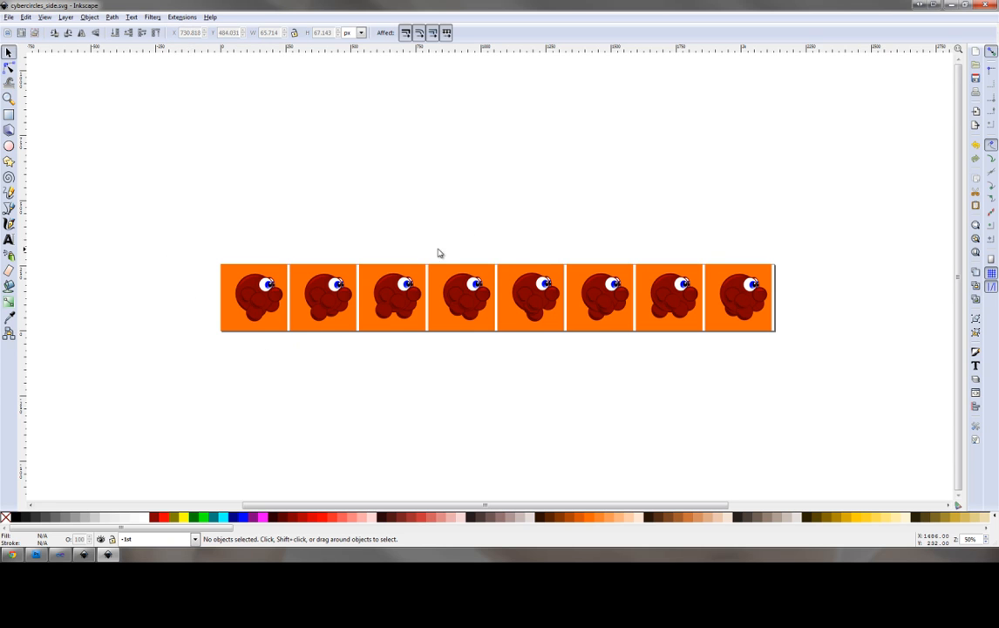
pyautogui.moveTo(141, 281)
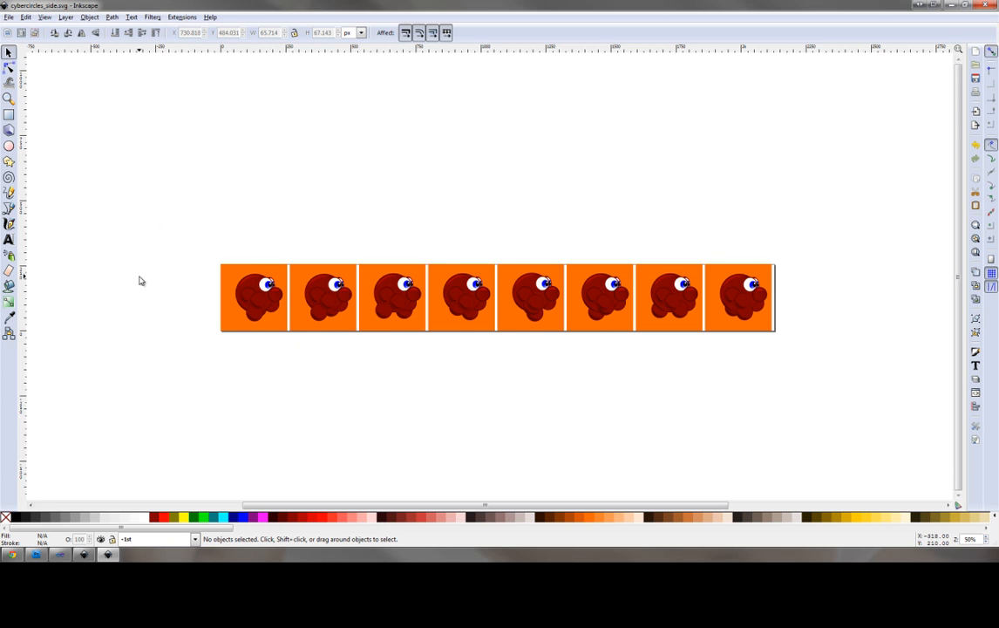
pyautogui.moveTo(584, 30)
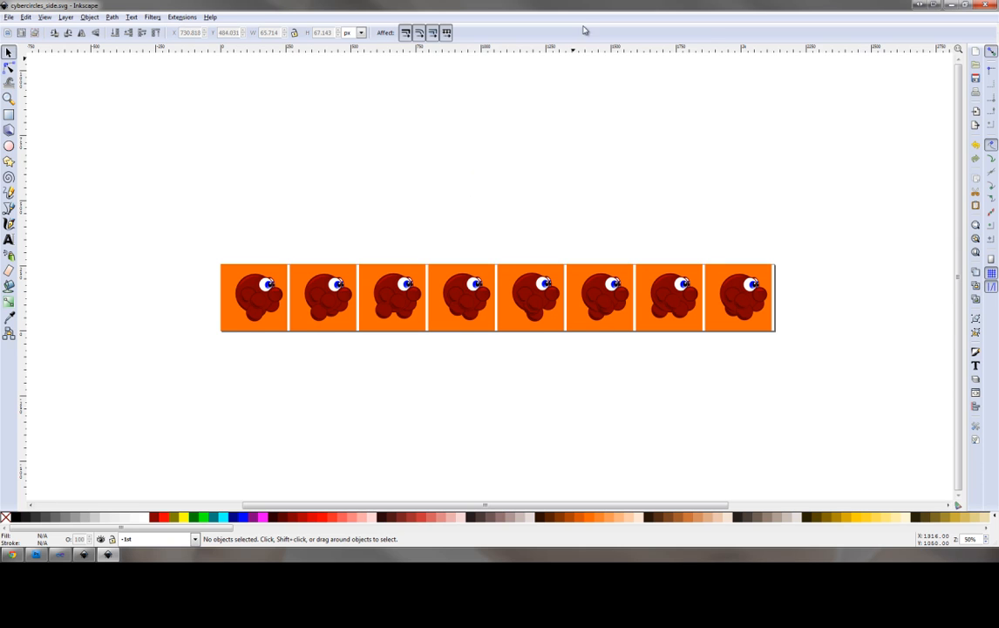
pyautogui.moveTo(488, 284)
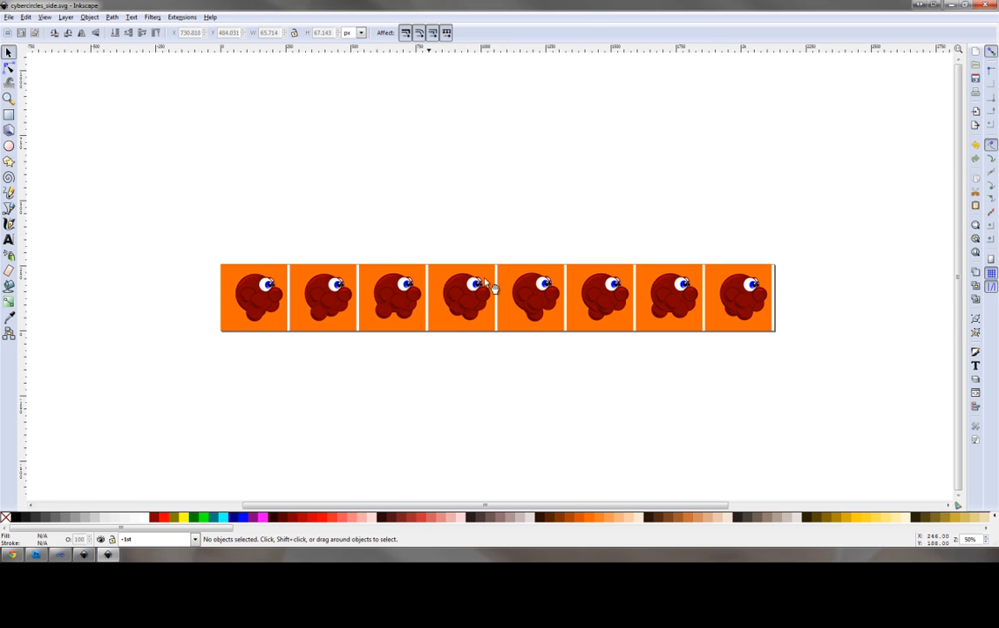
pyautogui.moveTo(319, 293)
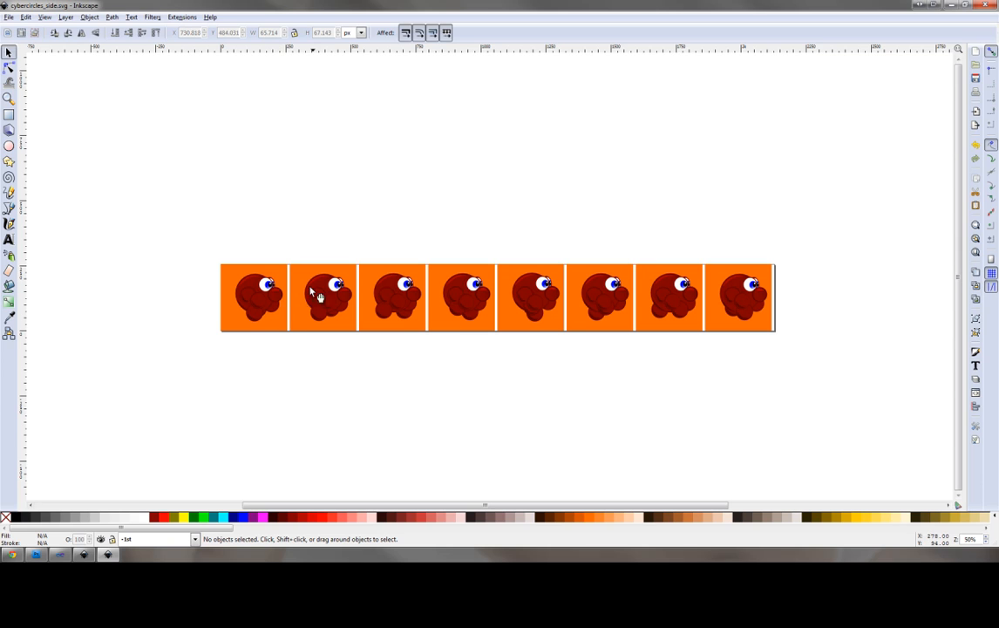
pyautogui.moveTo(503, 207)
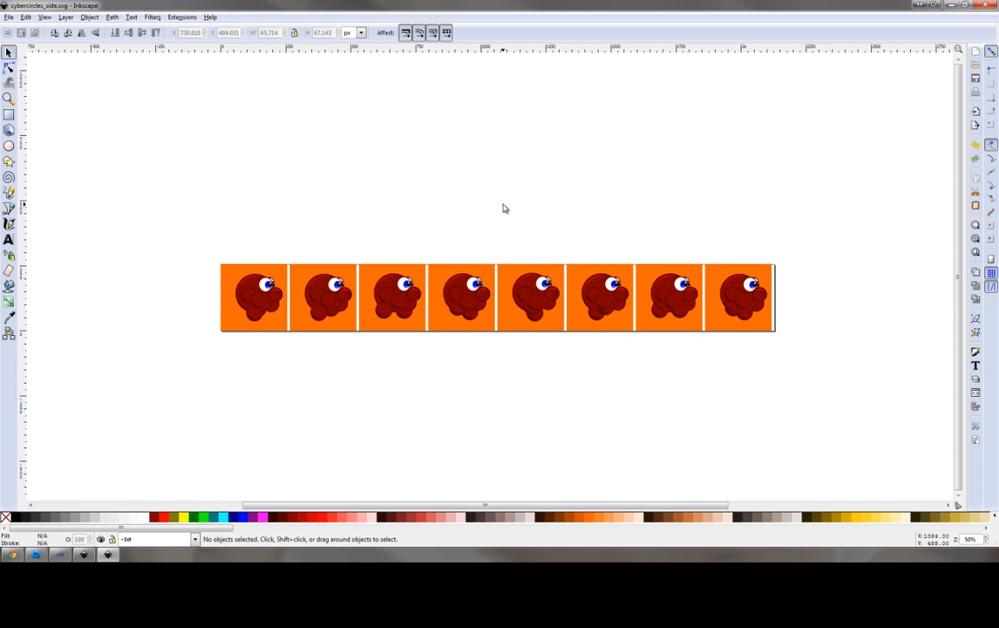
pyautogui.moveTo(460, 207)
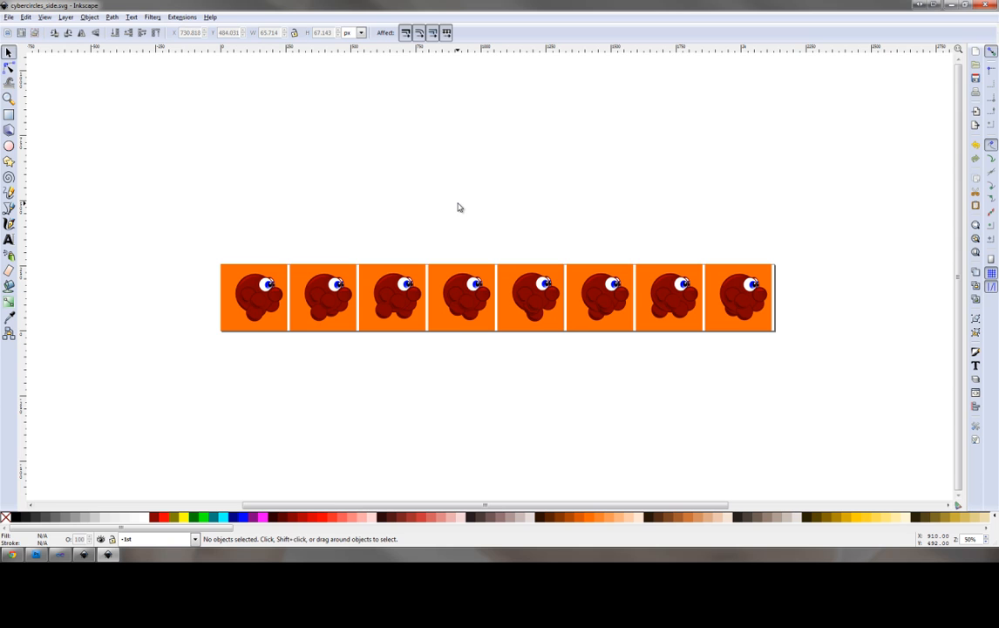
# Step: Open the Layer menu to list the document's layers
pyautogui.click(64, 16)
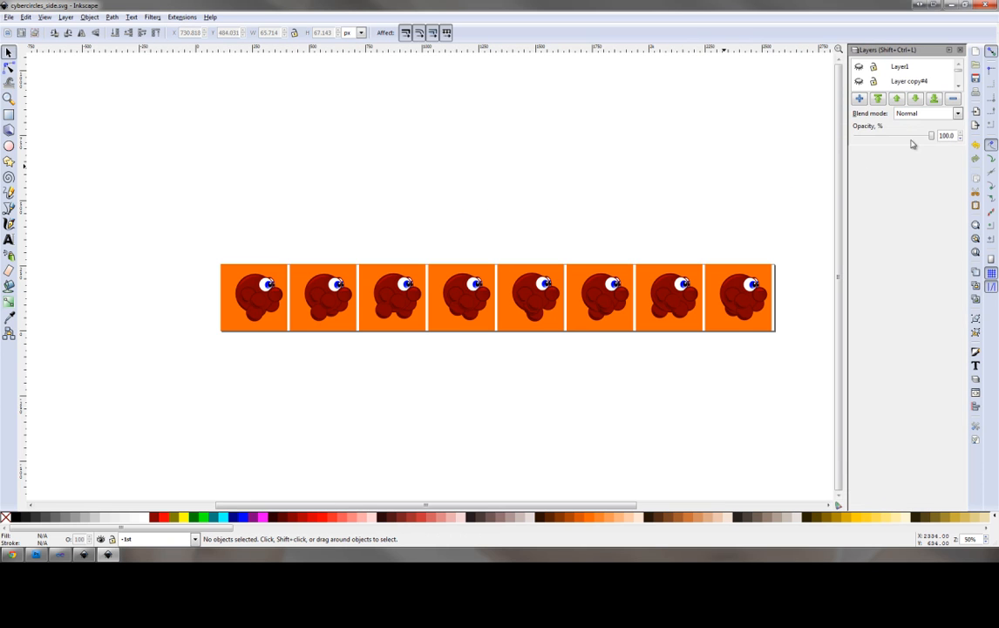
pyautogui.moveTo(906, 145)
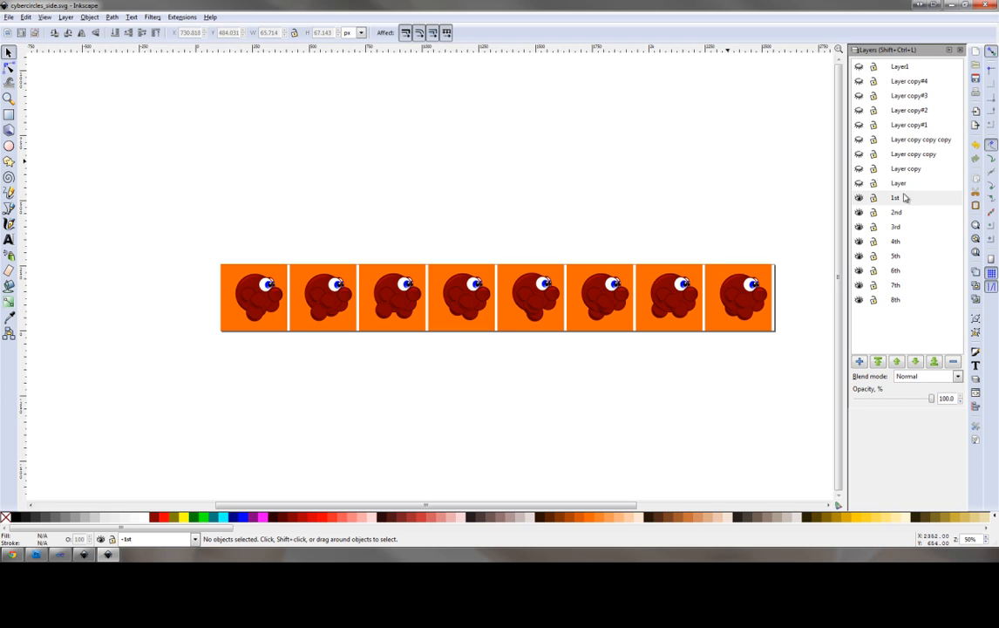
pyautogui.moveTo(903, 58)
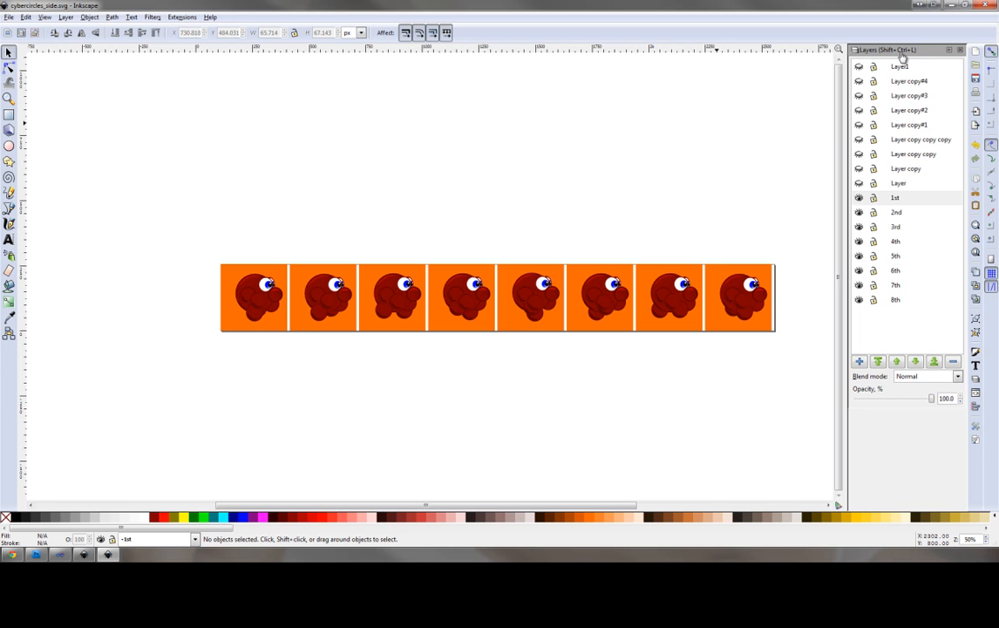
pyautogui.moveTo(673, 163)
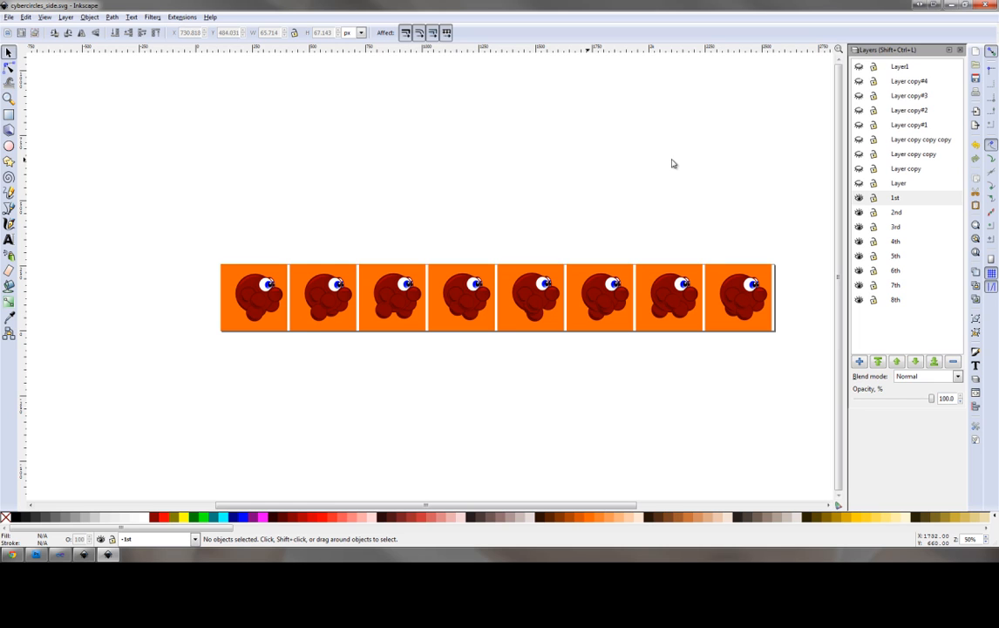
pyautogui.moveTo(880, 291)
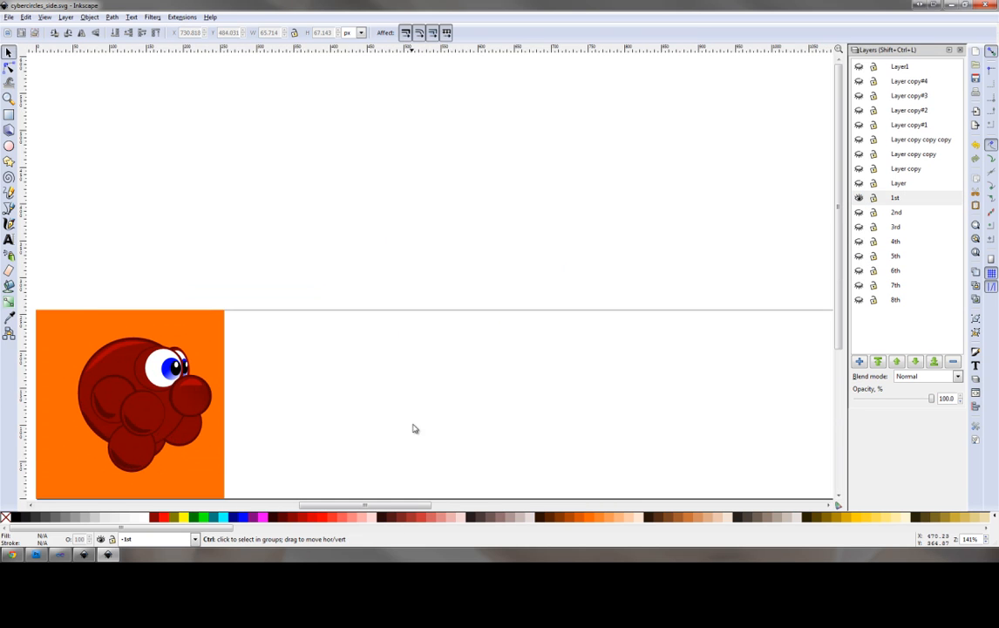
pyautogui.hscroll(3)
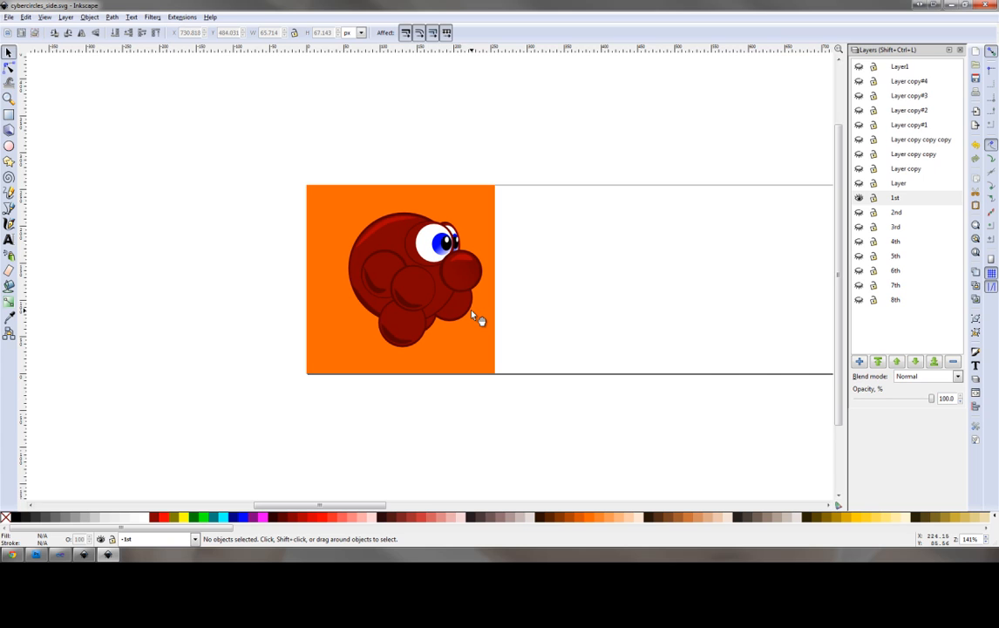
pyautogui.moveTo(397, 358)
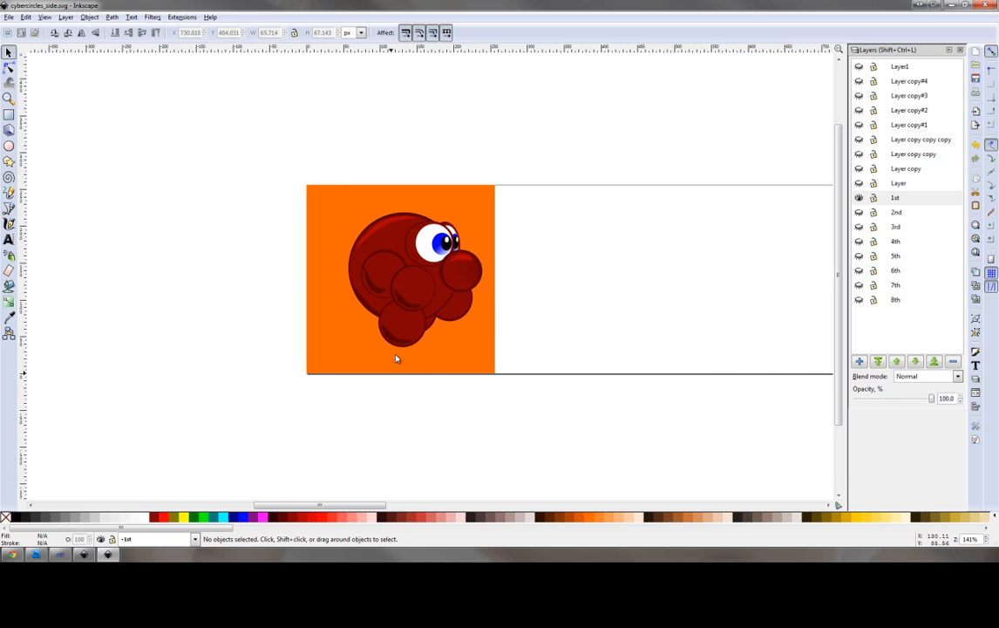
pyautogui.moveTo(435, 330)
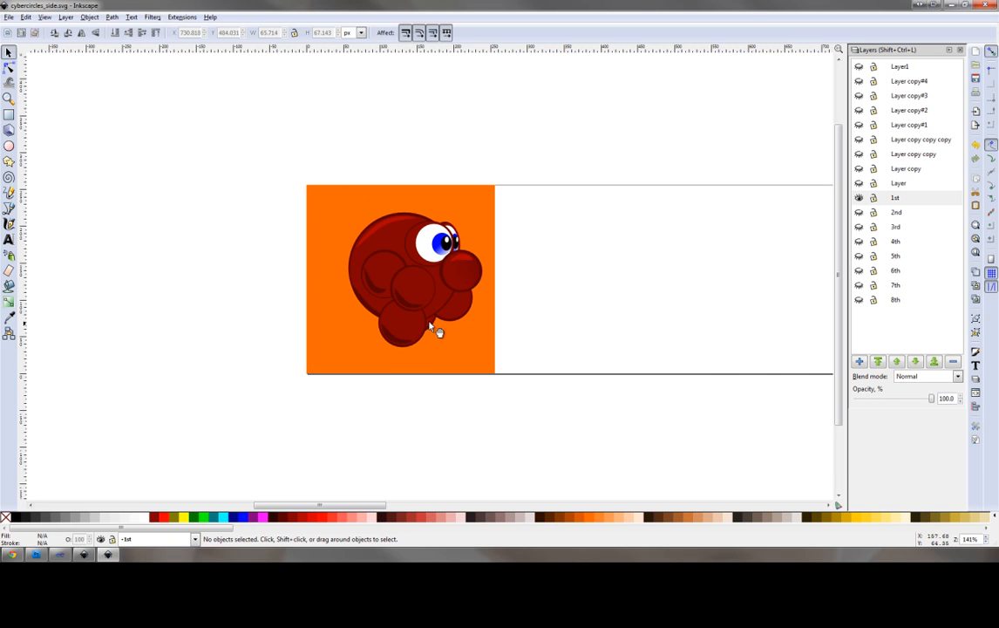
pyautogui.moveTo(403, 339)
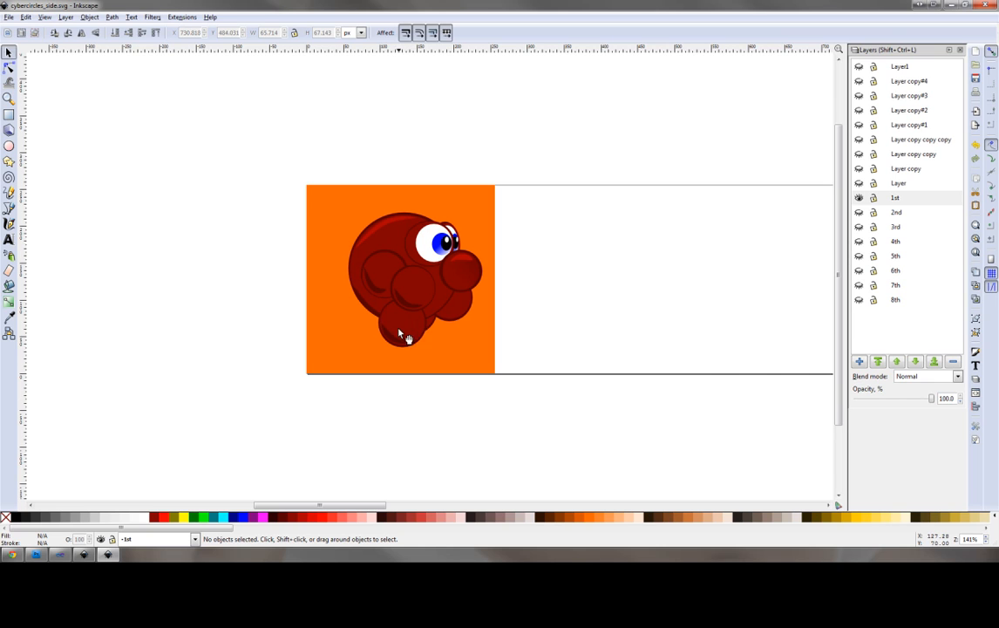
pyautogui.moveTo(423, 330)
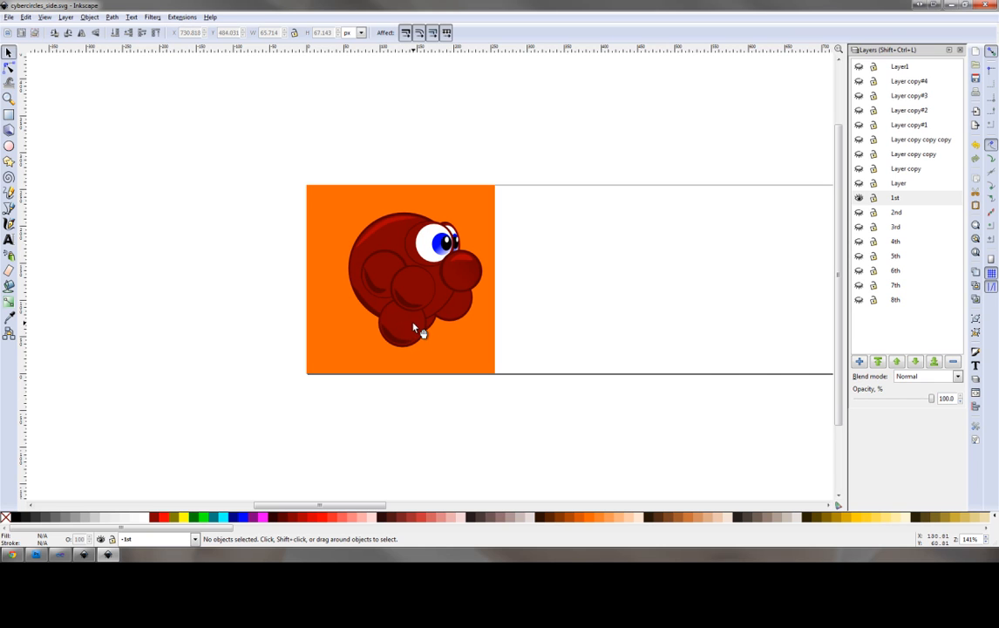
pyautogui.moveTo(404, 330)
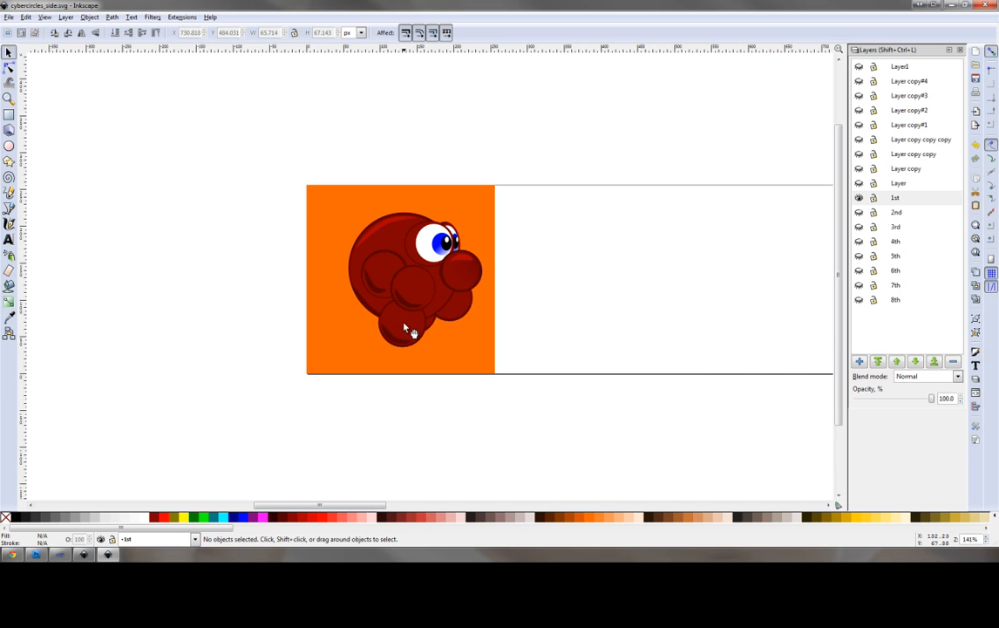
pyautogui.moveTo(410, 330)
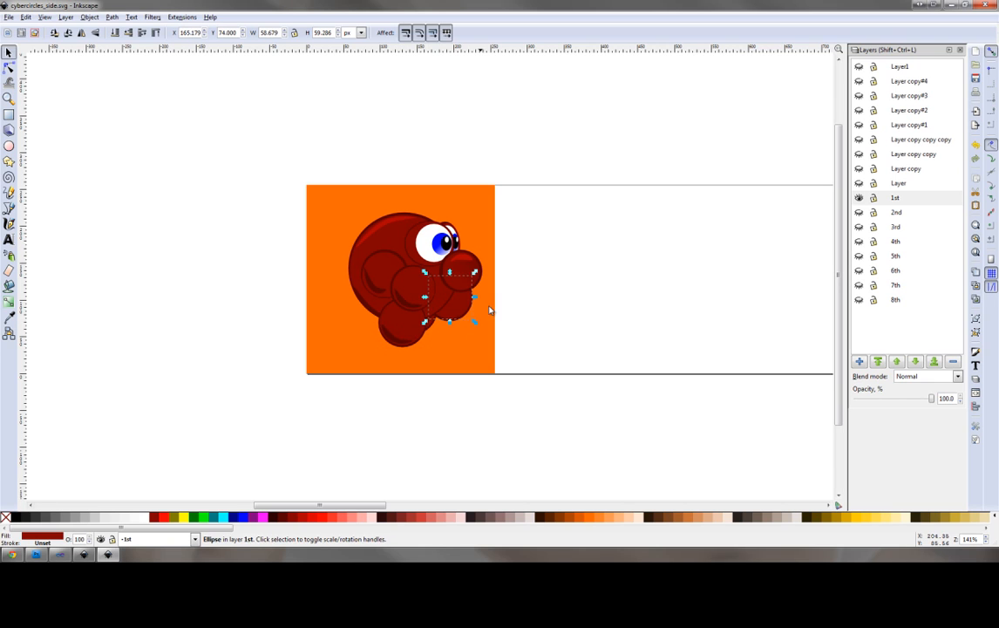
pyautogui.moveTo(417, 286)
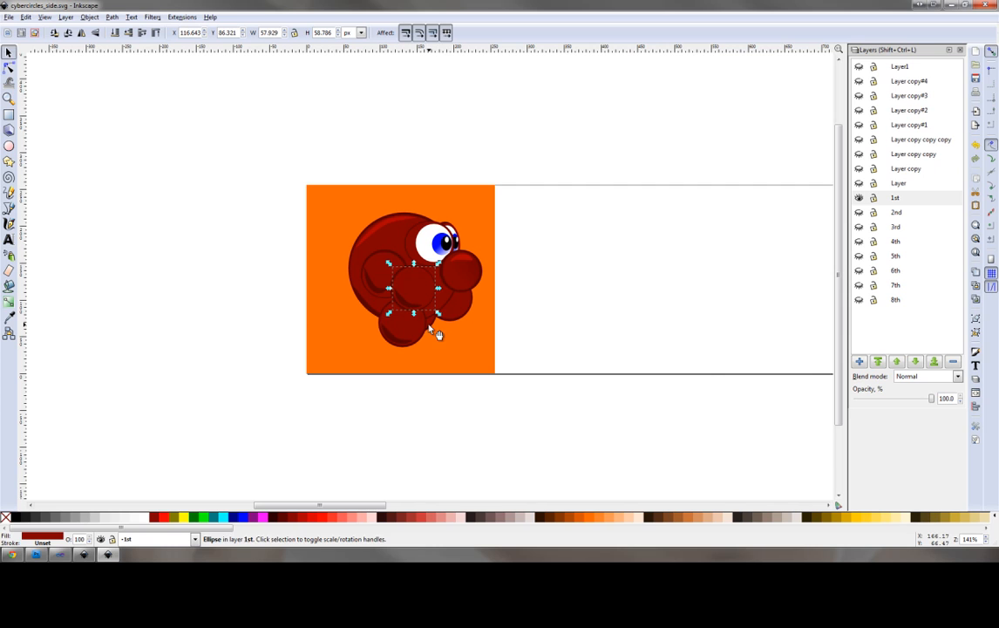
pyautogui.click(433, 340)
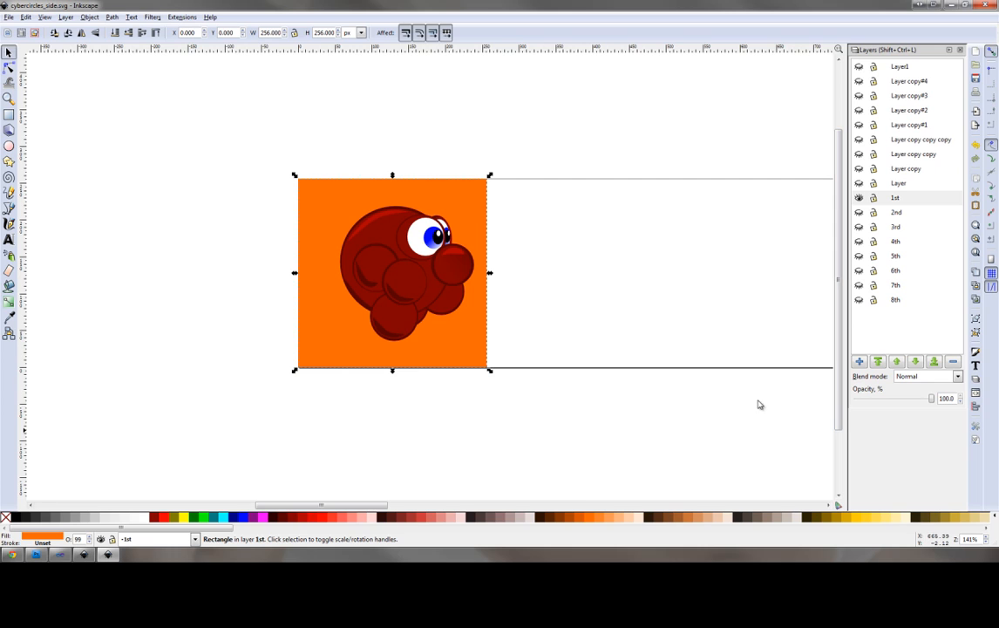
pyautogui.moveTo(392, 273); pyautogui.dragTo(327, 273)
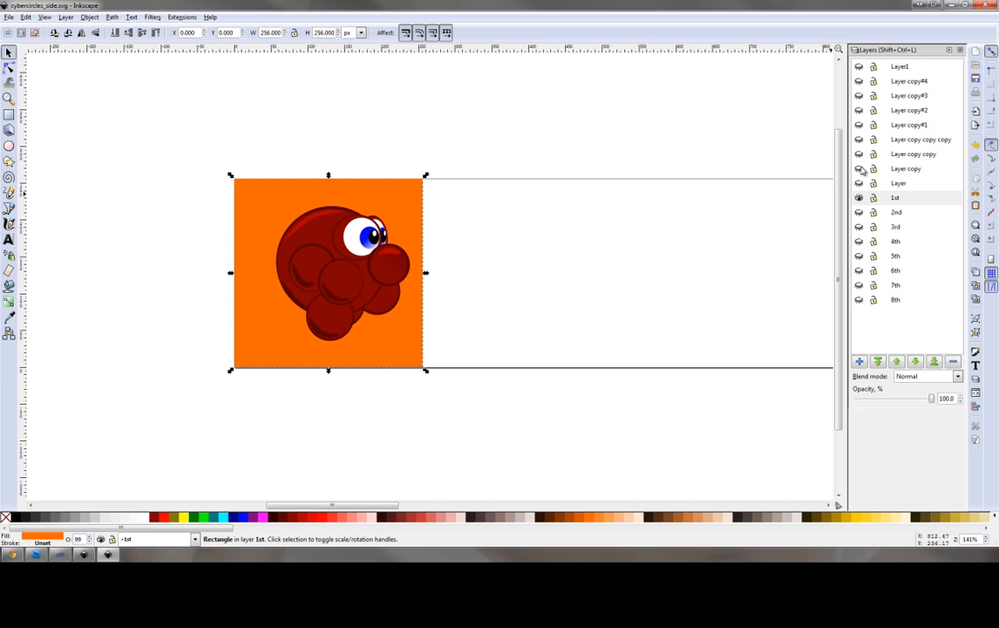
# Step: Make a hidden layer visible so its outline drawing shows over the first frame
pyautogui.click(895, 197)
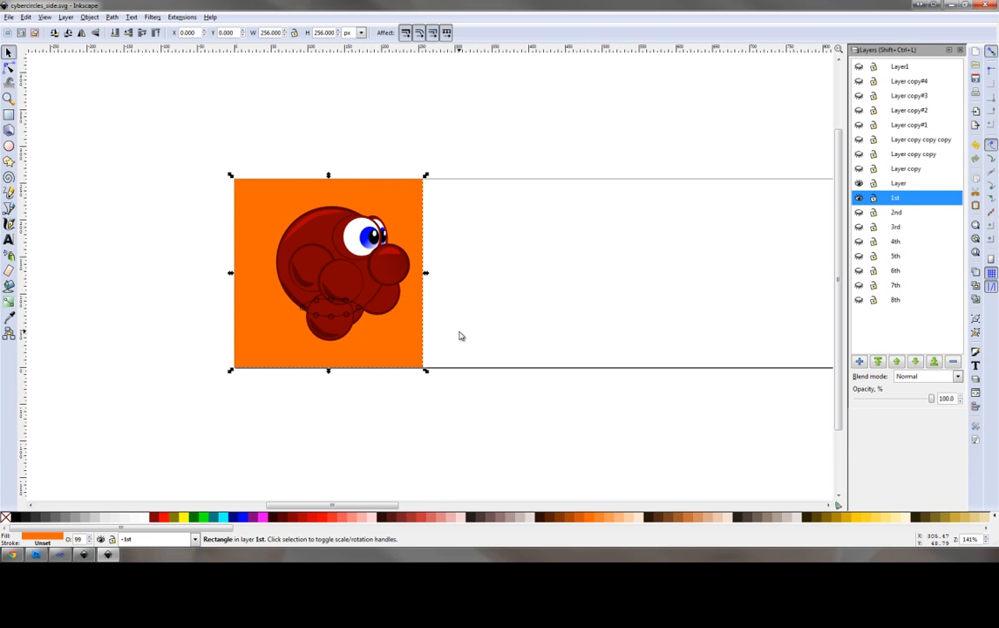
pyautogui.moveTo(357, 311)
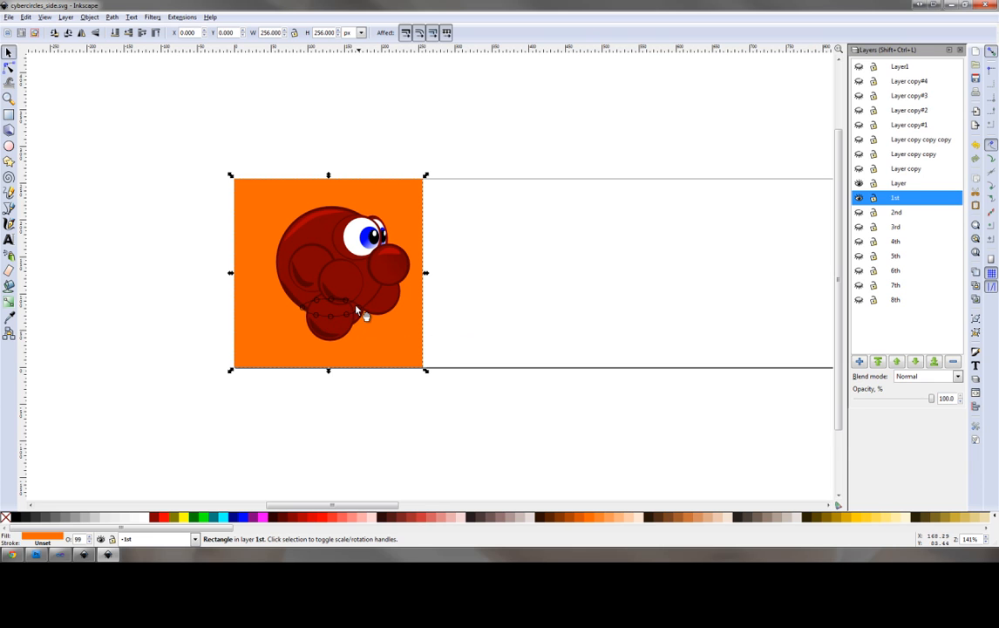
pyautogui.moveTo(363, 322)
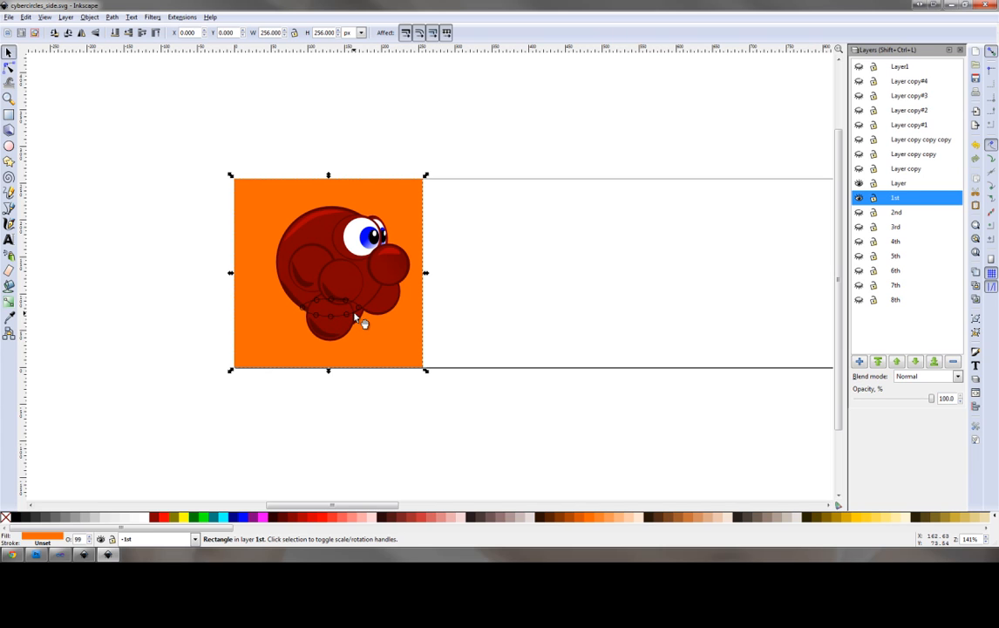
pyautogui.moveTo(345, 325)
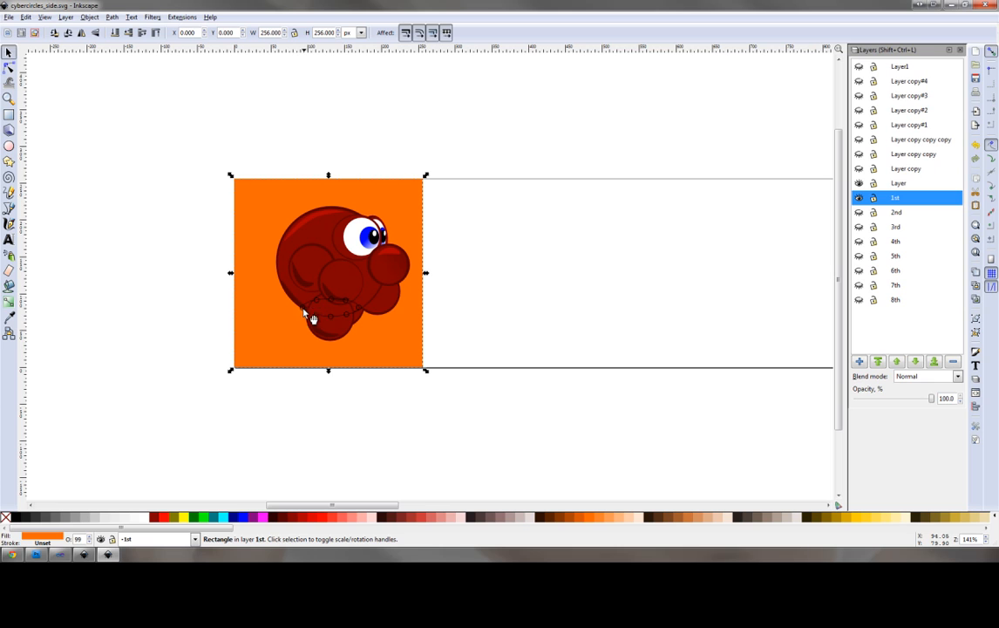
pyautogui.moveTo(364, 314)
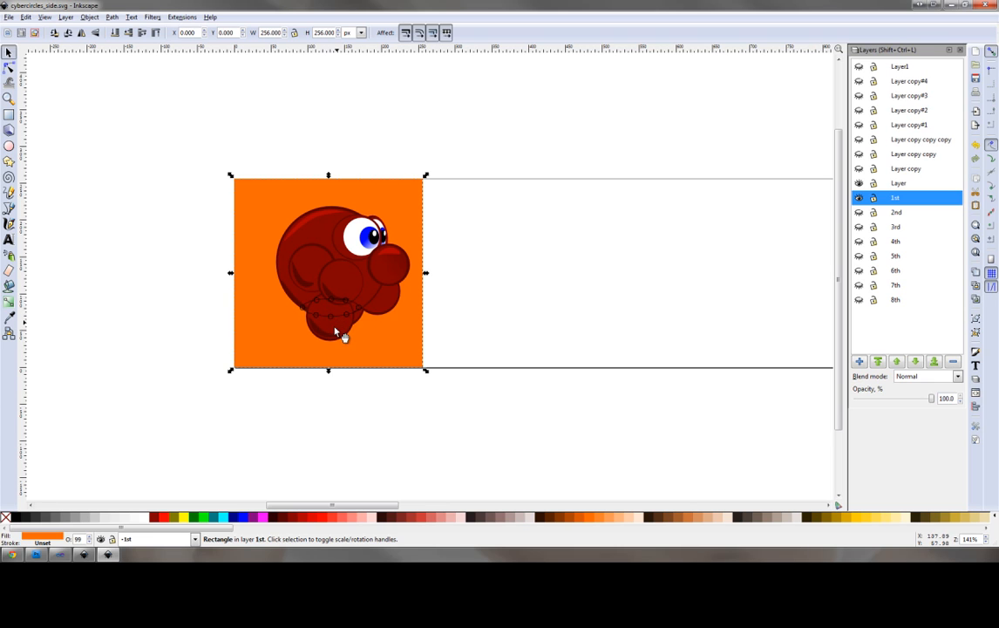
pyautogui.moveTo(366, 329)
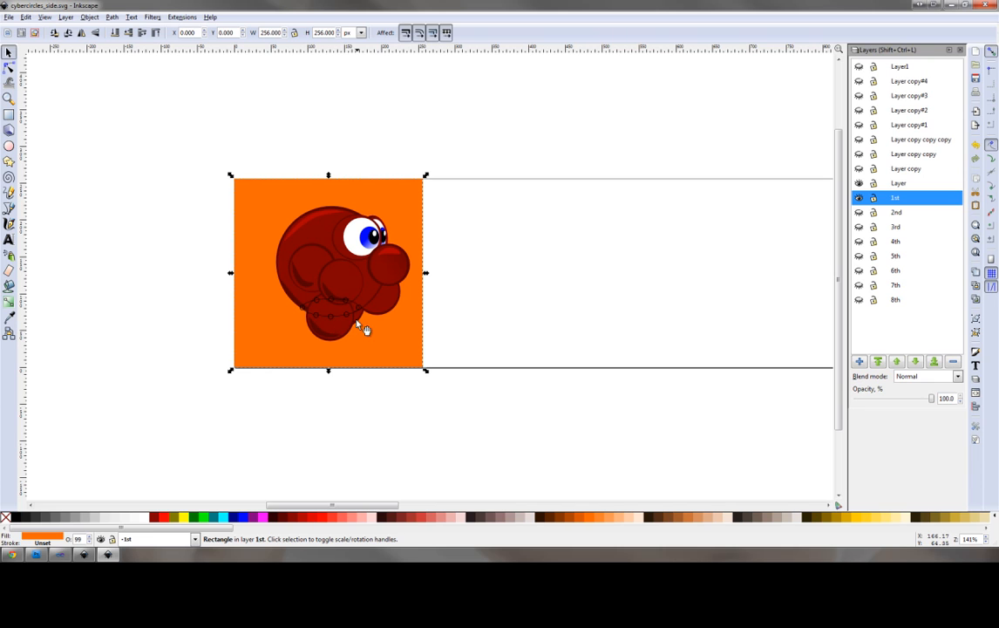
pyautogui.moveTo(375, 338)
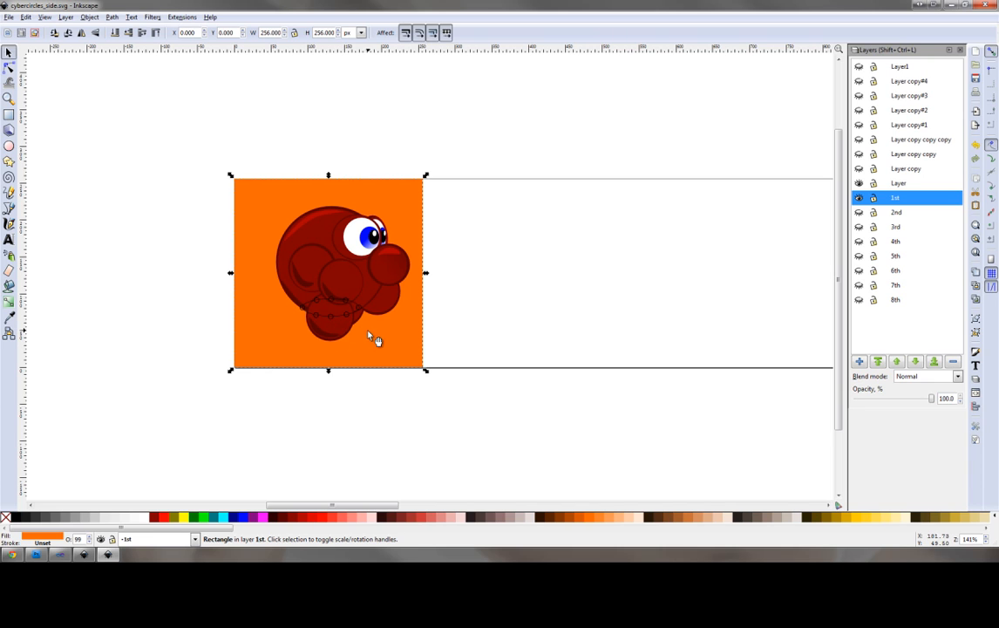
pyautogui.moveTo(327, 324)
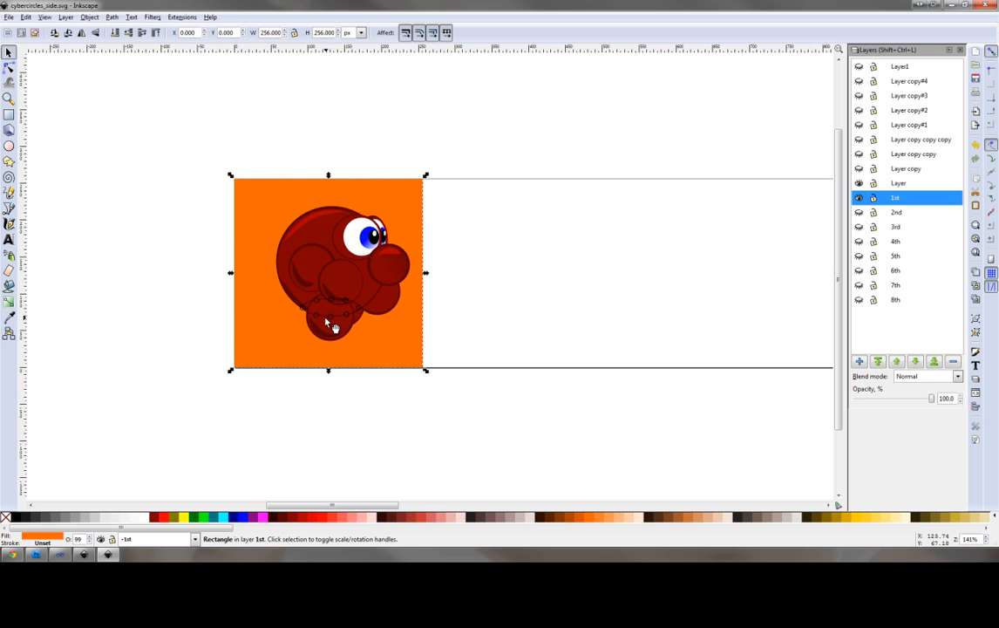
pyautogui.moveTo(343, 334)
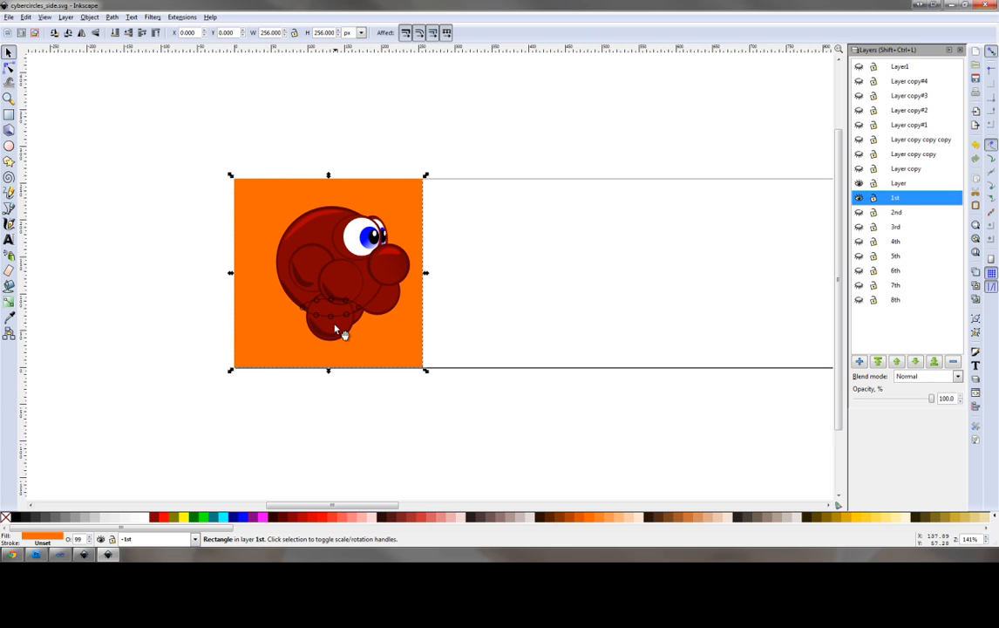
pyautogui.moveTo(341, 322)
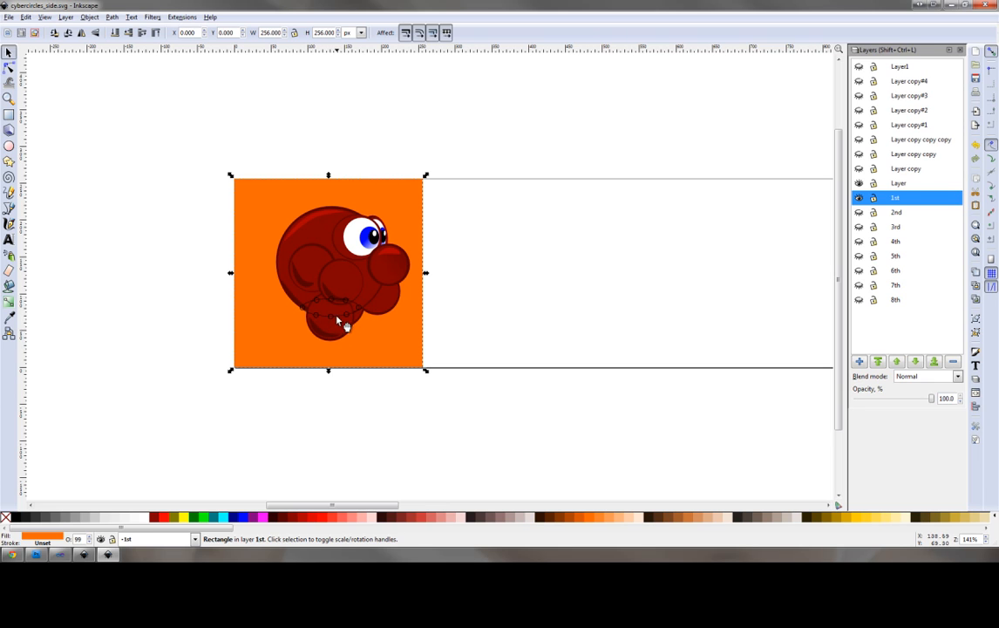
pyautogui.moveTo(368, 319)
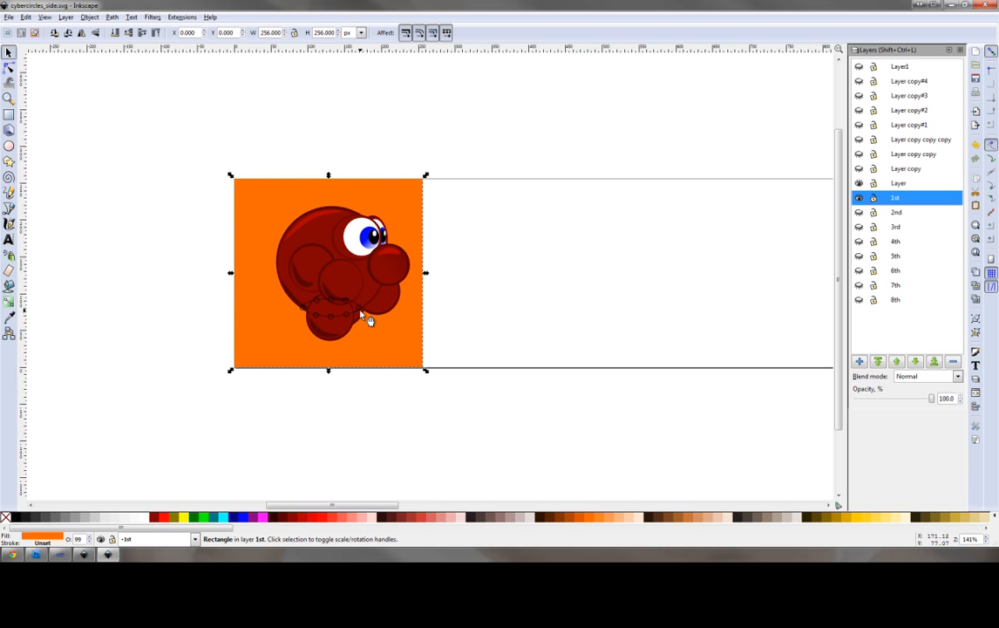
pyautogui.moveTo(366, 336)
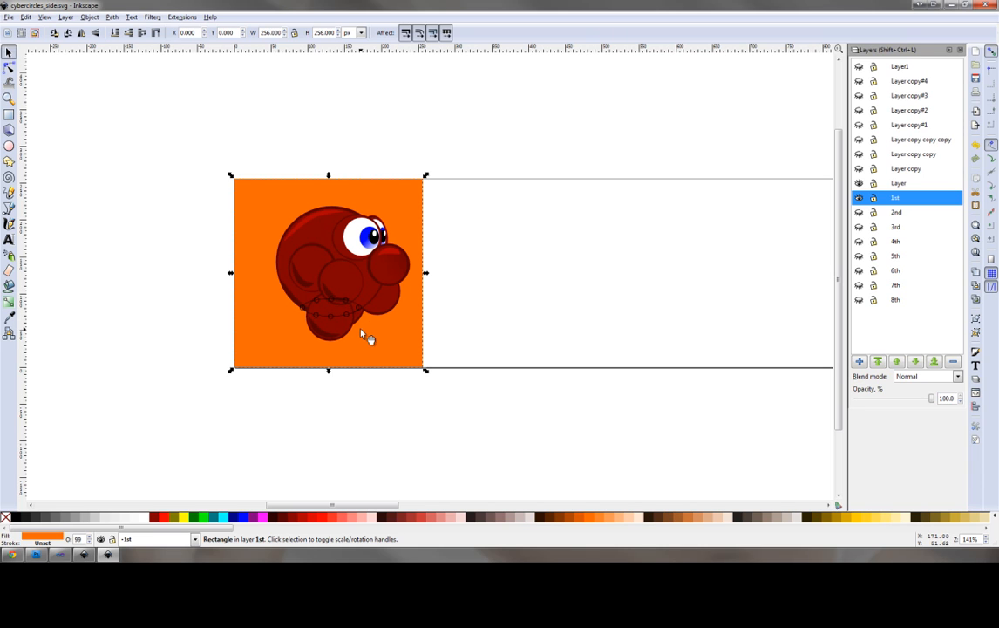
pyautogui.moveTo(365, 327)
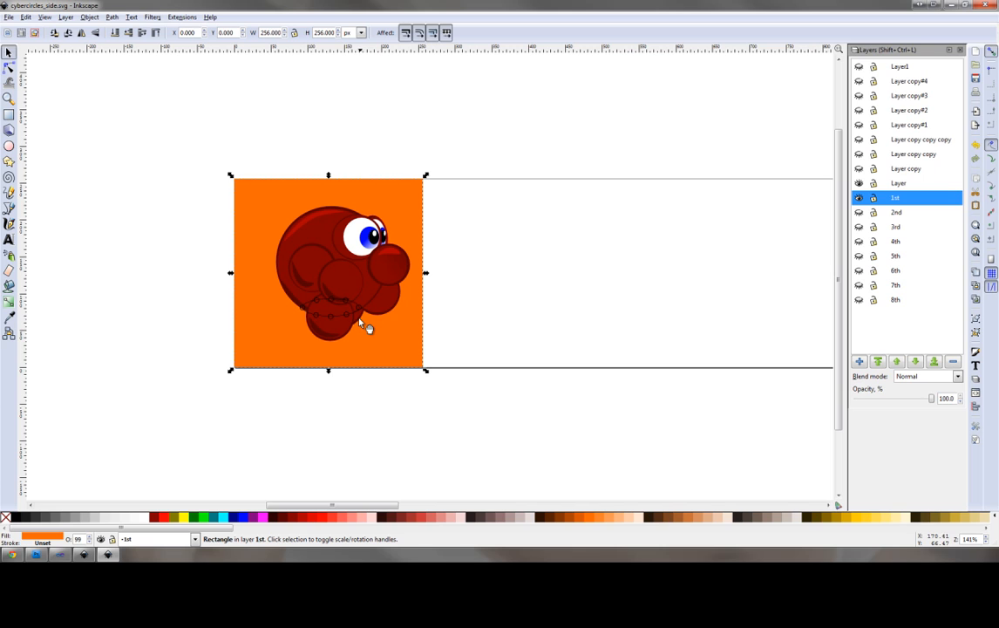
pyautogui.moveTo(373, 333)
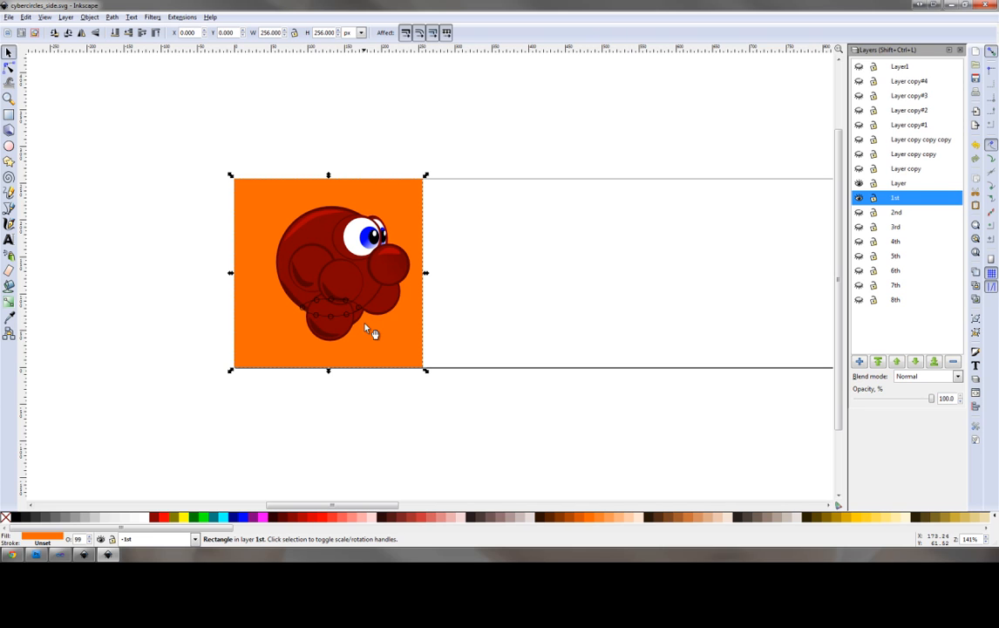
pyautogui.moveTo(382, 317)
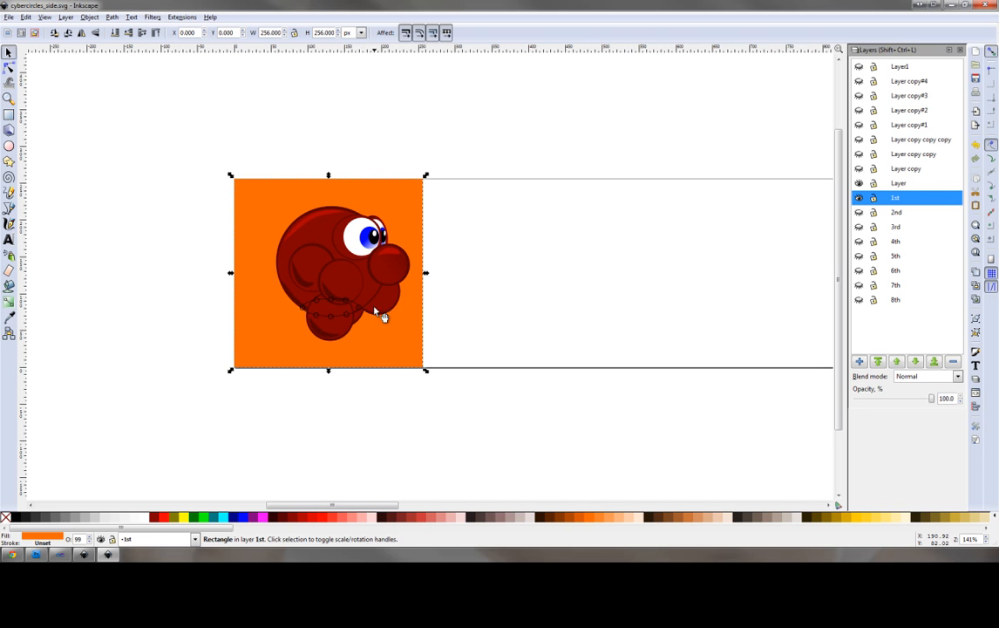
pyautogui.moveTo(340, 305)
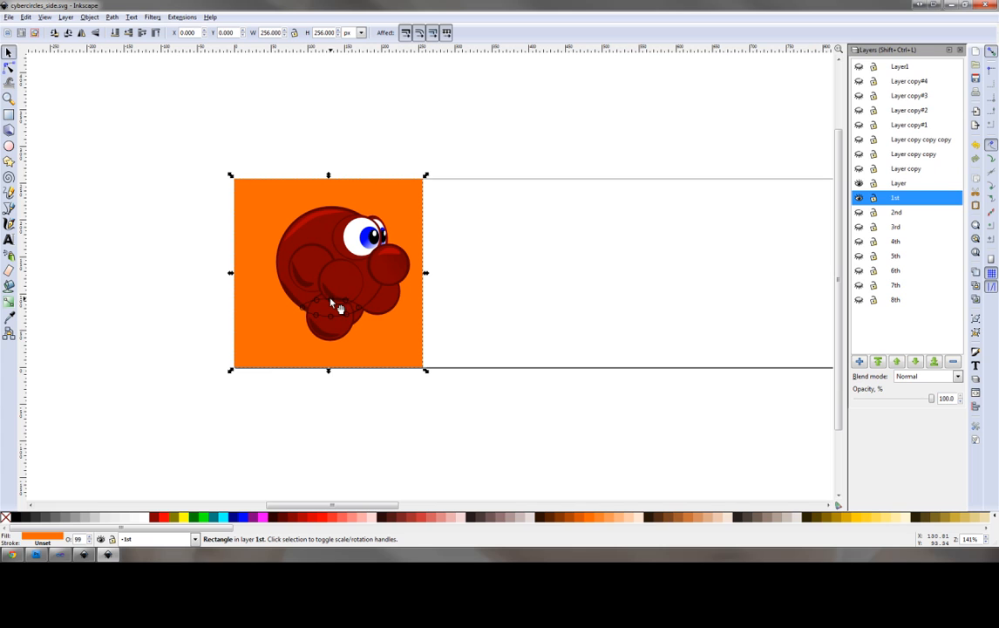
pyautogui.moveTo(343, 305)
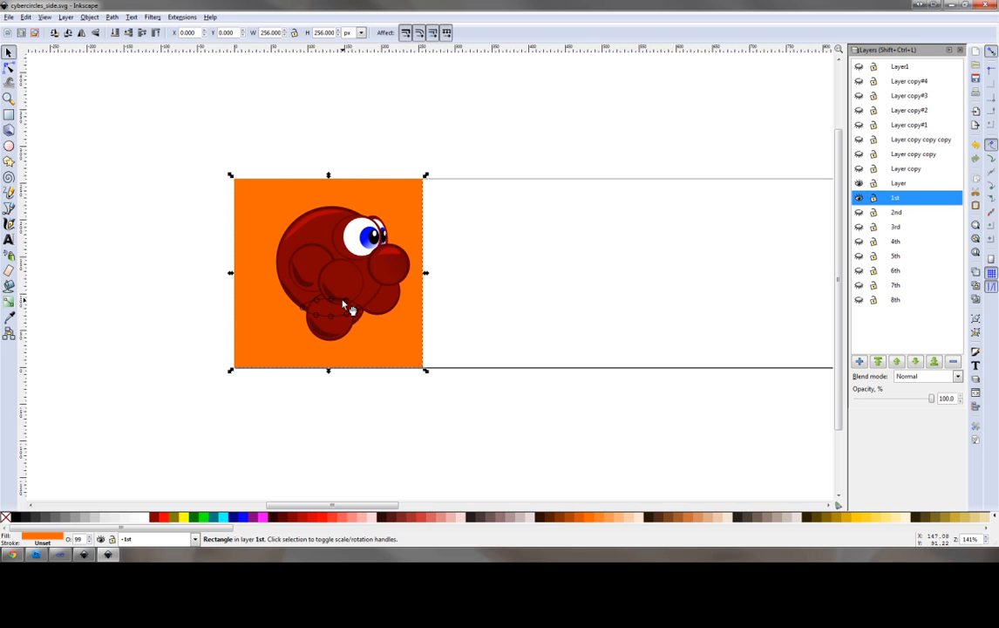
pyautogui.moveTo(333, 296)
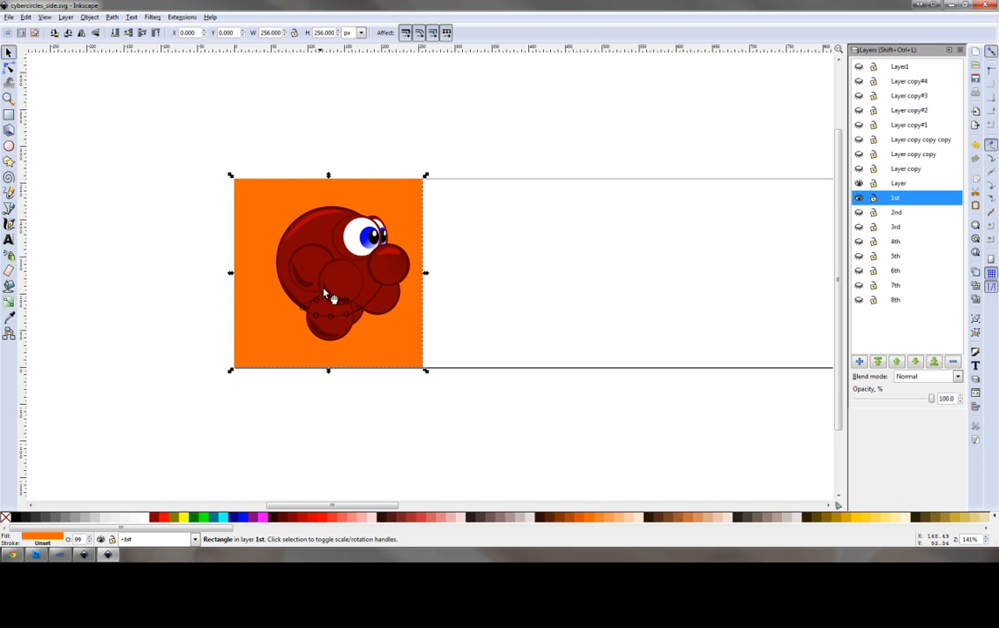
pyautogui.moveTo(471, 297)
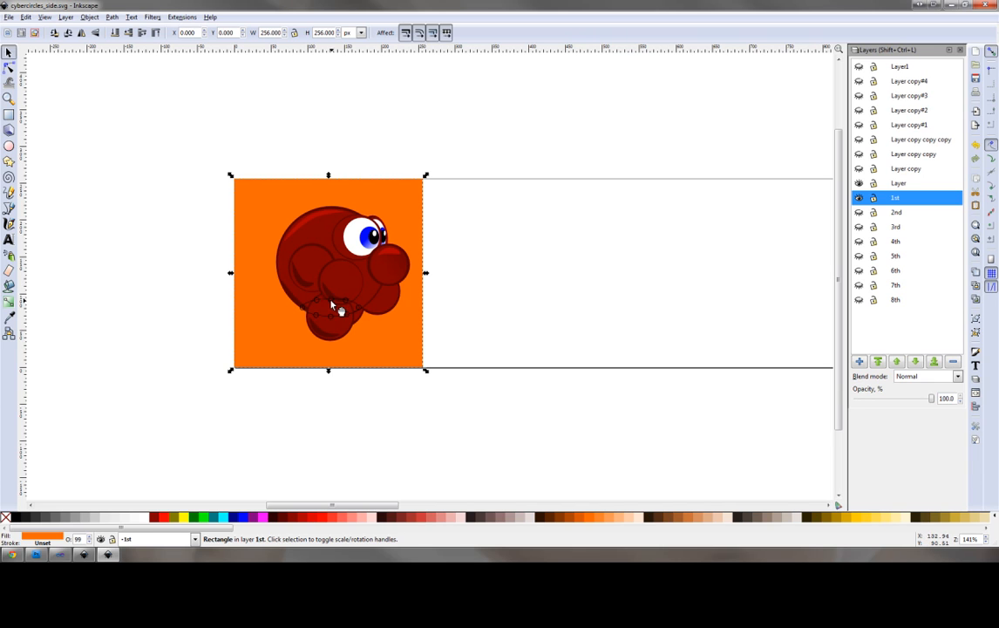
pyautogui.moveTo(311, 311)
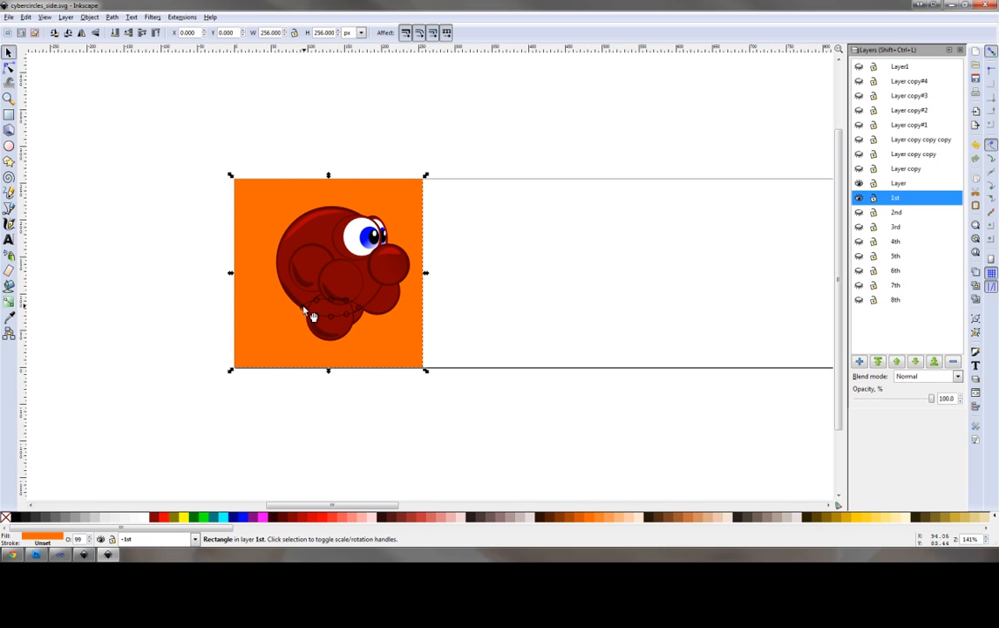
pyautogui.moveTo(302, 316)
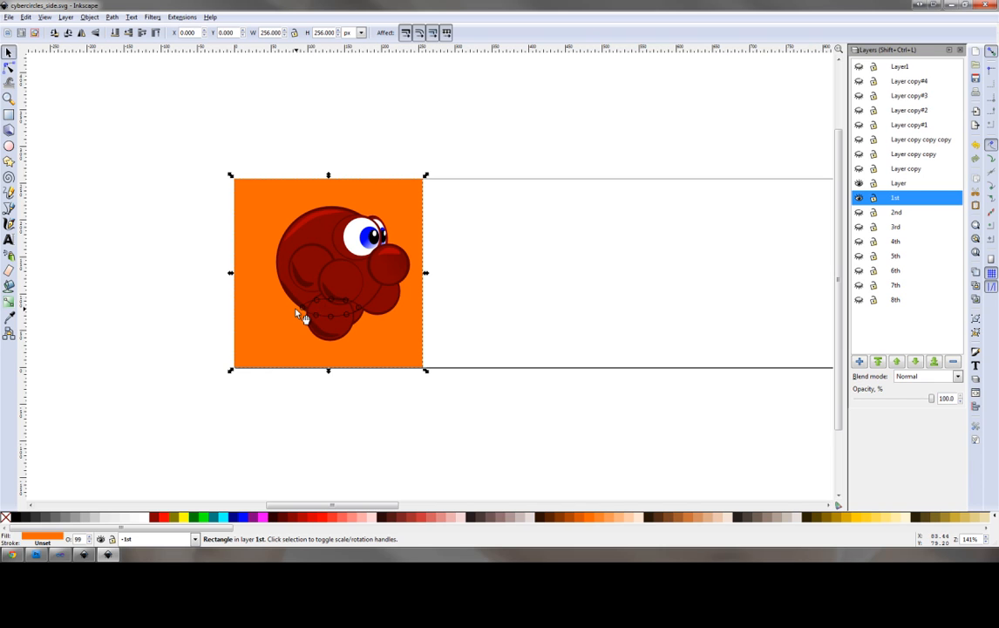
pyautogui.moveTo(327, 330)
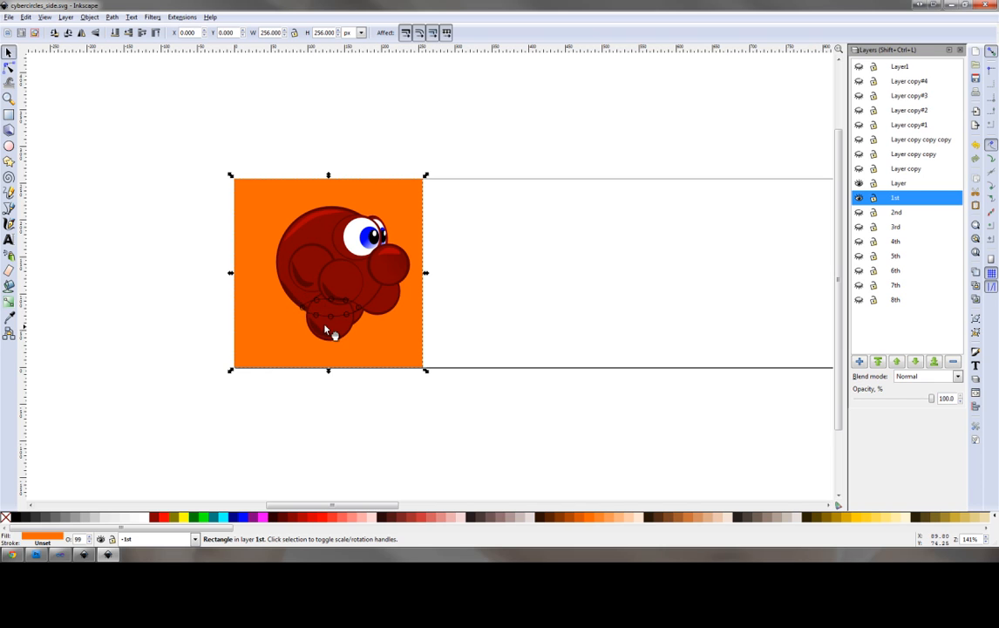
pyautogui.moveTo(371, 314)
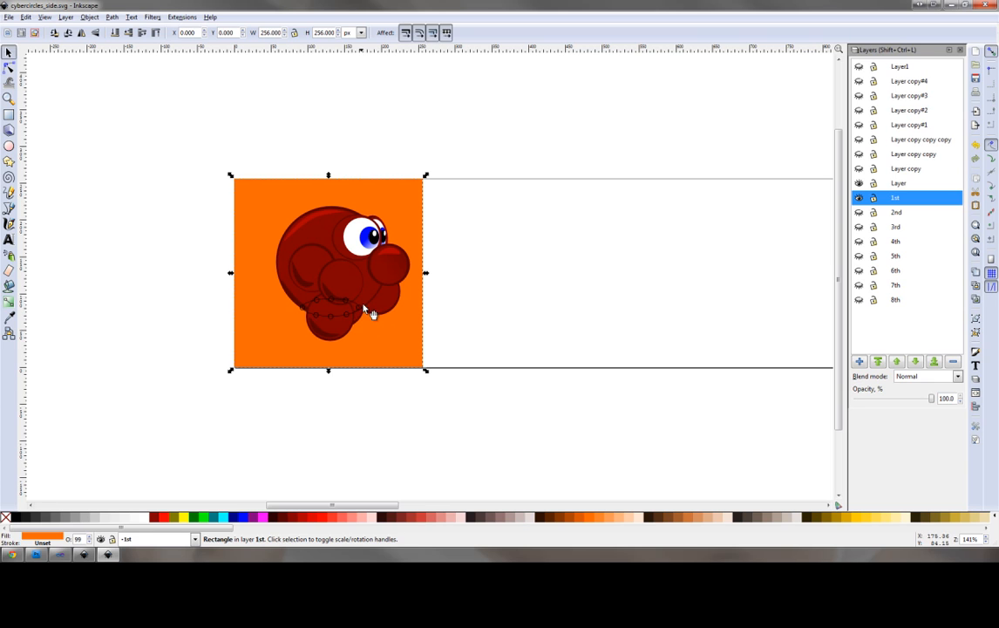
pyautogui.moveTo(312, 316)
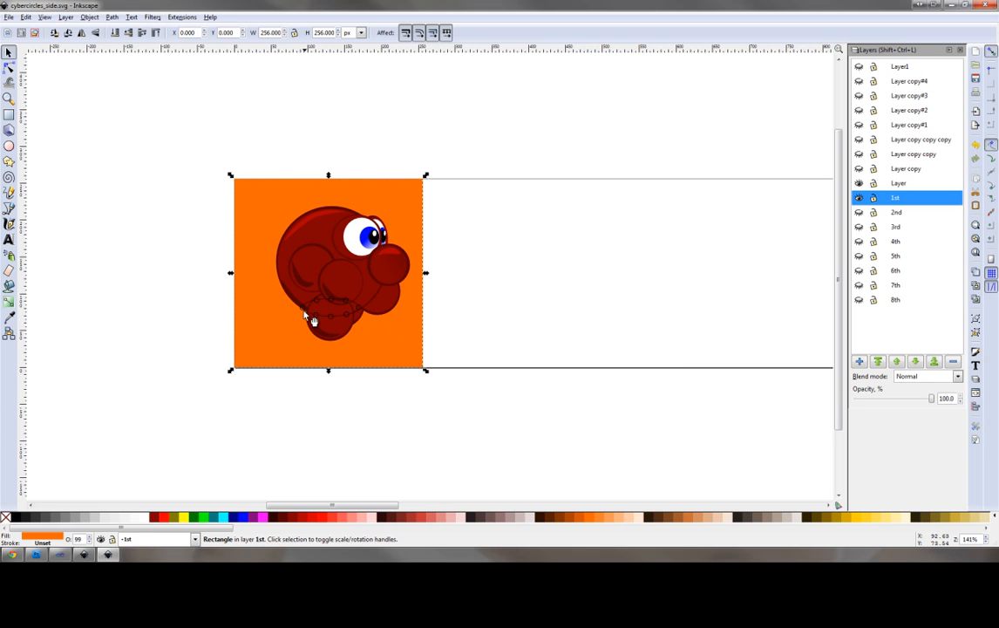
pyautogui.moveTo(367, 270)
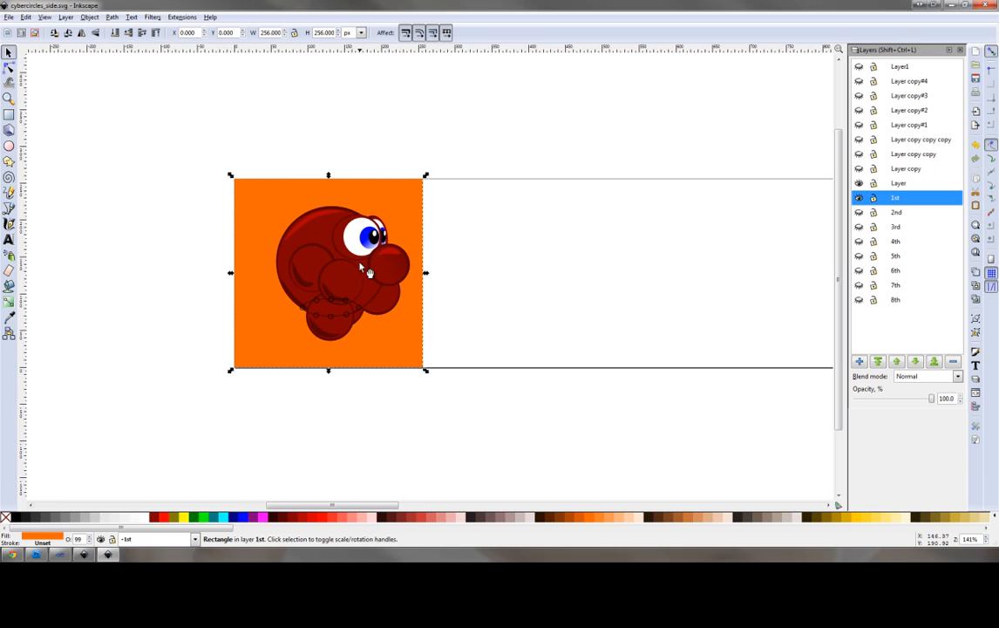
pyautogui.moveTo(318, 312)
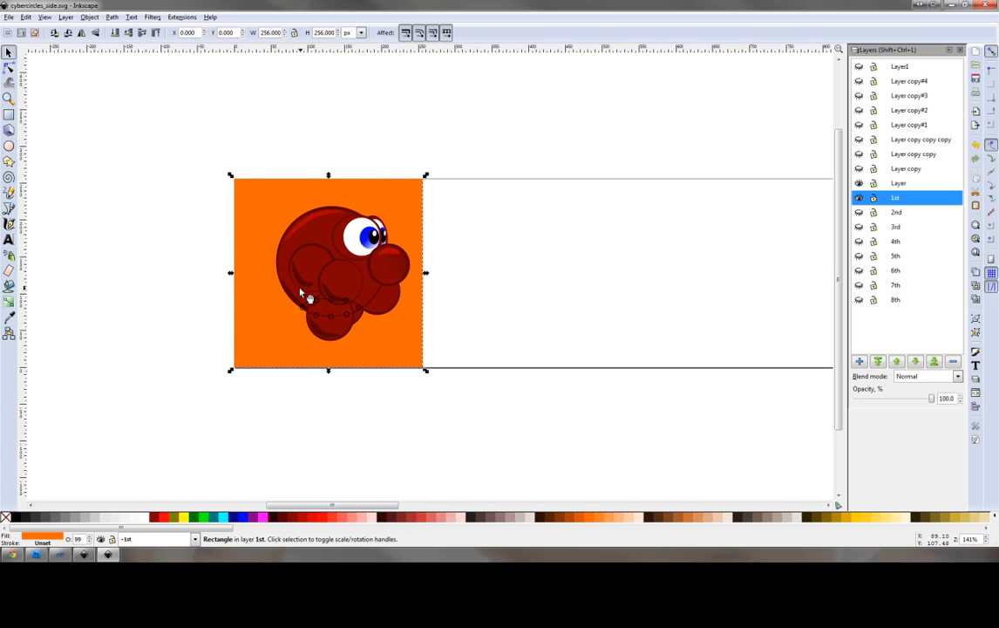
pyautogui.moveTo(274, 249)
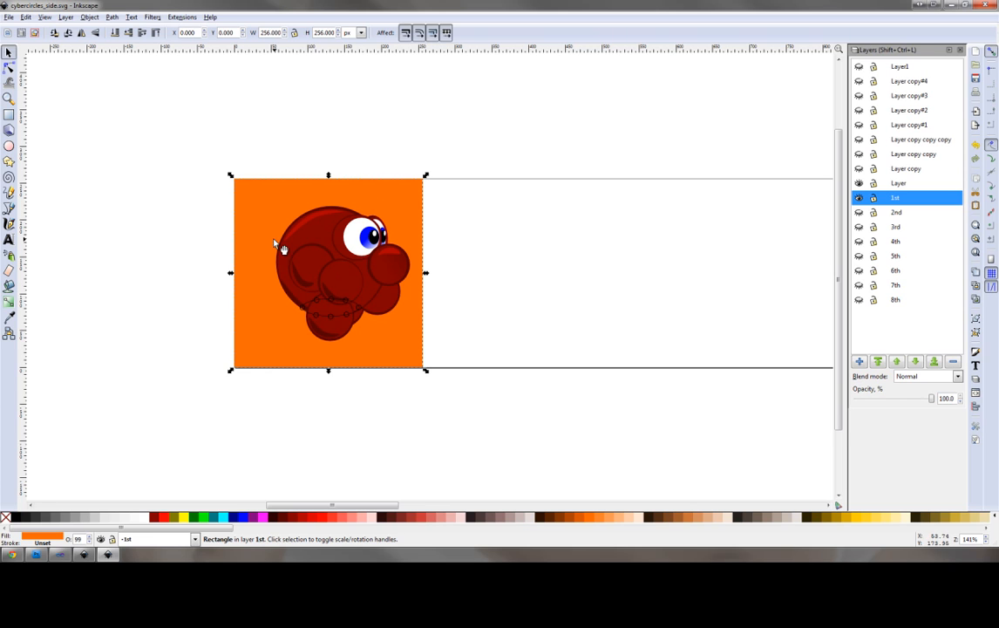
pyautogui.moveTo(706, 244)
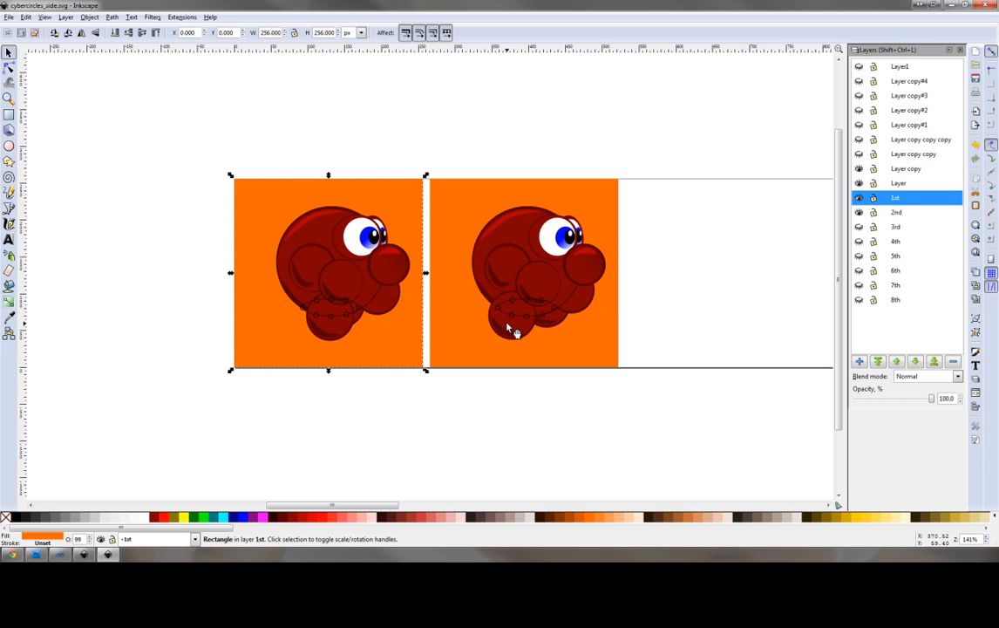
pyautogui.moveTo(533, 321)
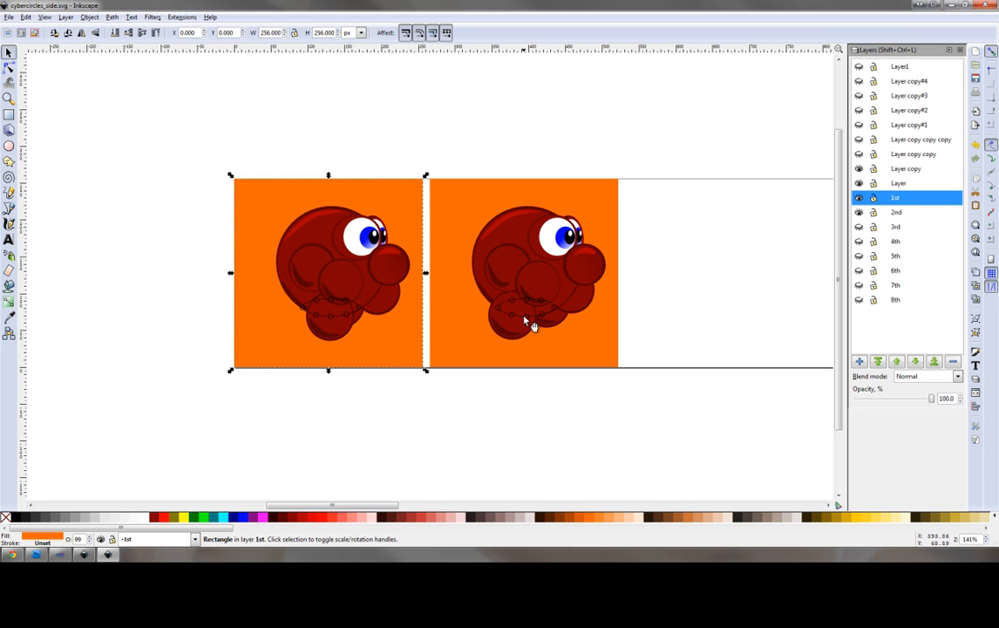
pyautogui.moveTo(519, 334)
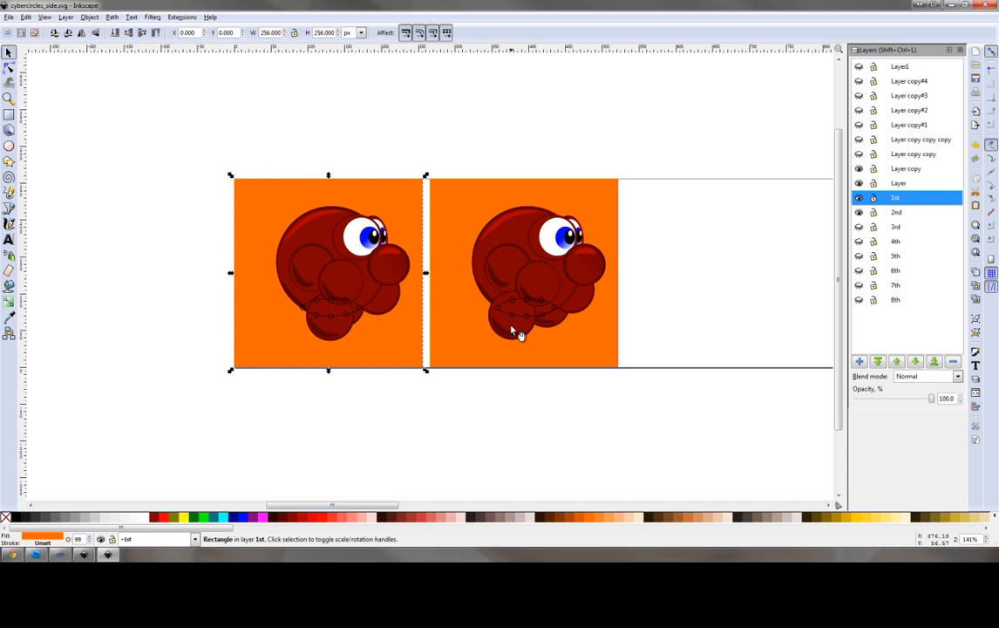
pyautogui.moveTo(515, 325)
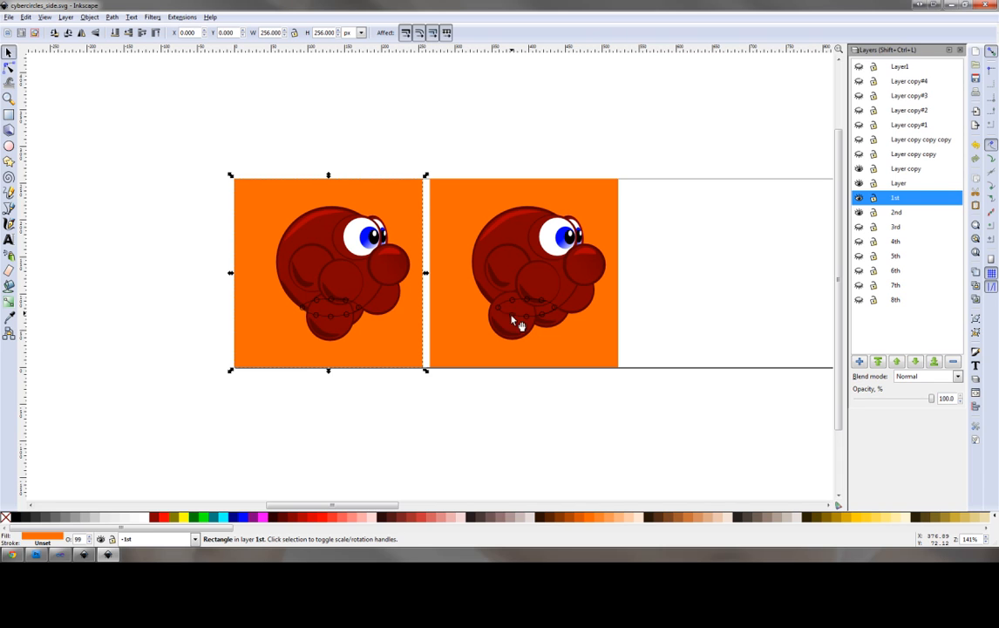
pyautogui.moveTo(518, 332)
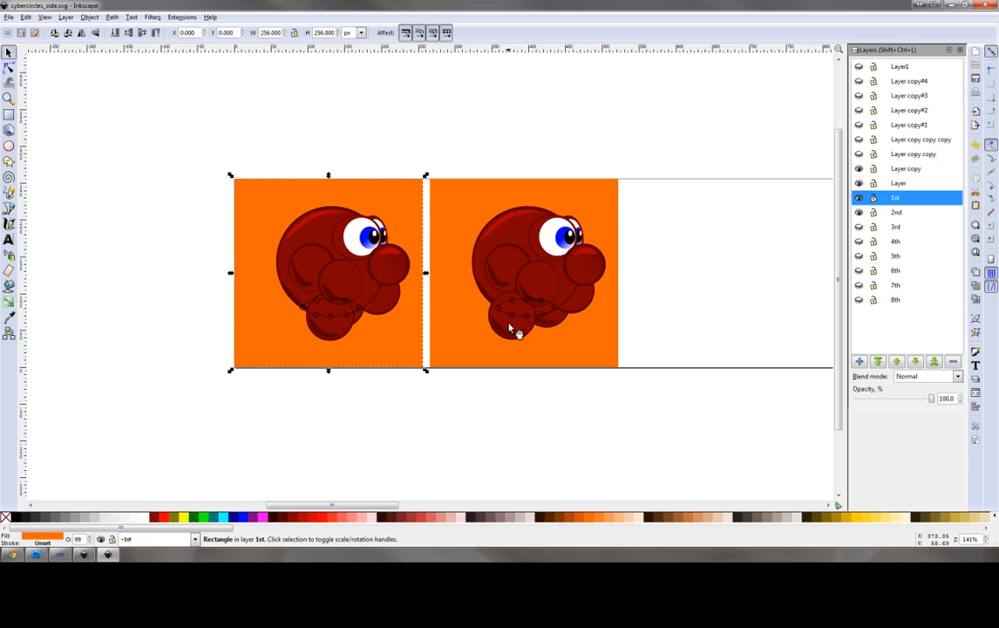
pyautogui.moveTo(512, 325)
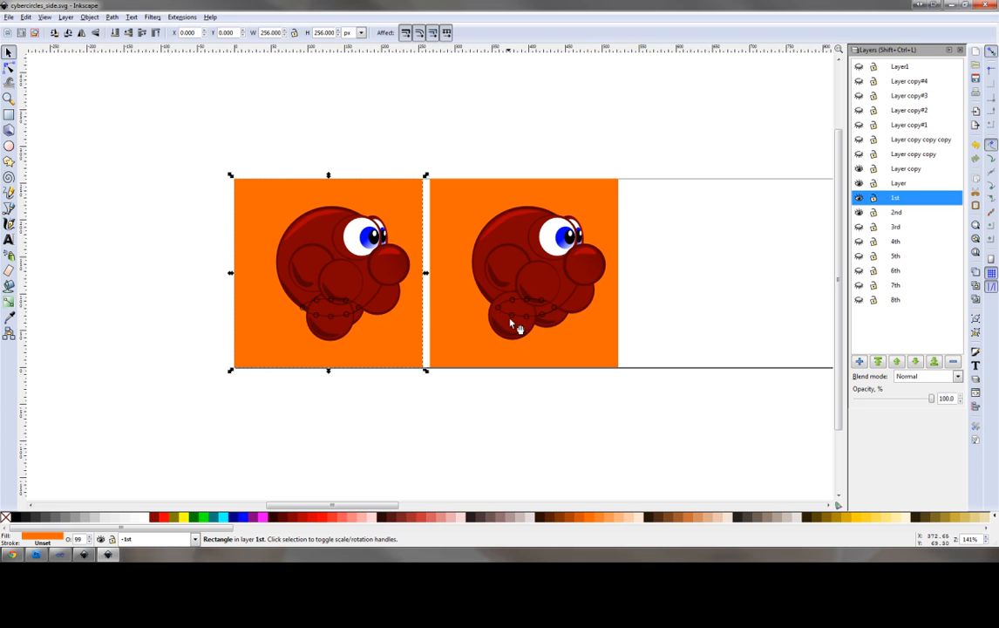
pyautogui.moveTo(547, 330)
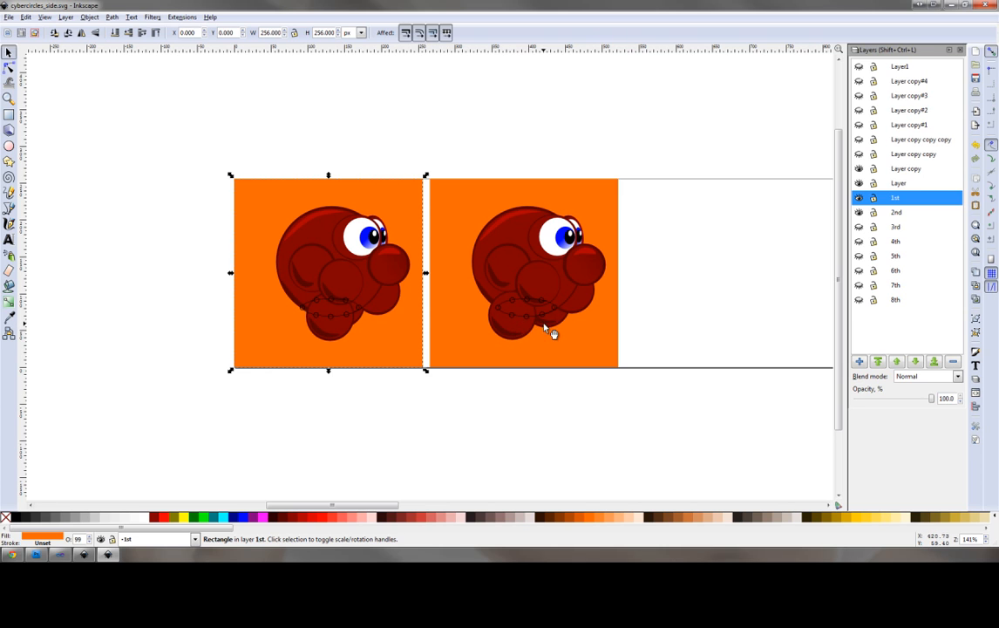
pyautogui.moveTo(534, 324)
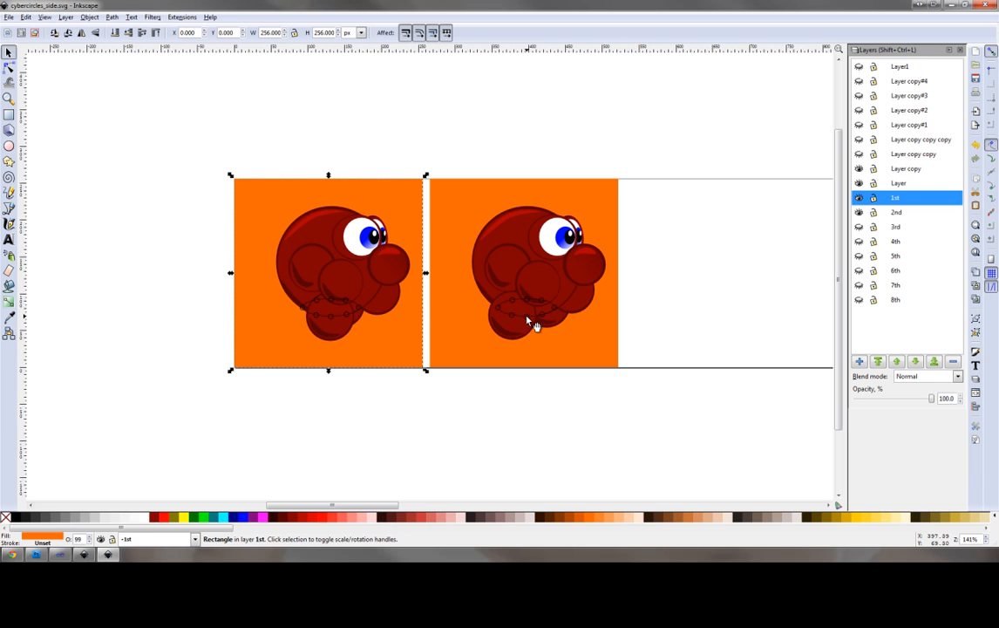
pyautogui.moveTo(558, 333)
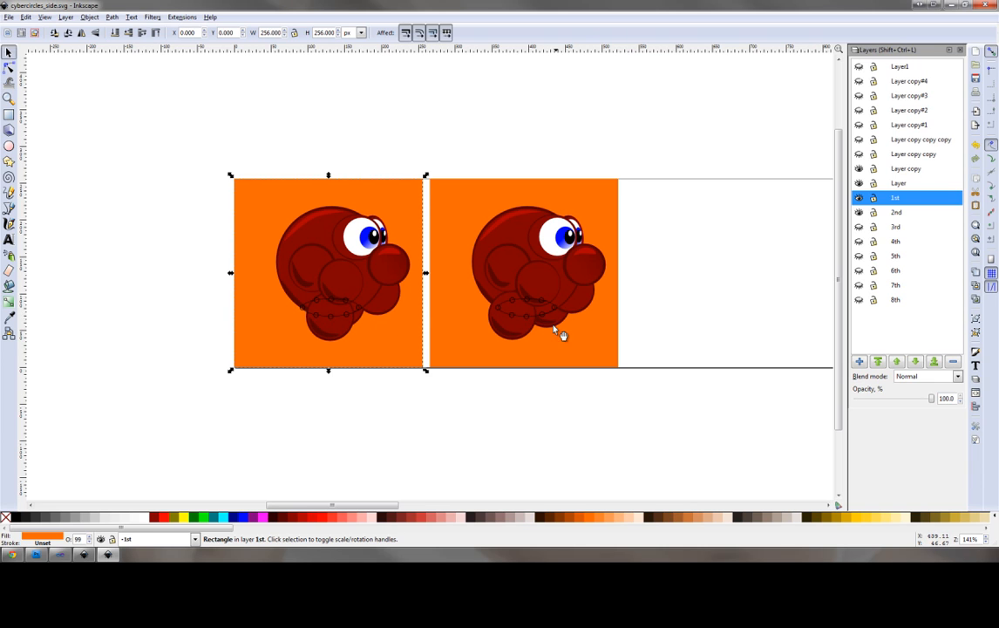
pyautogui.moveTo(514, 318)
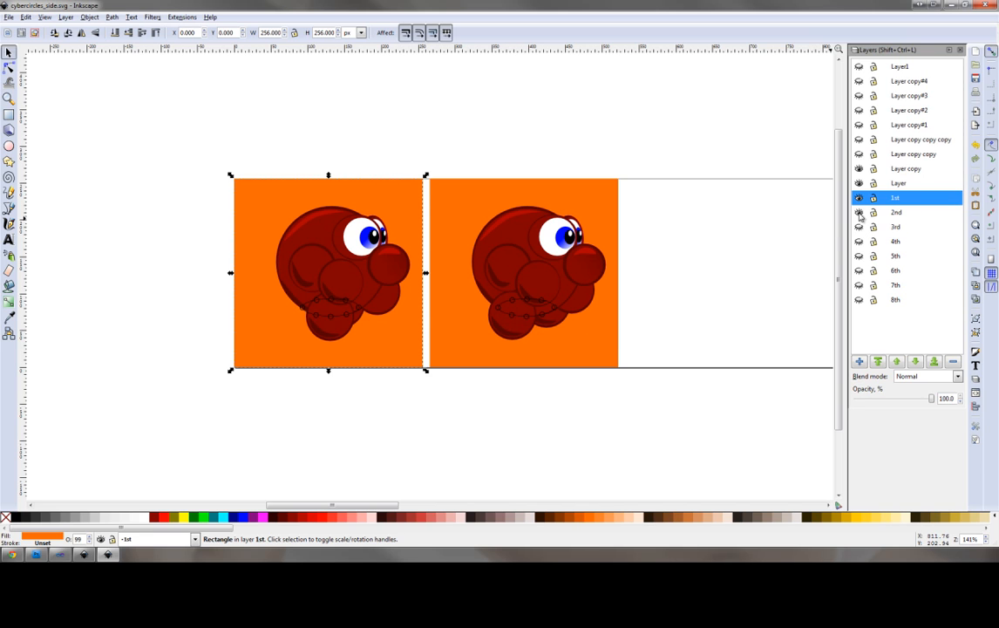
# Step: Toggle layer 2nd visible in the Layers dialog to show the second frame
pyautogui.click(859, 256)
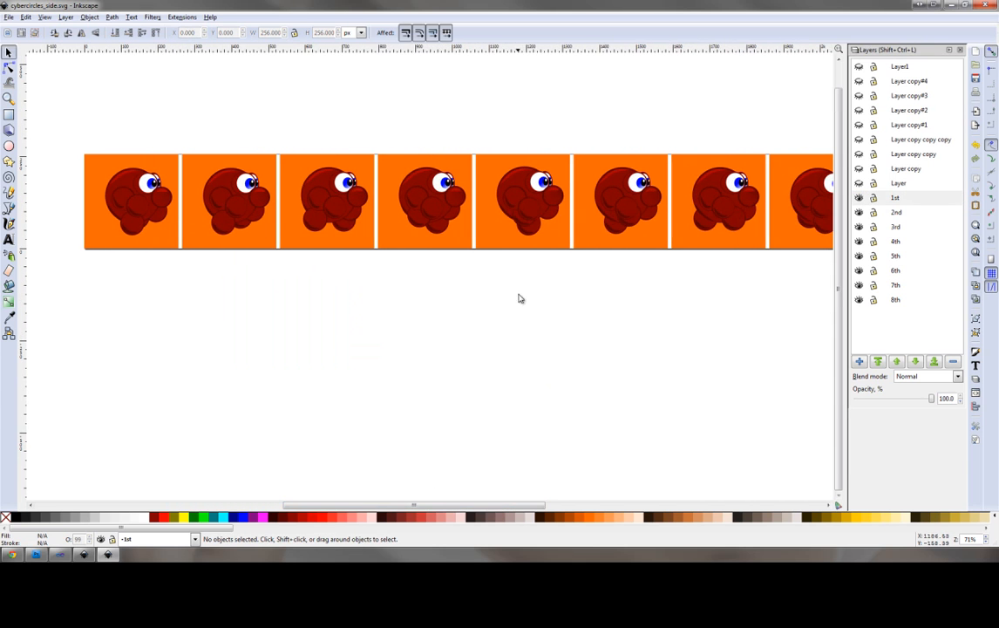
pyautogui.moveTo(532, 224)
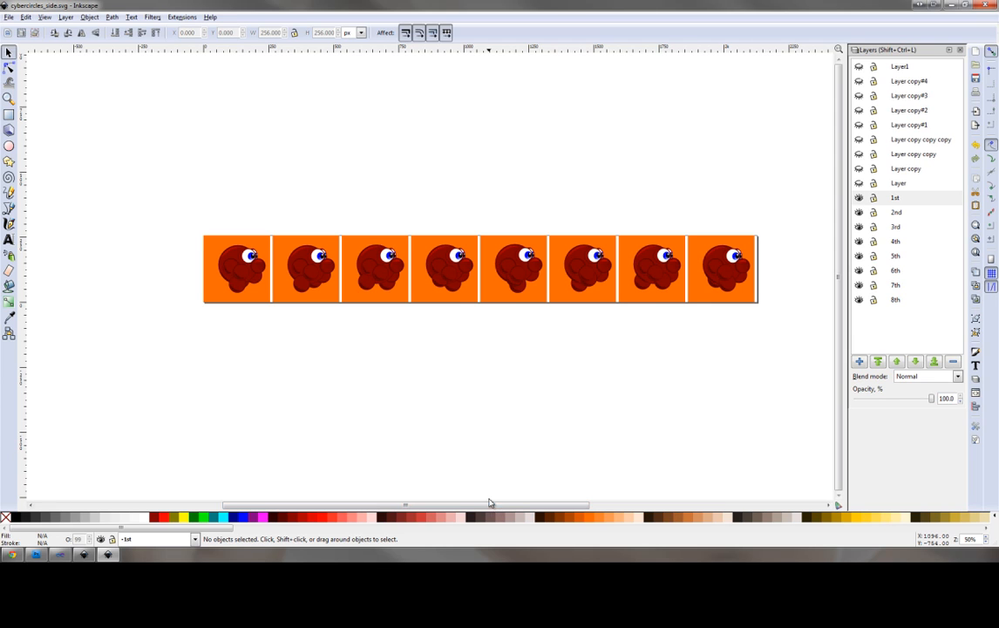
pyautogui.moveTo(421, 444)
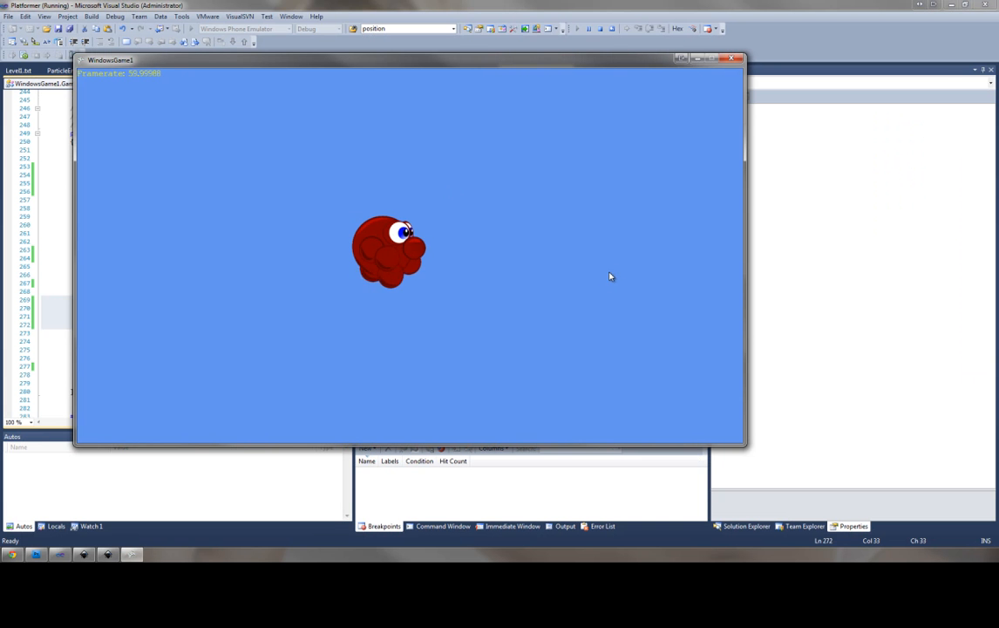
pyautogui.moveTo(704, 271)
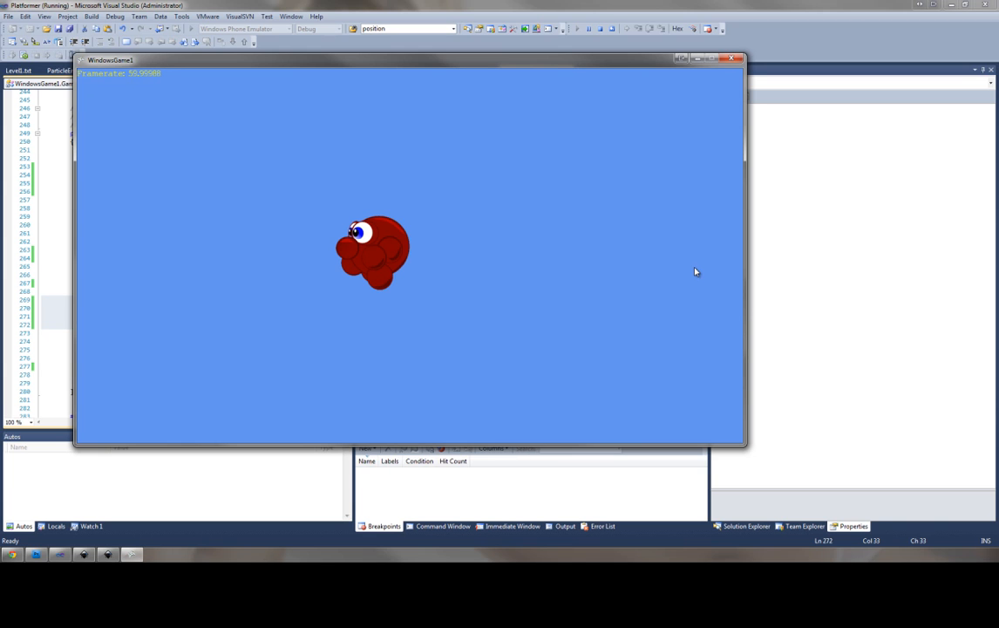
pyautogui.moveTo(683, 275)
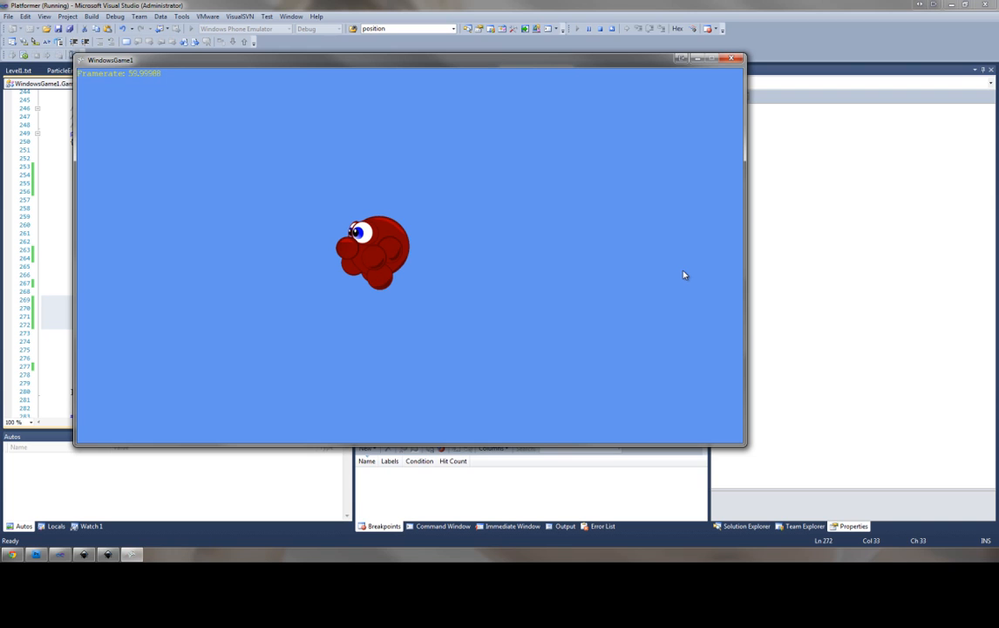
pyautogui.moveTo(569, 298)
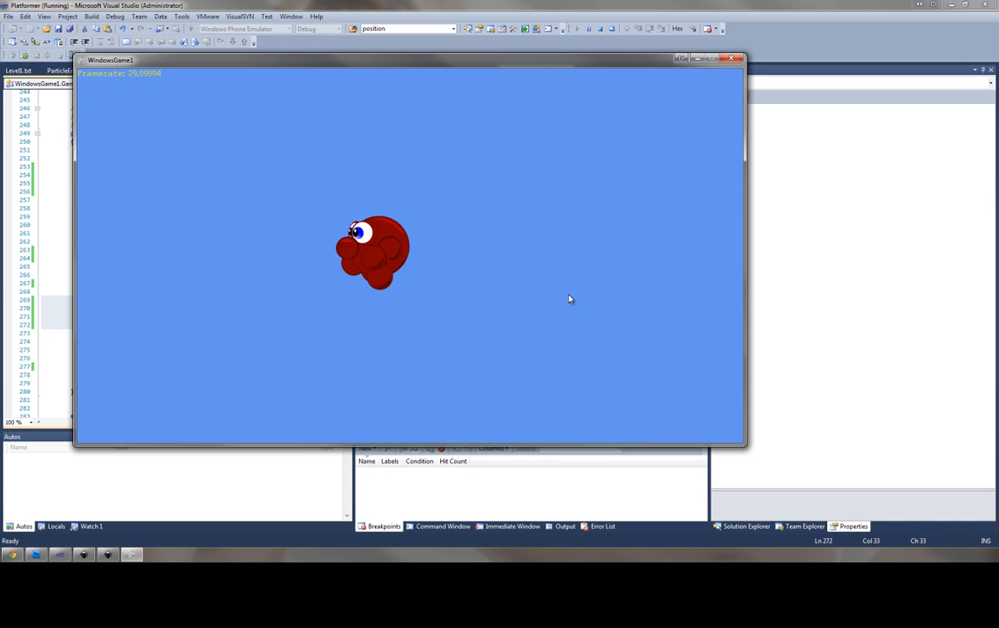
pyautogui.moveTo(272, 207)
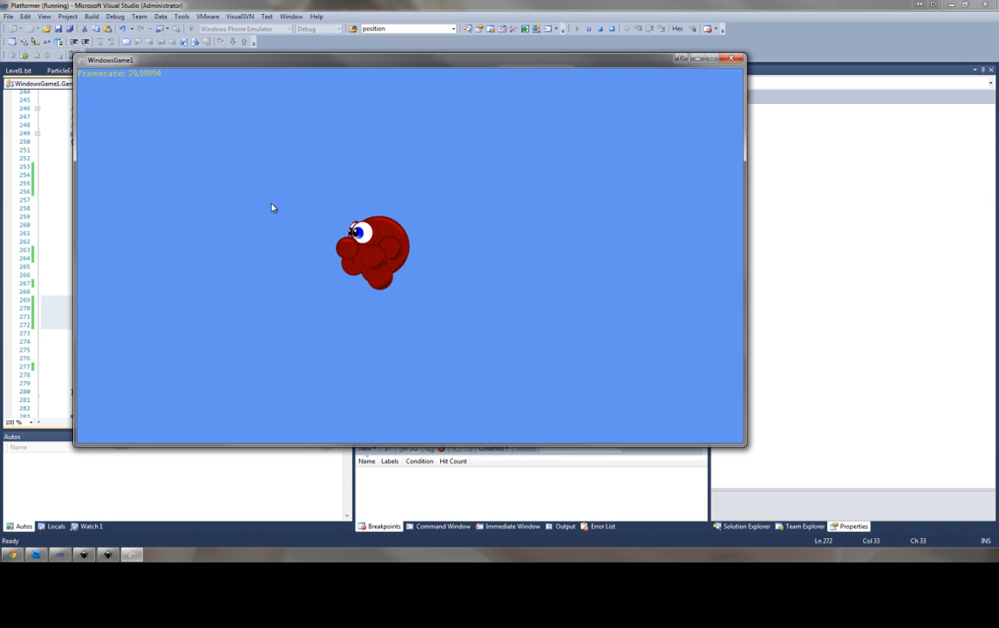
pyautogui.moveTo(266, 287)
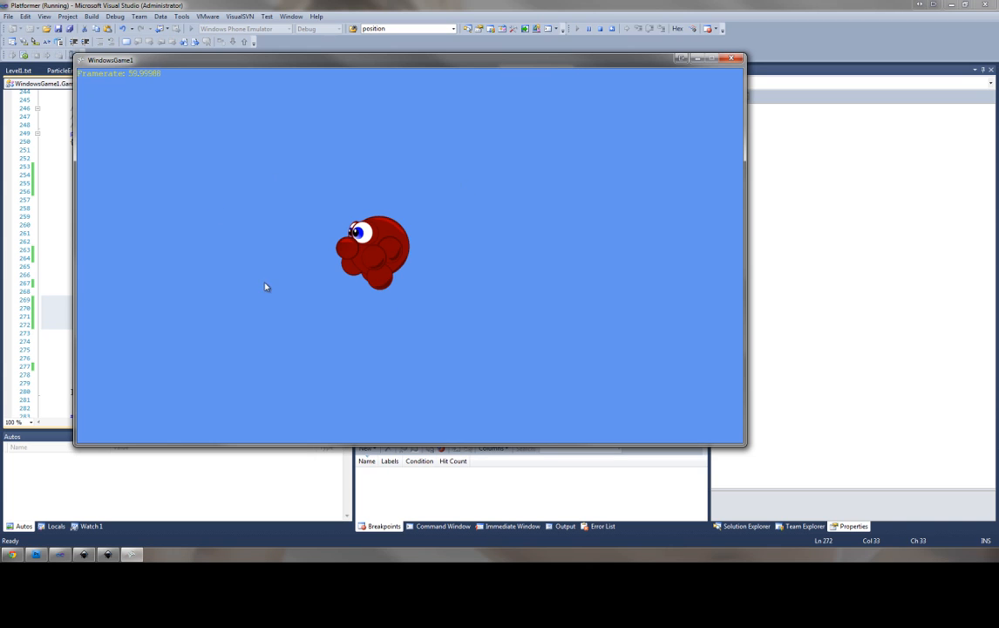
pyautogui.moveTo(445, 237)
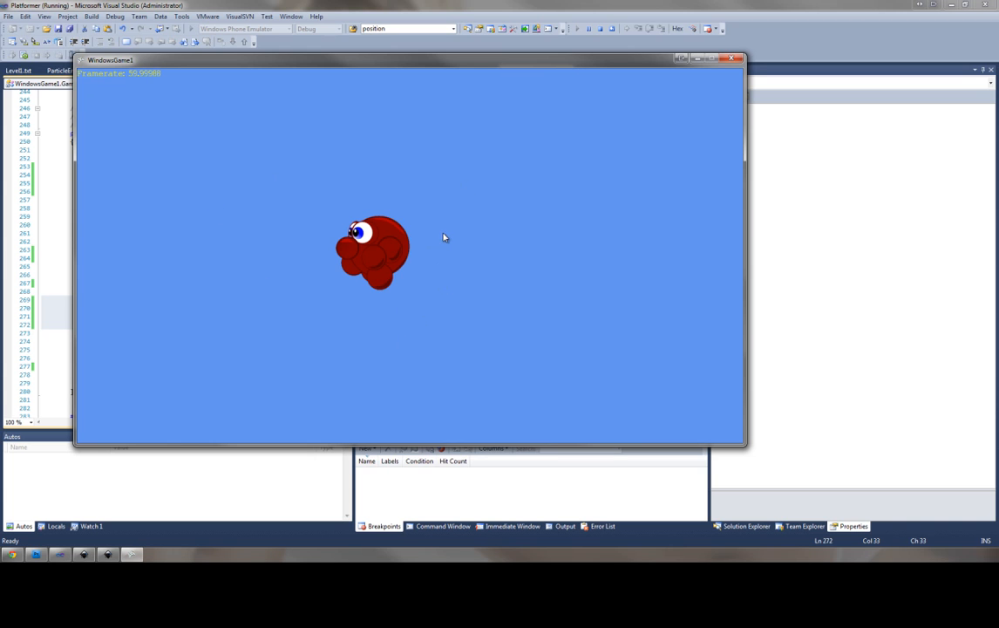
pyautogui.moveTo(300, 212)
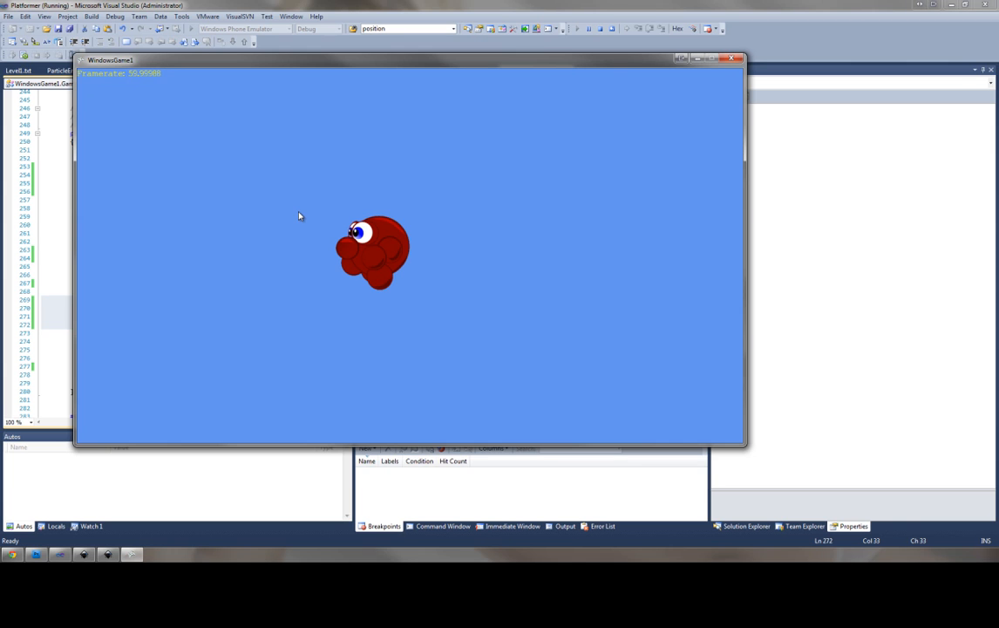
pyautogui.moveTo(292, 232)
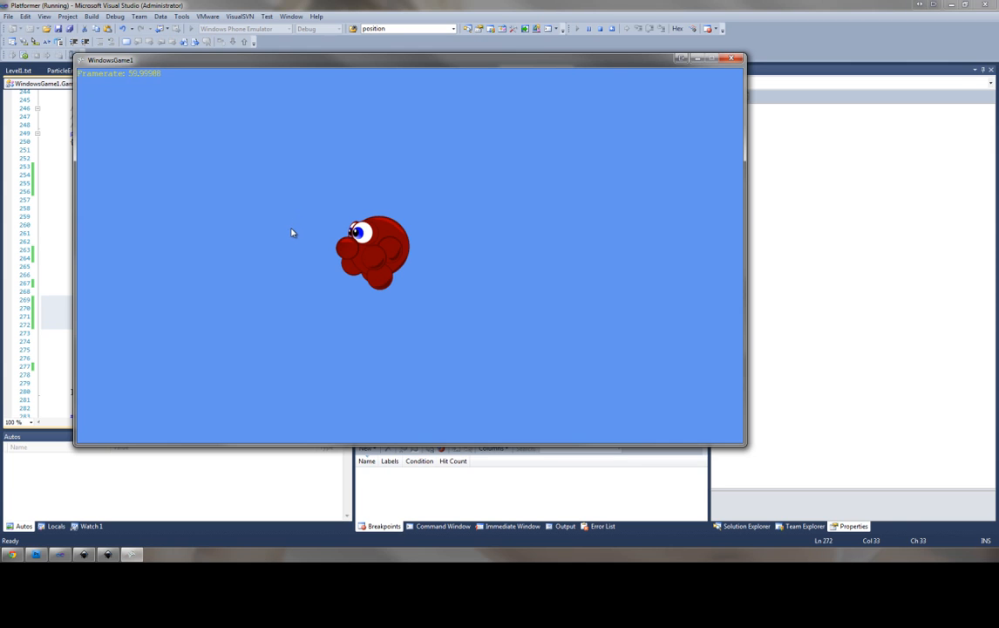
pyautogui.moveTo(453, 189)
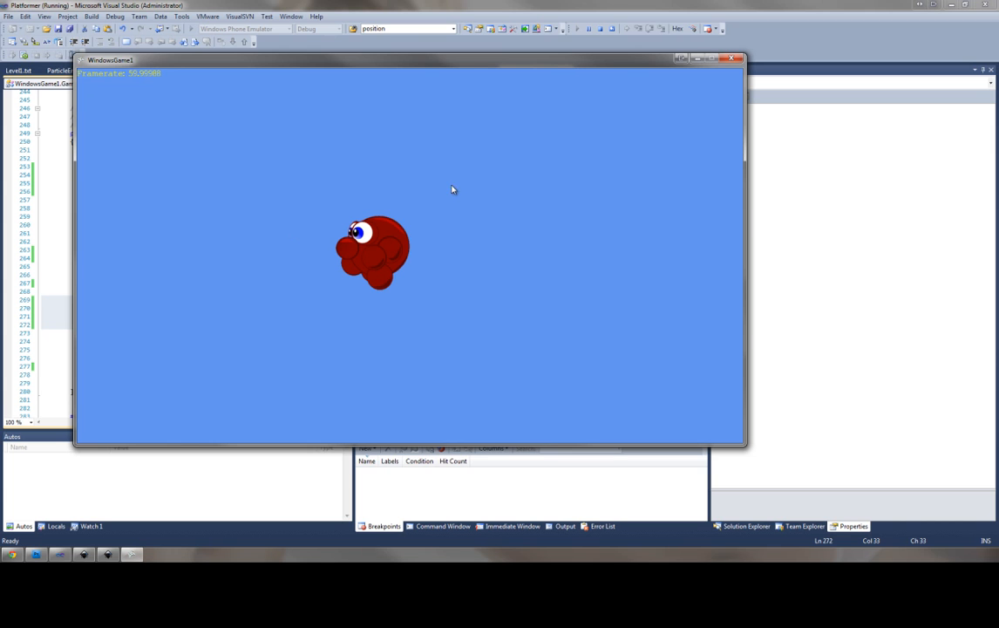
pyautogui.moveTo(267, 187)
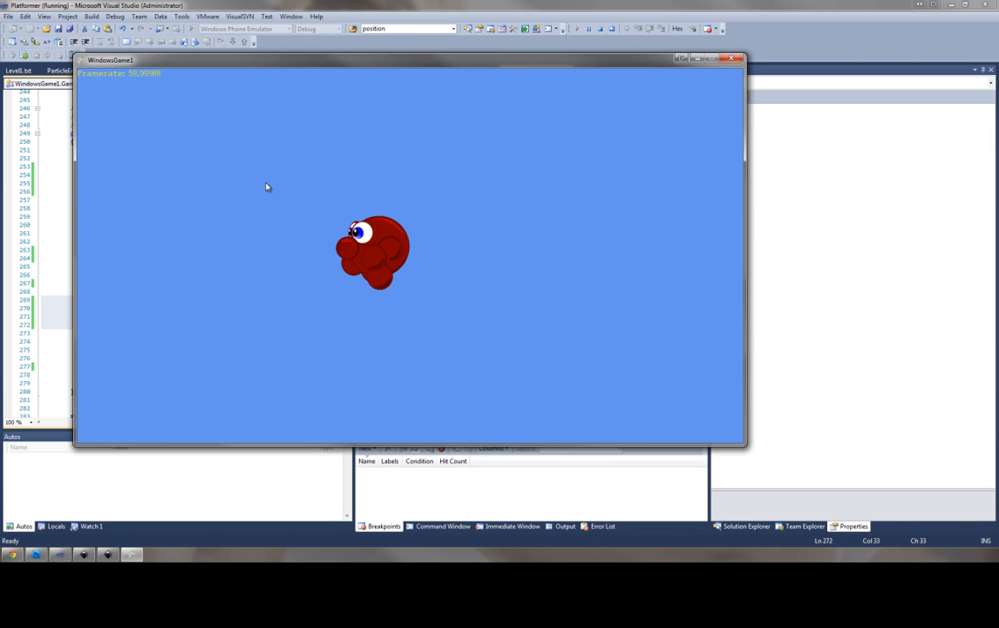
pyautogui.moveTo(302, 259)
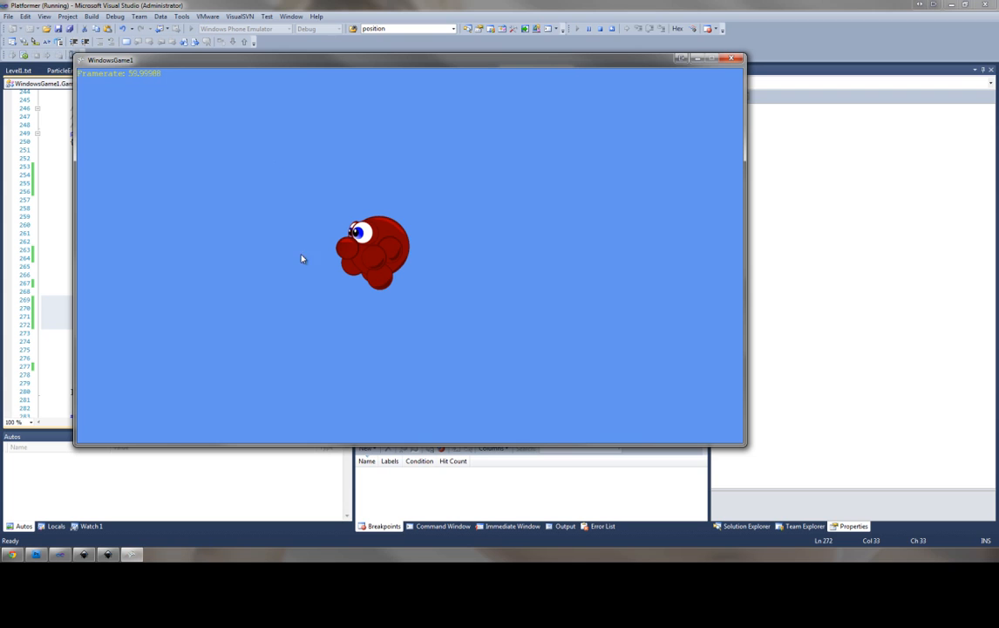
pyautogui.moveTo(447, 327)
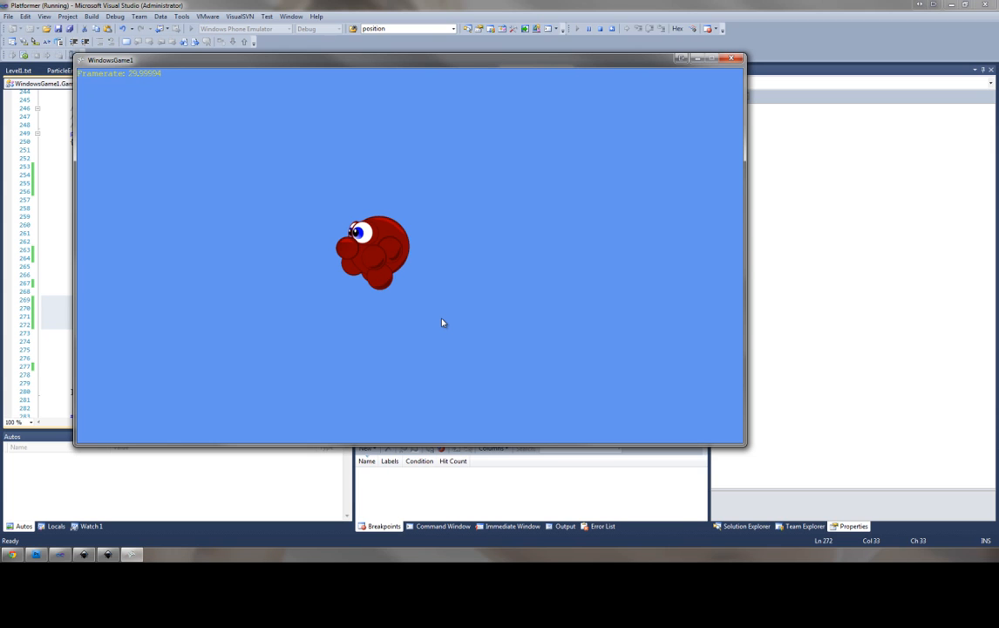
pyautogui.moveTo(396, 326)
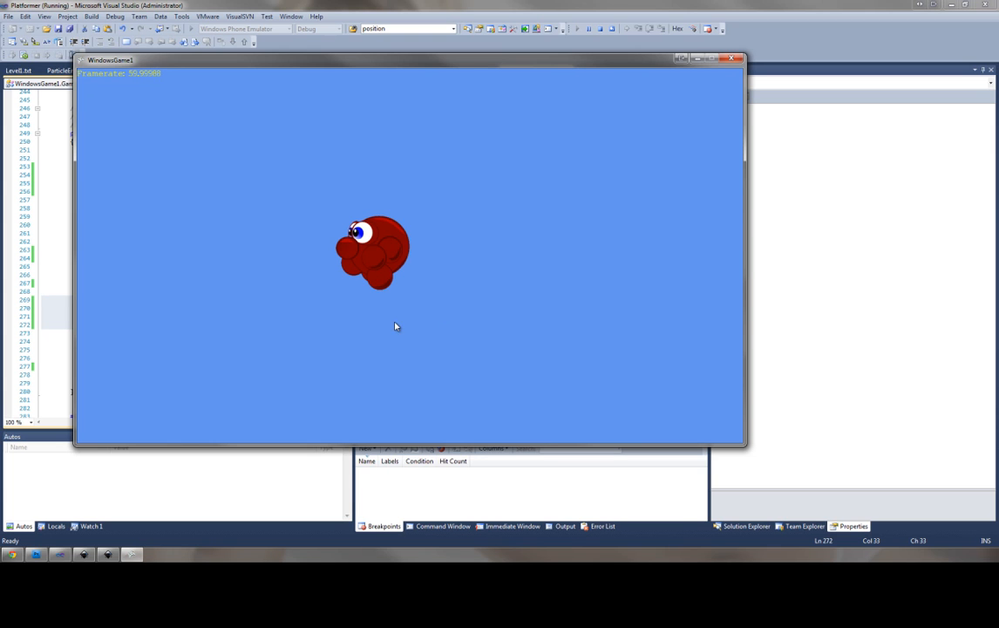
pyautogui.moveTo(349, 320)
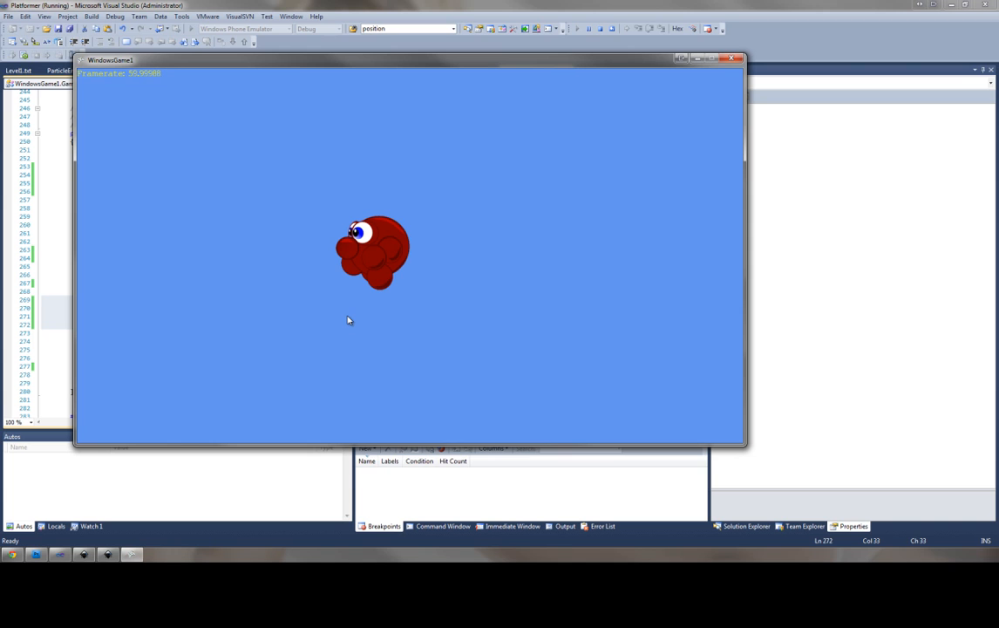
pyautogui.moveTo(463, 288)
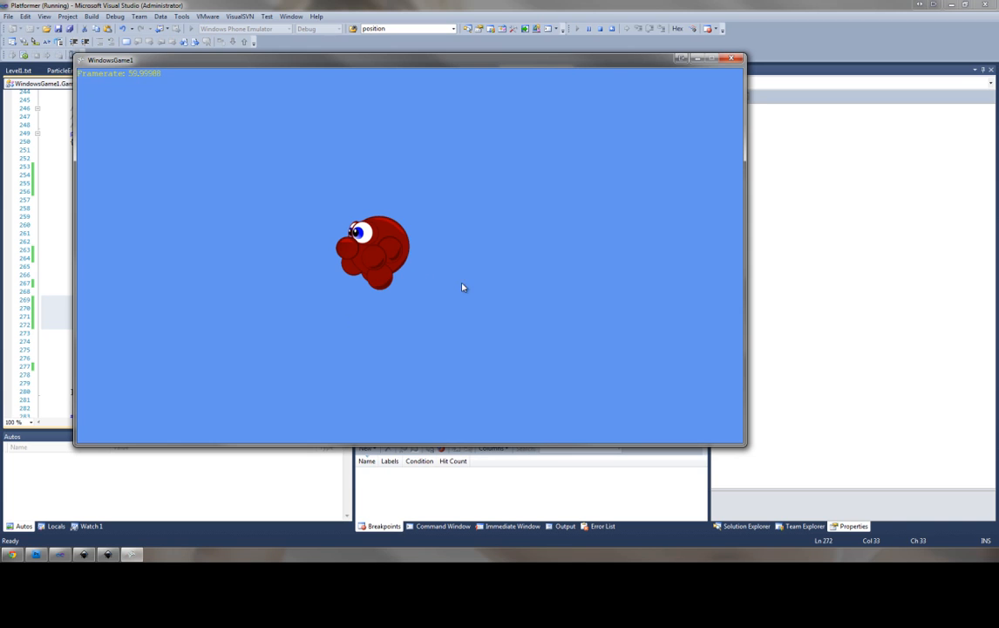
pyautogui.moveTo(321, 320)
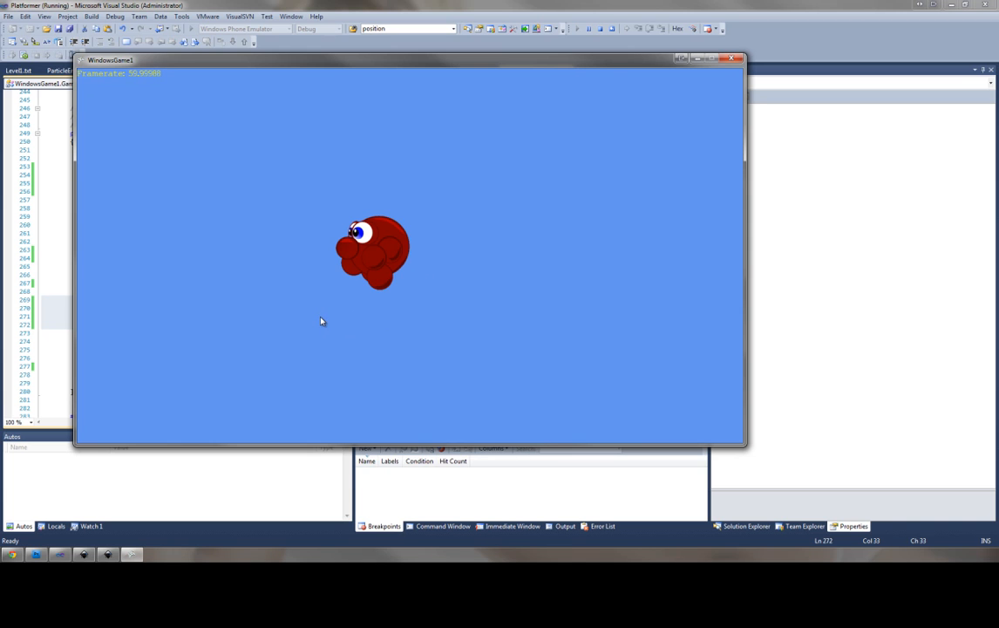